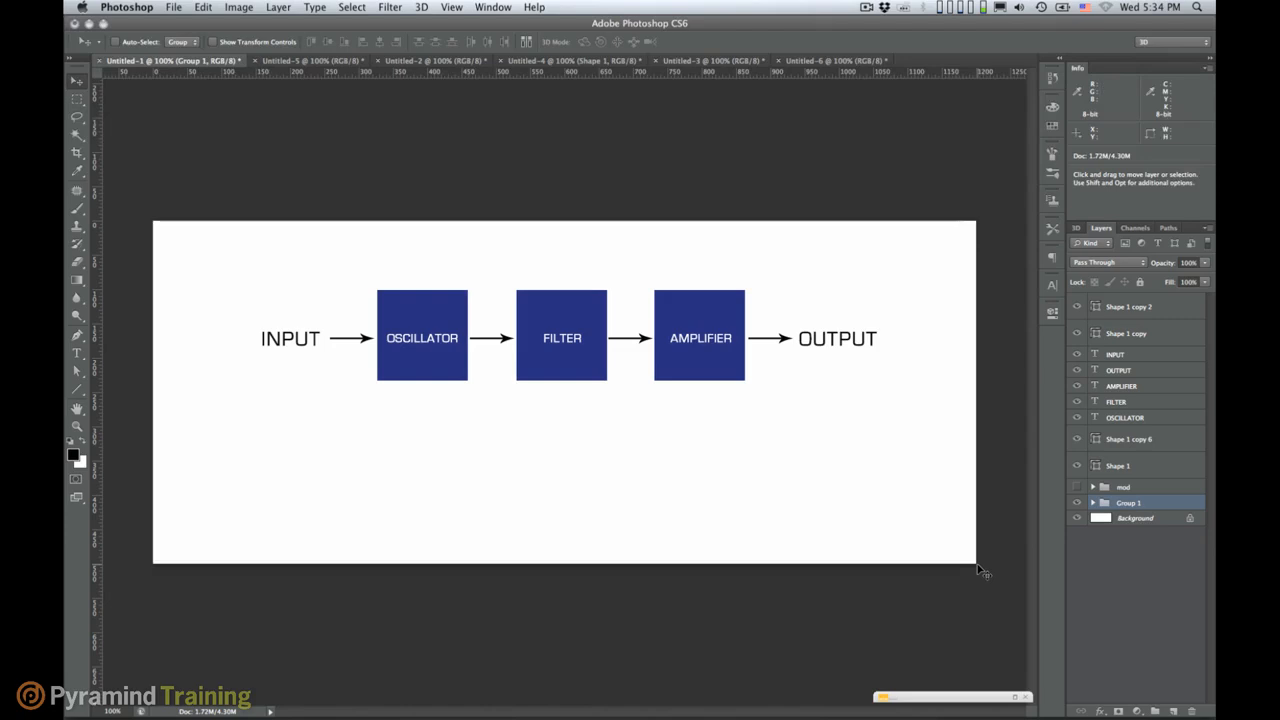
{"action": "mouse_move", "coordinate": [433, 460]}
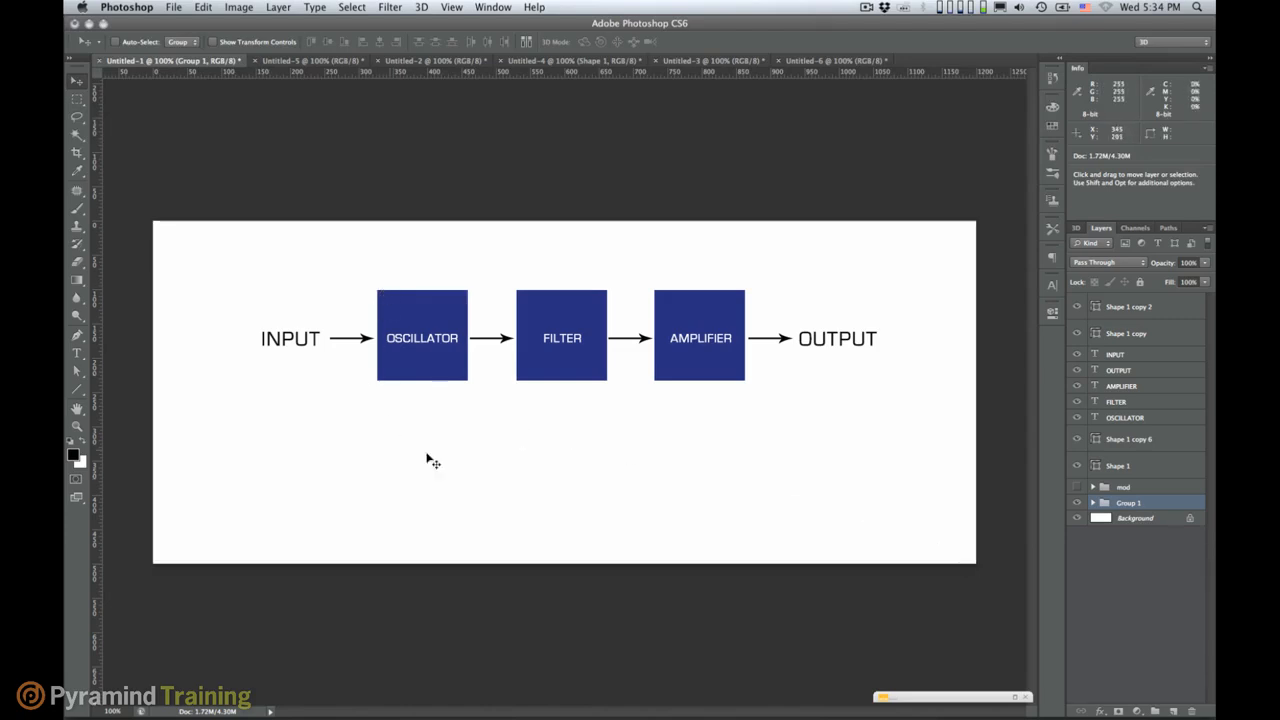
{"action": "mouse_move", "coordinate": [388, 288]}
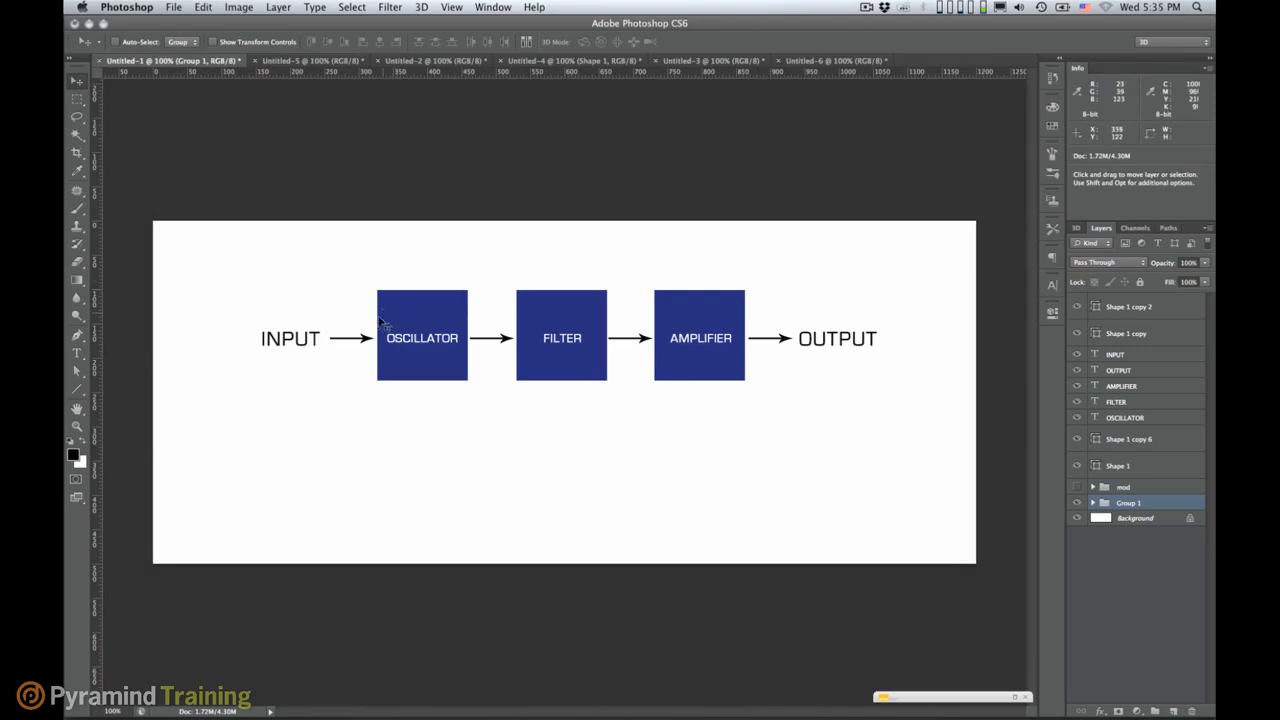
{"action": "mouse_move", "coordinate": [428, 325]}
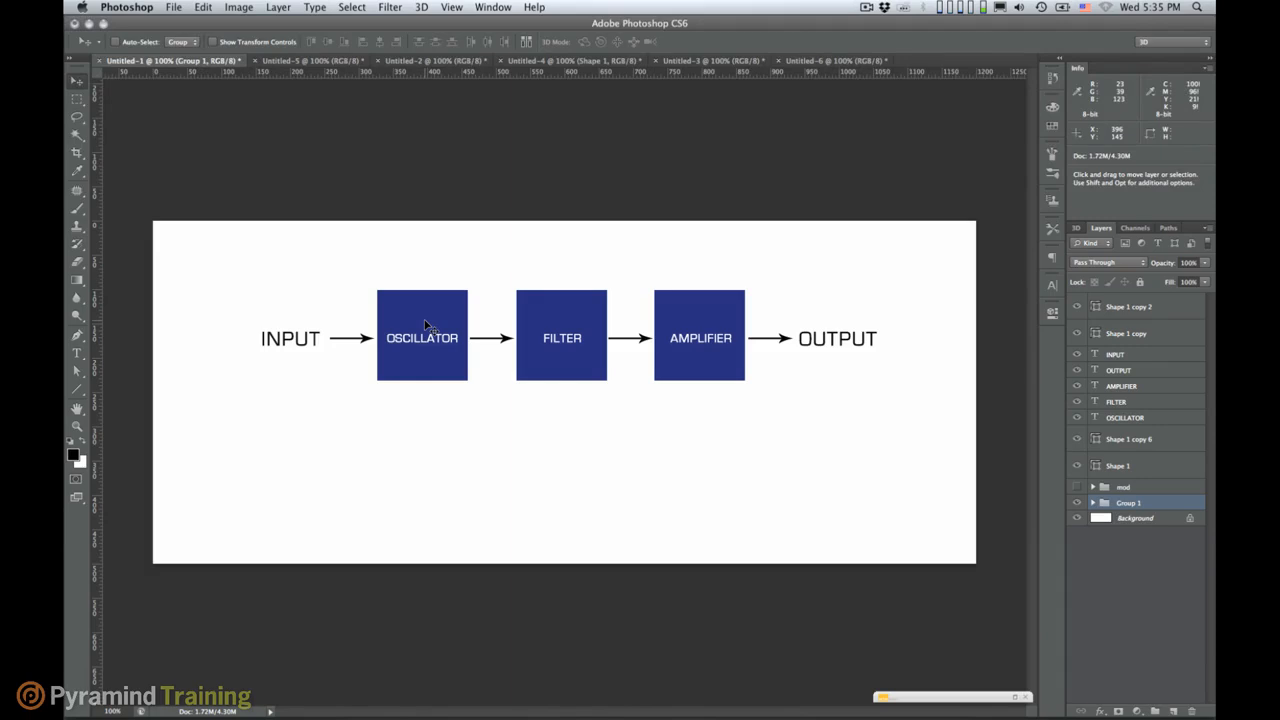
{"action": "mouse_move", "coordinate": [398, 318]}
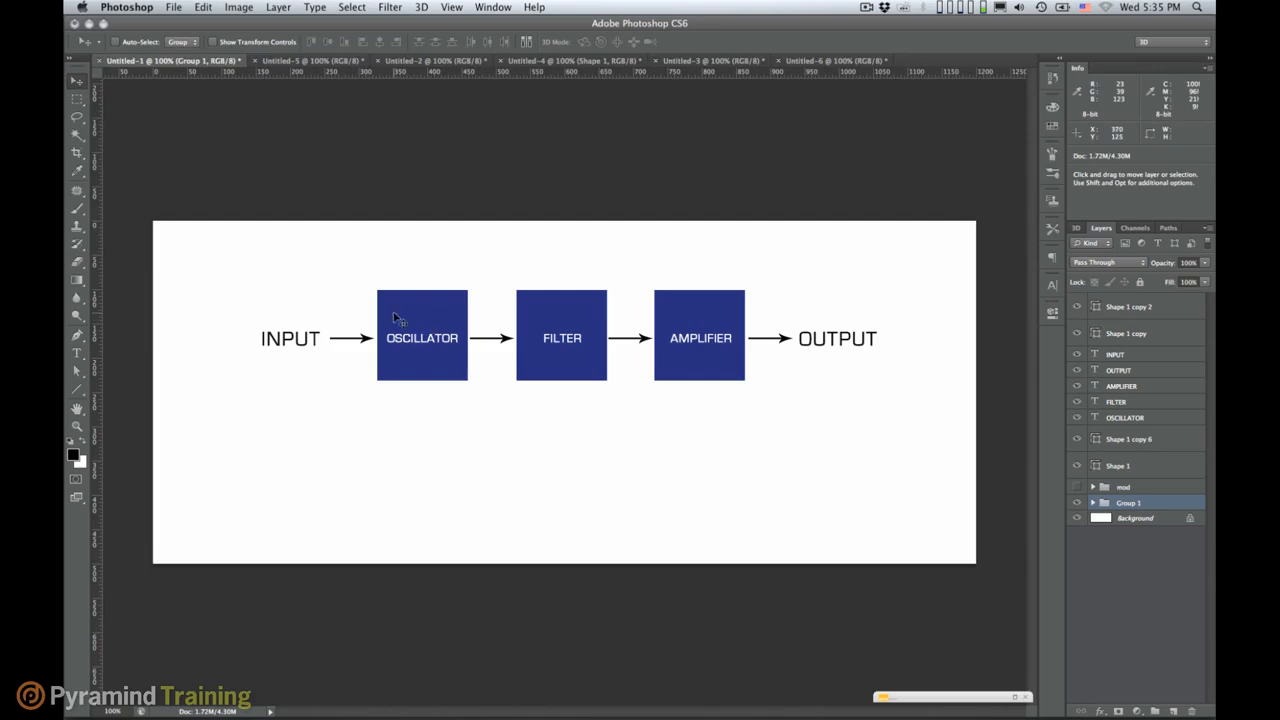
{"action": "mouse_move", "coordinate": [408, 330]}
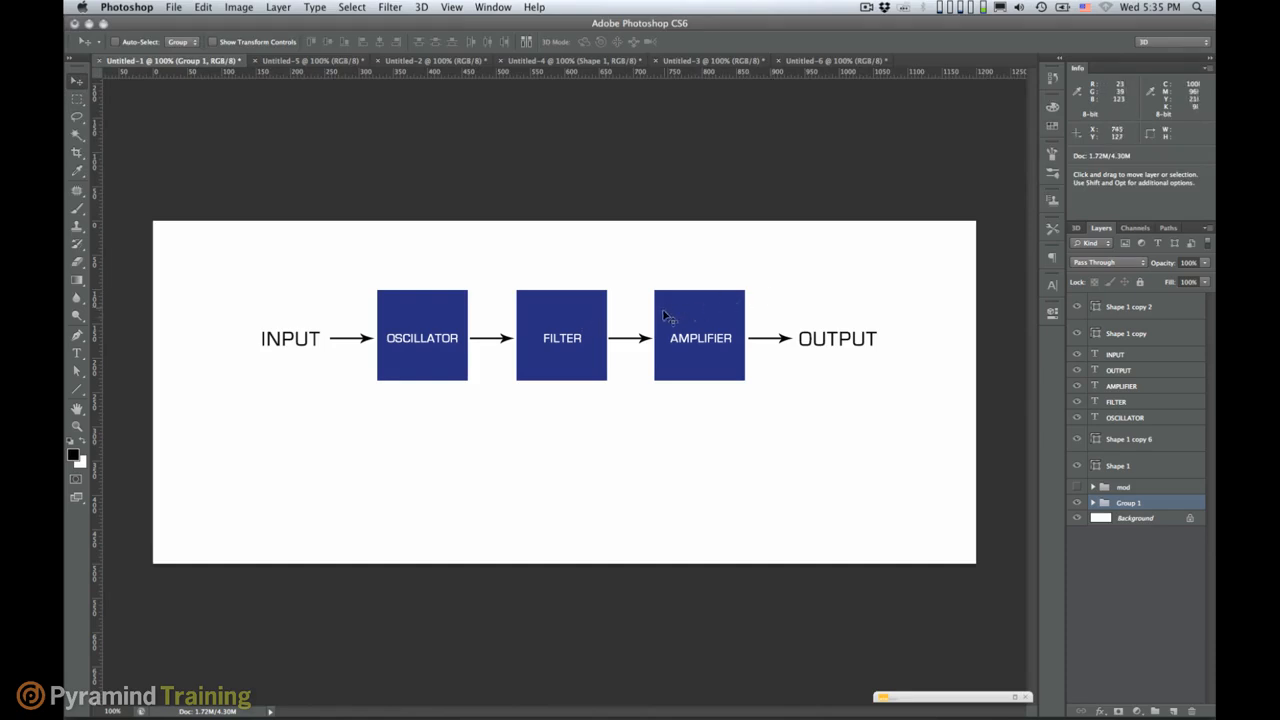
{"action": "mouse_move", "coordinate": [712, 268]}
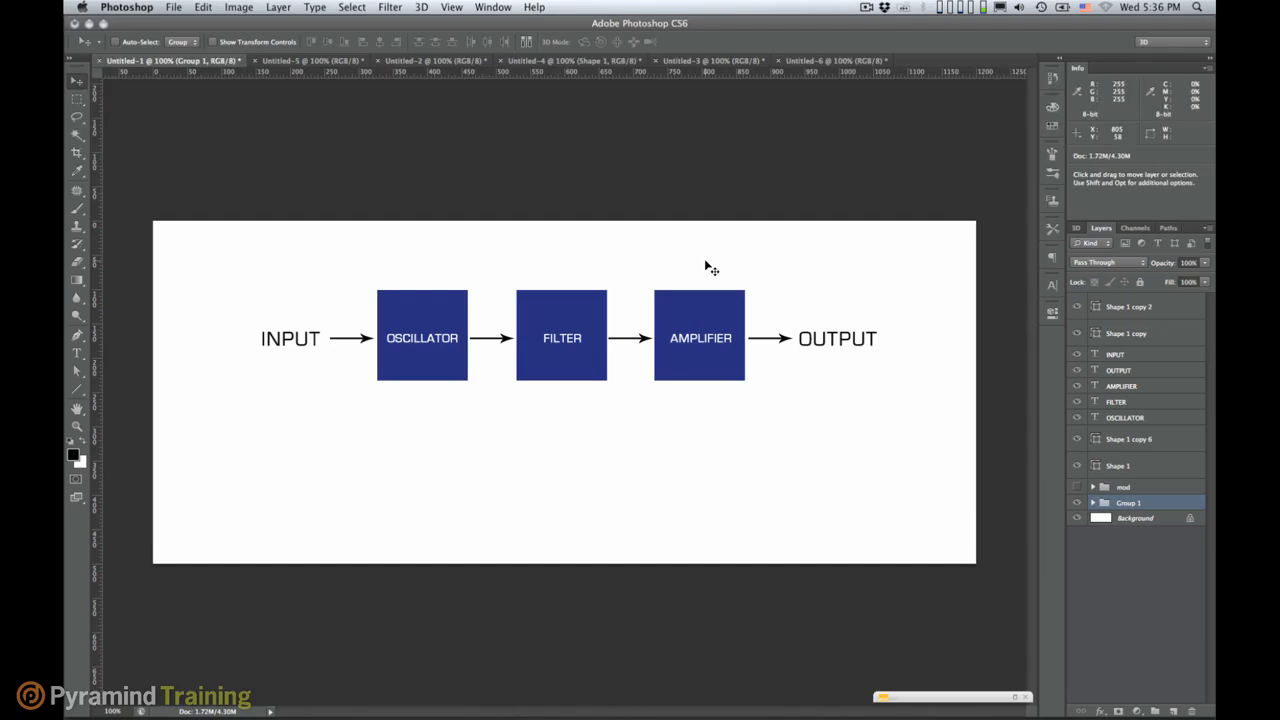
{"action": "mouse_move", "coordinate": [980, 570]}
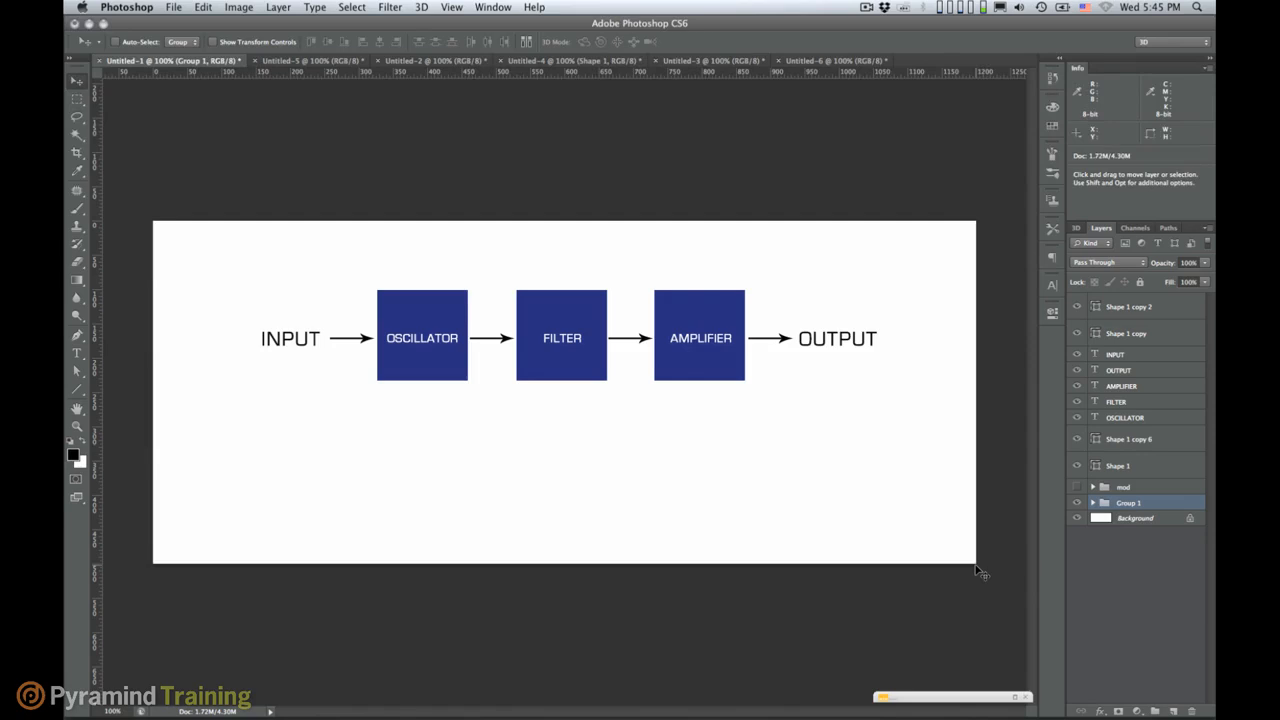
Step: Bring the Untitled-5 document showing the SINE waveform image to the front
{"action": "left_click", "coordinate": [310, 60]}
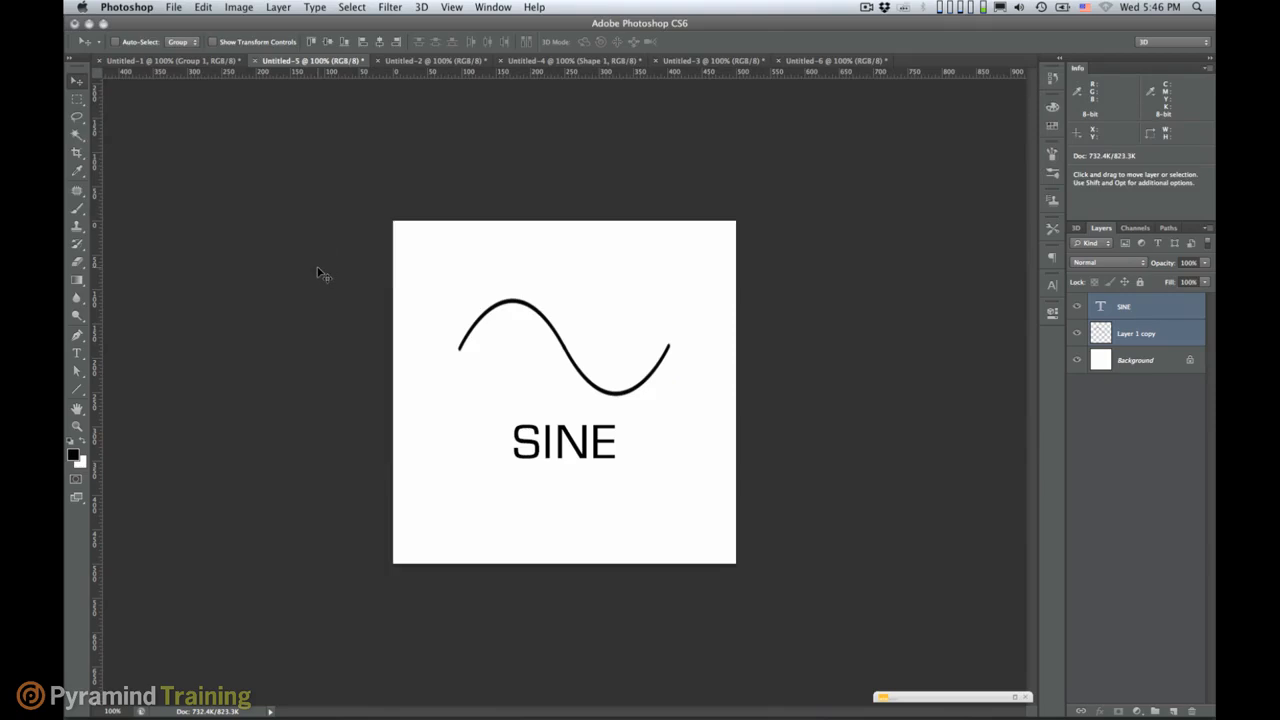
{"action": "mouse_move", "coordinate": [485, 347]}
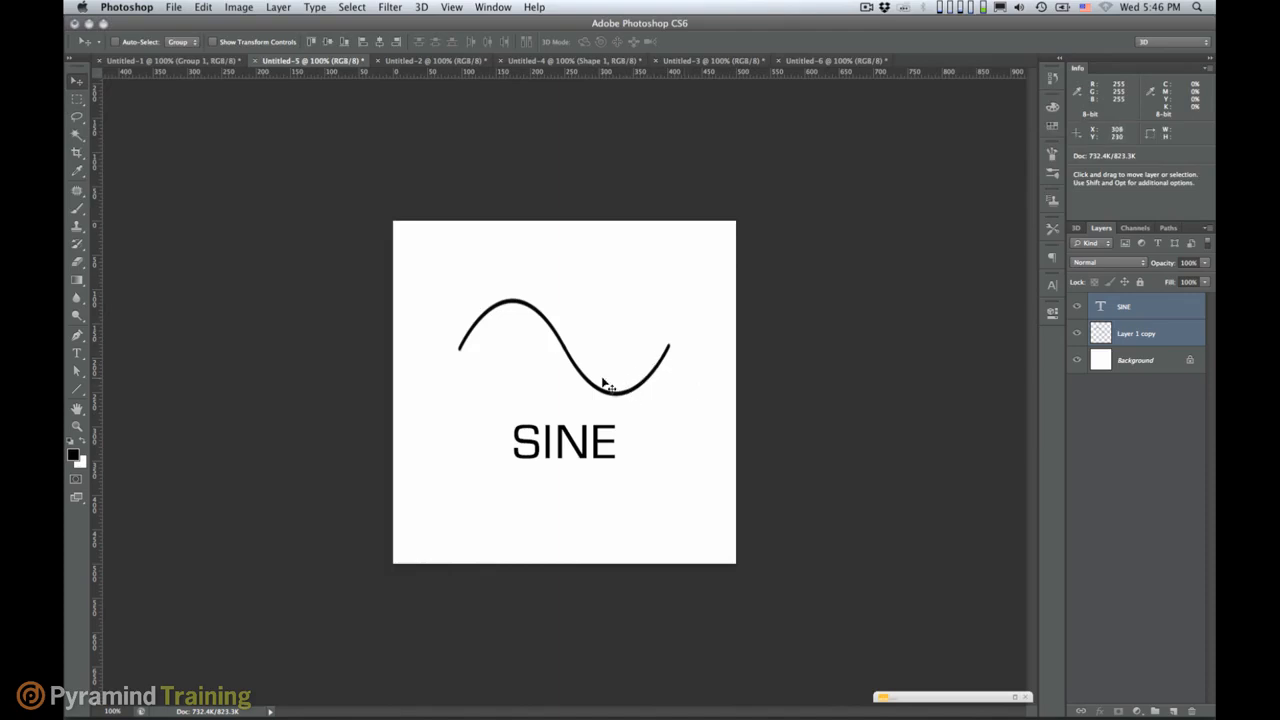
{"action": "mouse_move", "coordinate": [600, 400]}
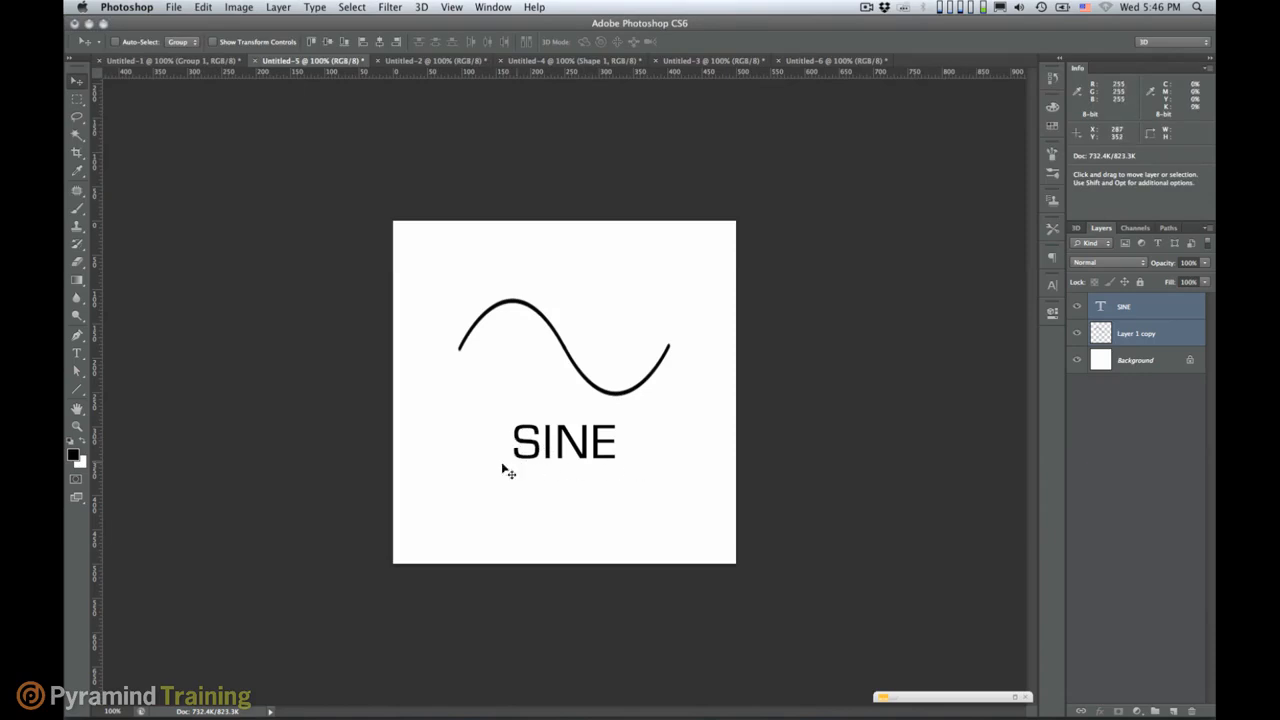
{"action": "mouse_move", "coordinate": [620, 470]}
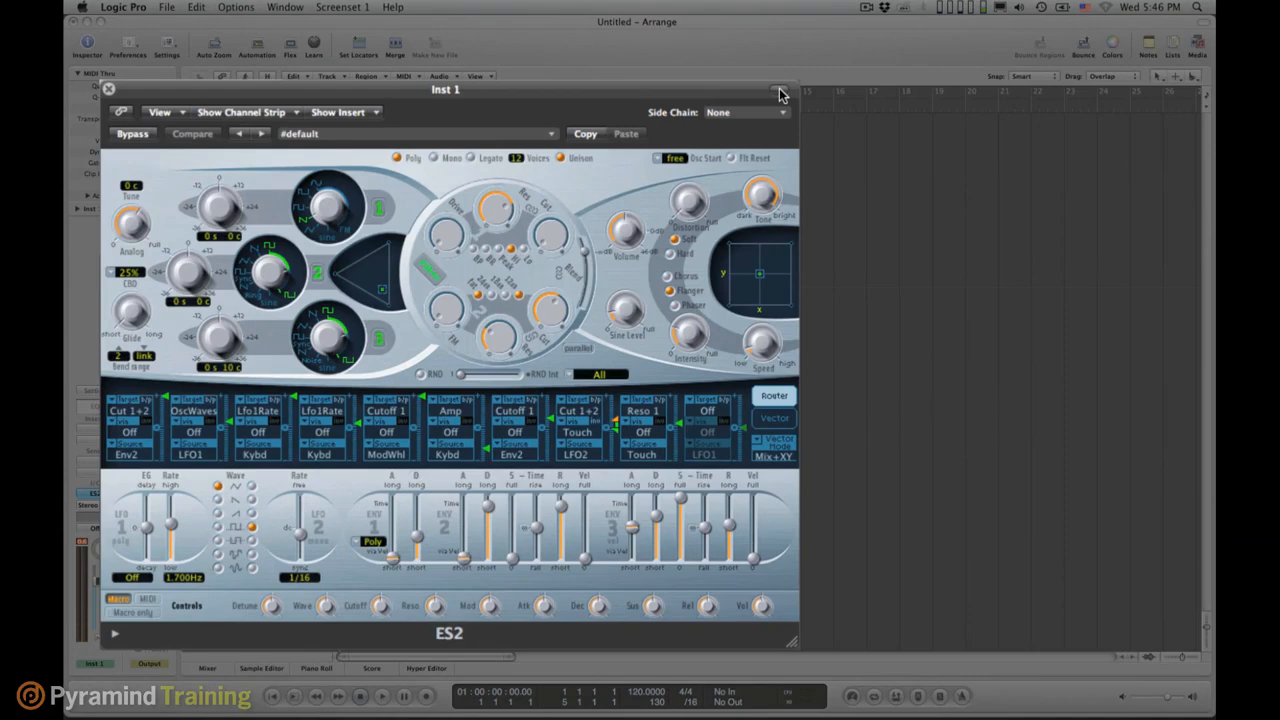
{"action": "mouse_move", "coordinate": [695, 145]}
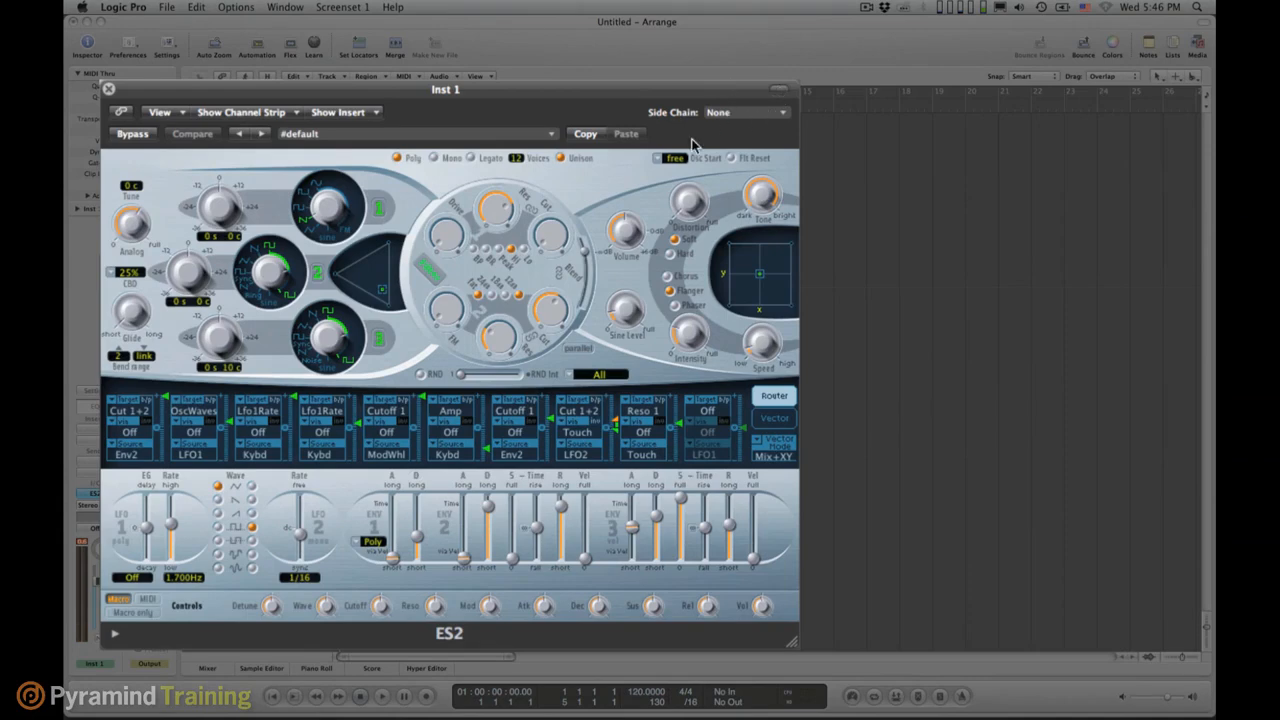
{"action": "mouse_move", "coordinate": [648, 185]}
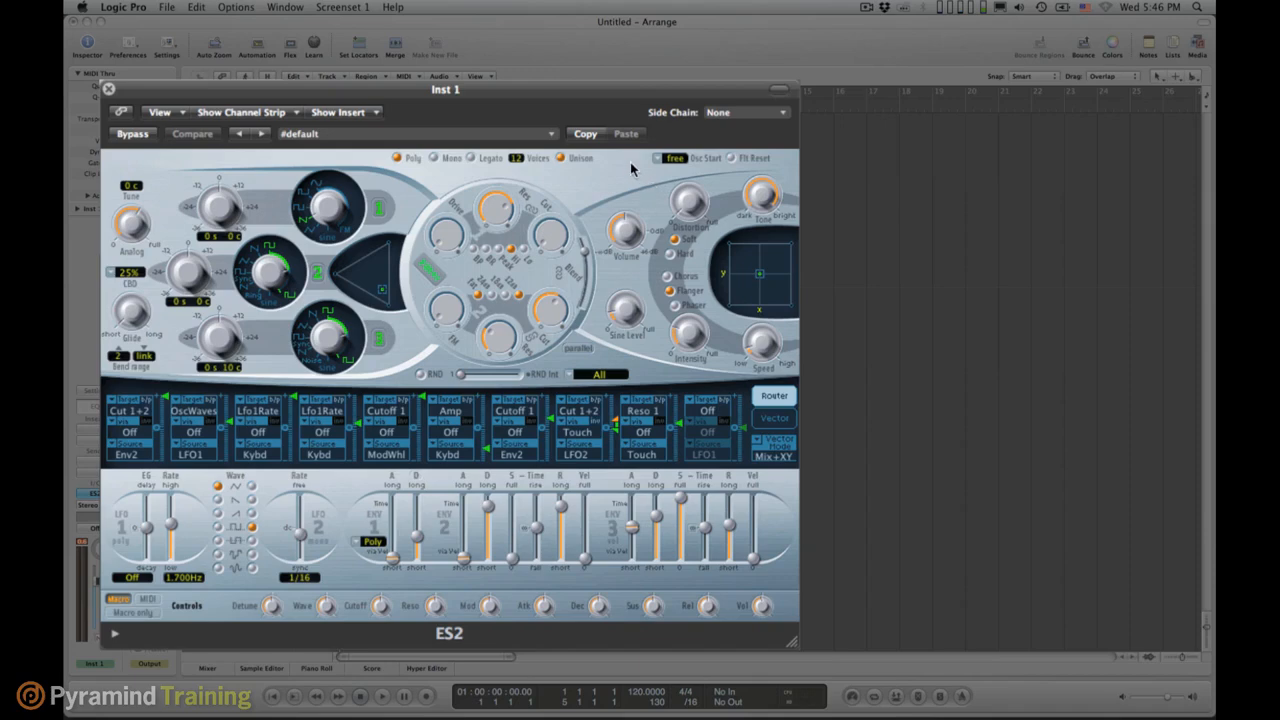
{"action": "mouse_move", "coordinate": [367, 140]}
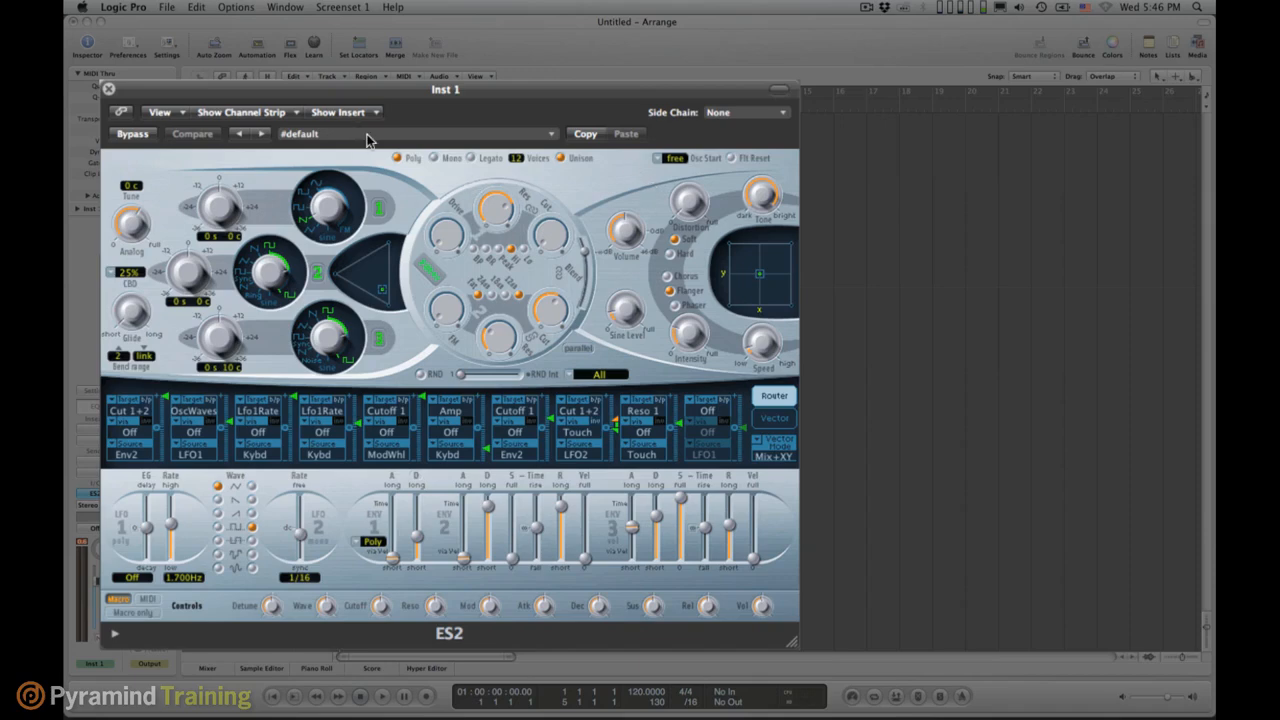
Step: Load the INIT preset into the ES2 synthesizer from its settings menu
{"action": "left_click", "coordinate": [298, 133]}
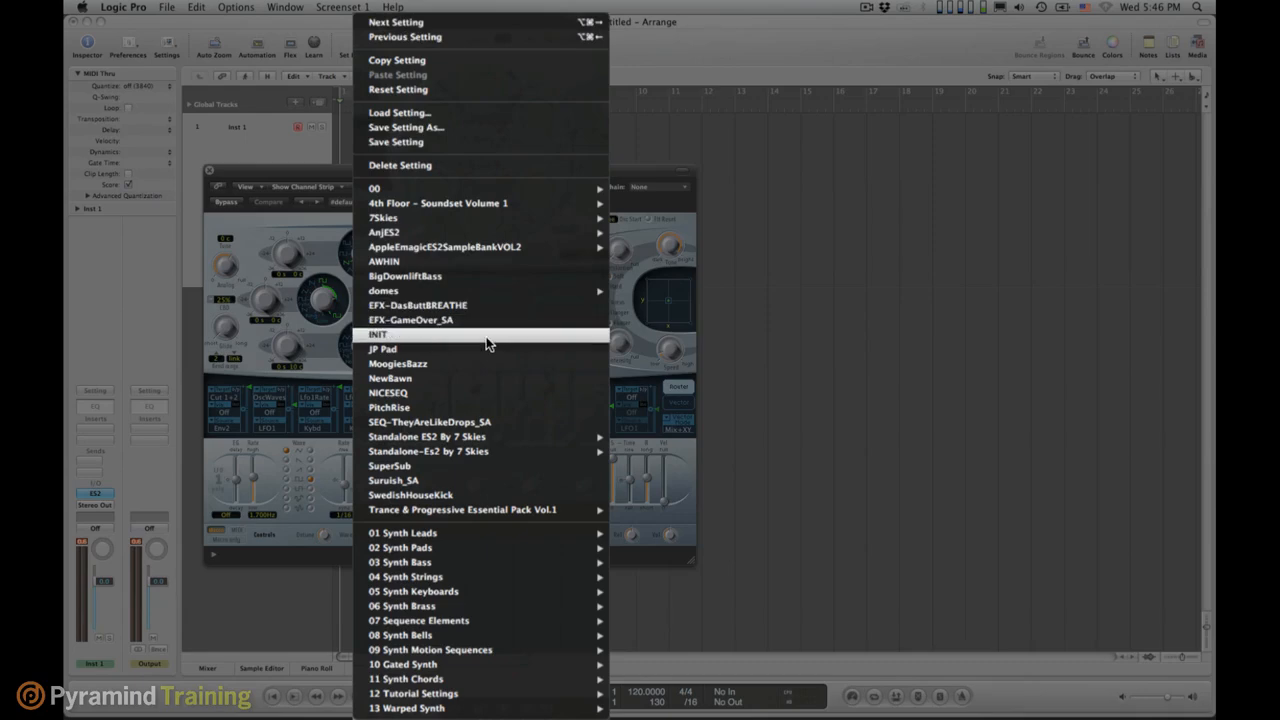
{"action": "left_click", "coordinate": [378, 334]}
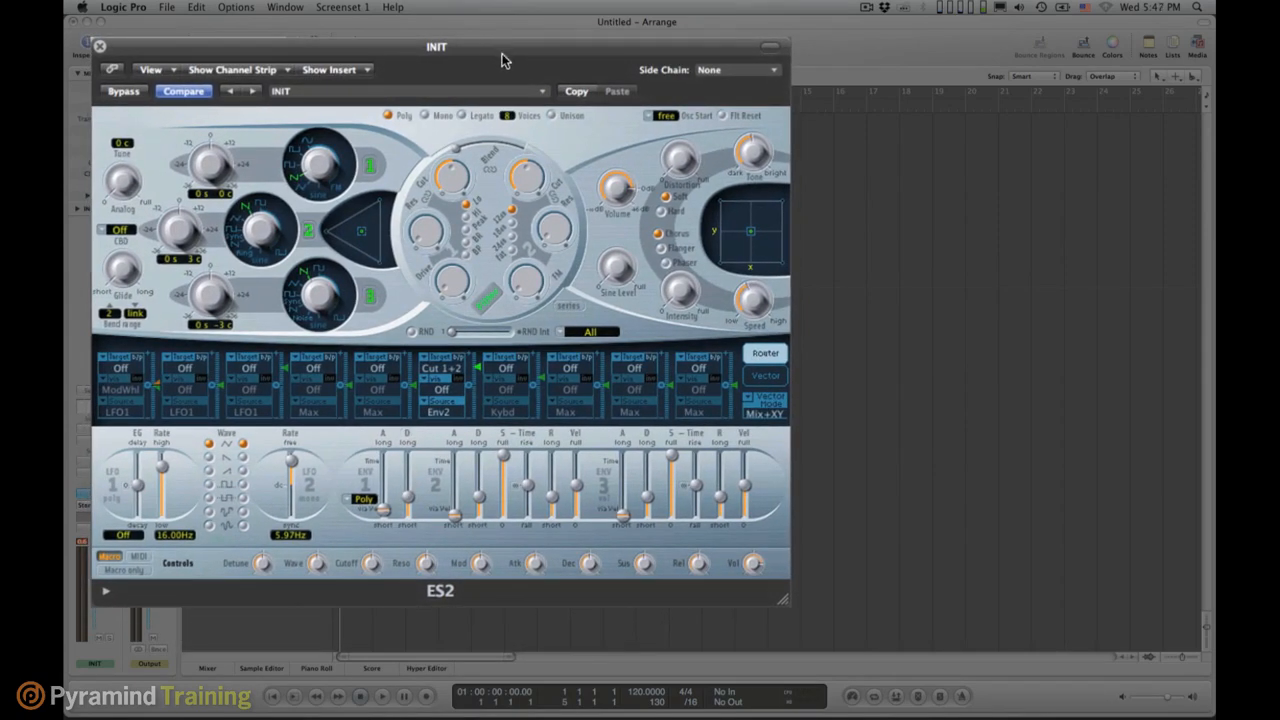
{"action": "mouse_move", "coordinate": [405, 180]}
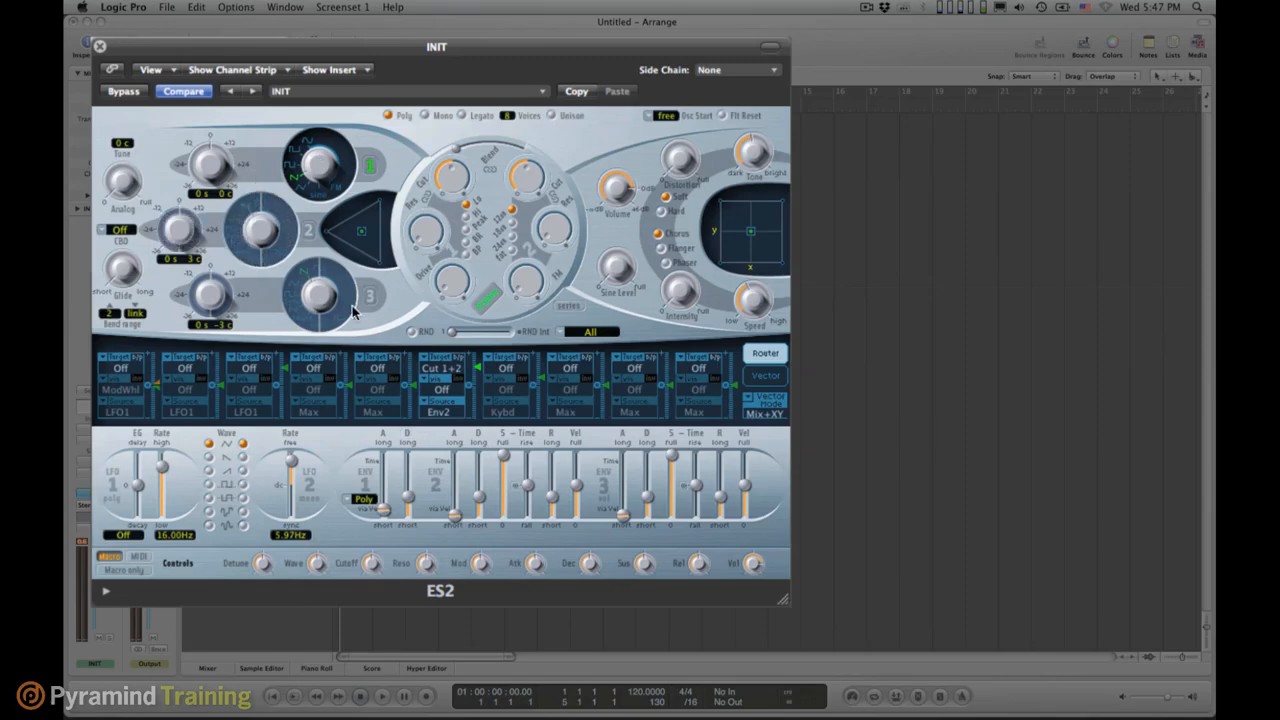
{"action": "mouse_move", "coordinate": [283, 295]}
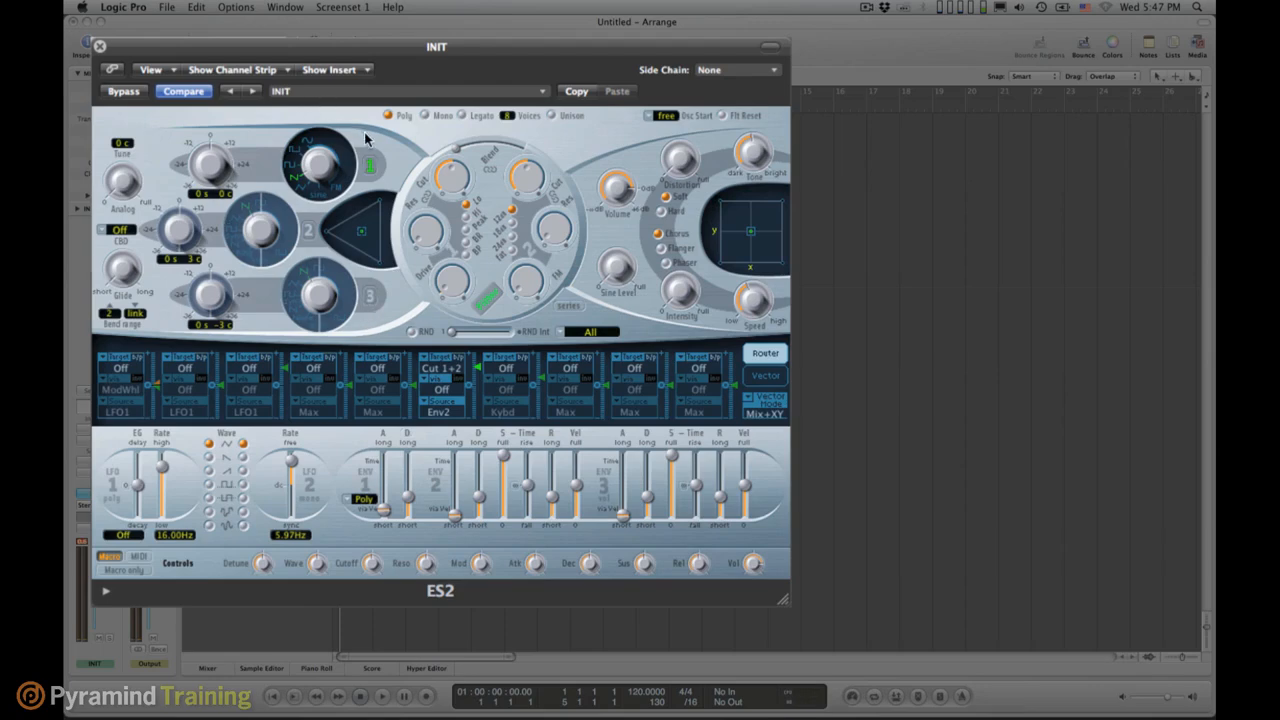
{"action": "mouse_move", "coordinate": [310, 140]}
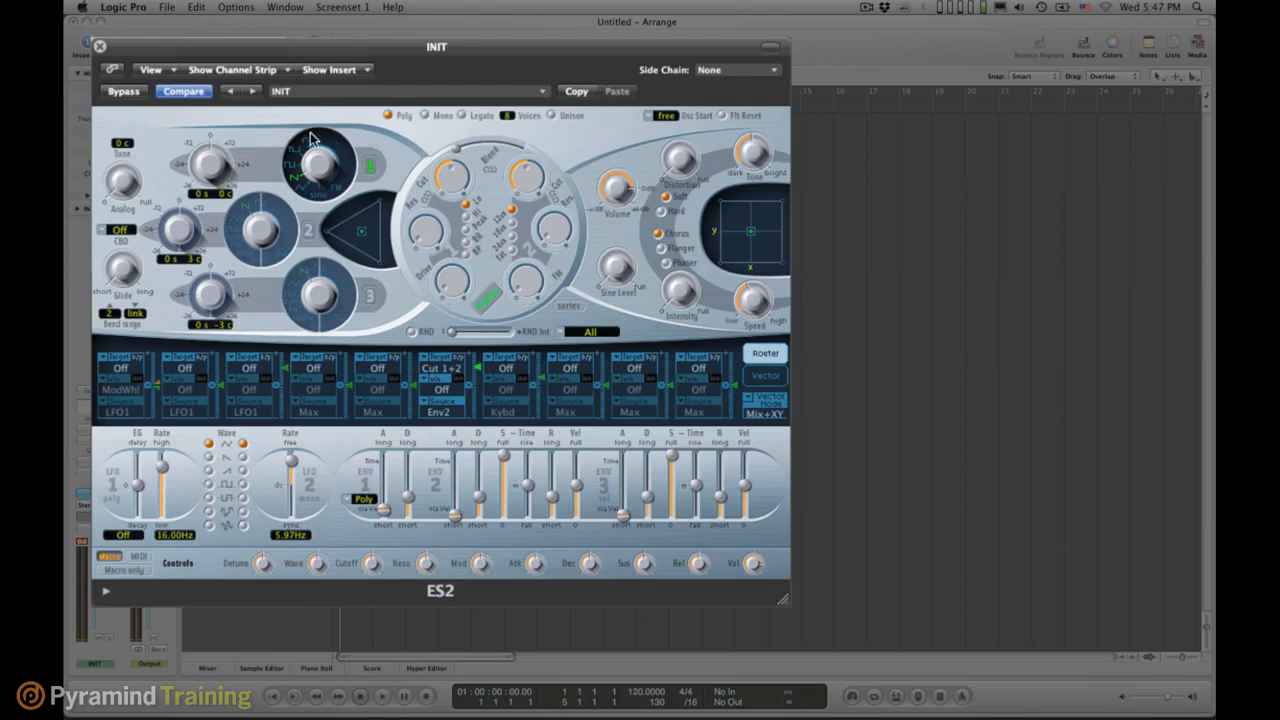
{"action": "mouse_move", "coordinate": [315, 145]}
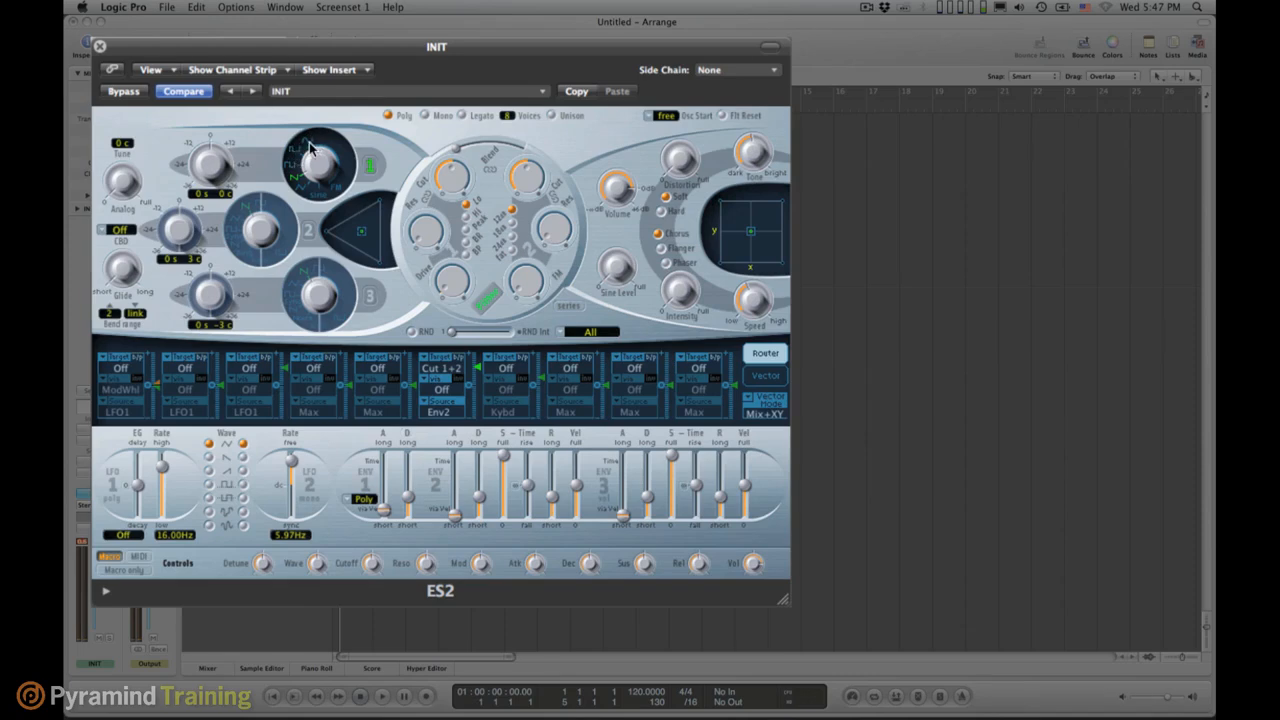
{"action": "mouse_move", "coordinate": [313, 148]}
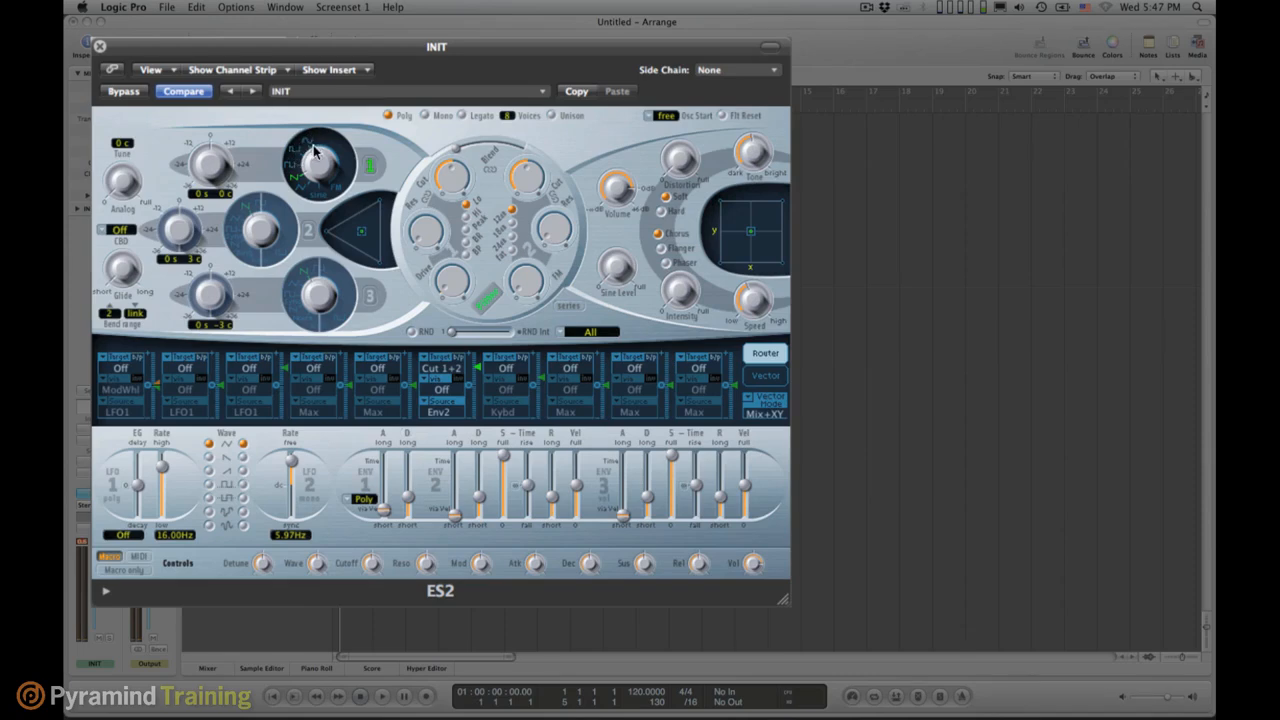
{"action": "mouse_move", "coordinate": [355, 175]}
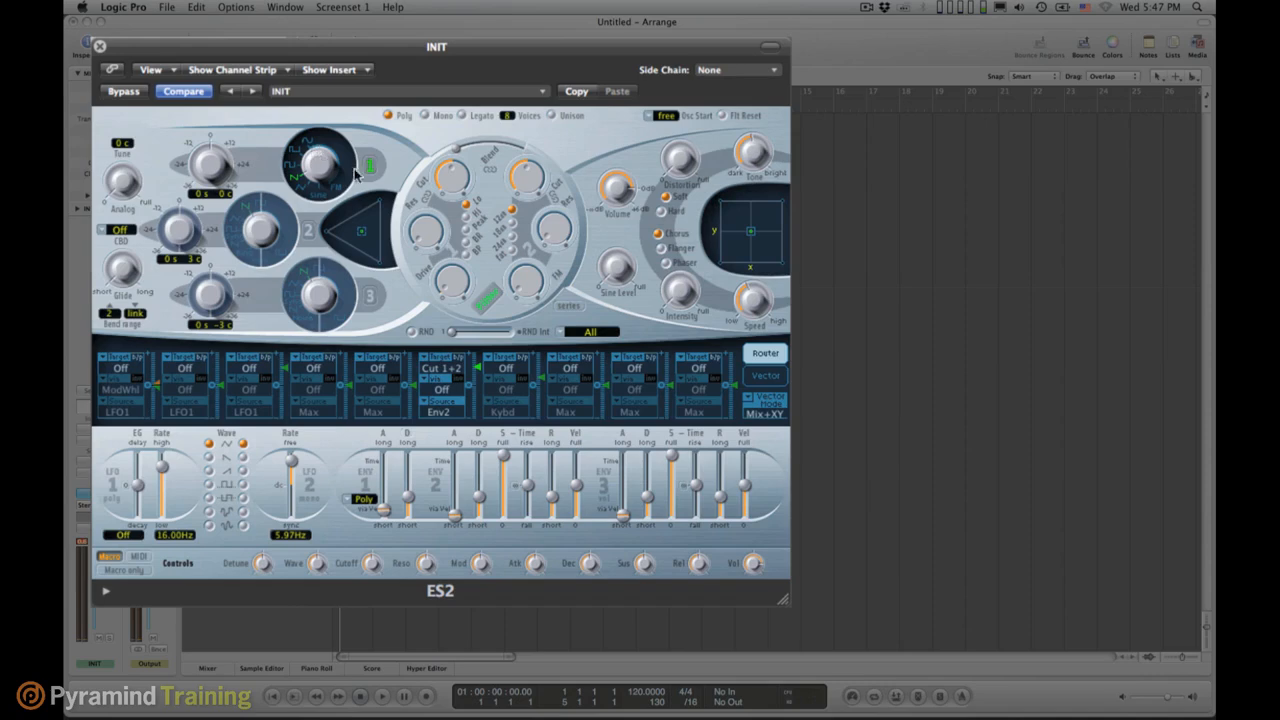
{"action": "mouse_move", "coordinate": [365, 175]}
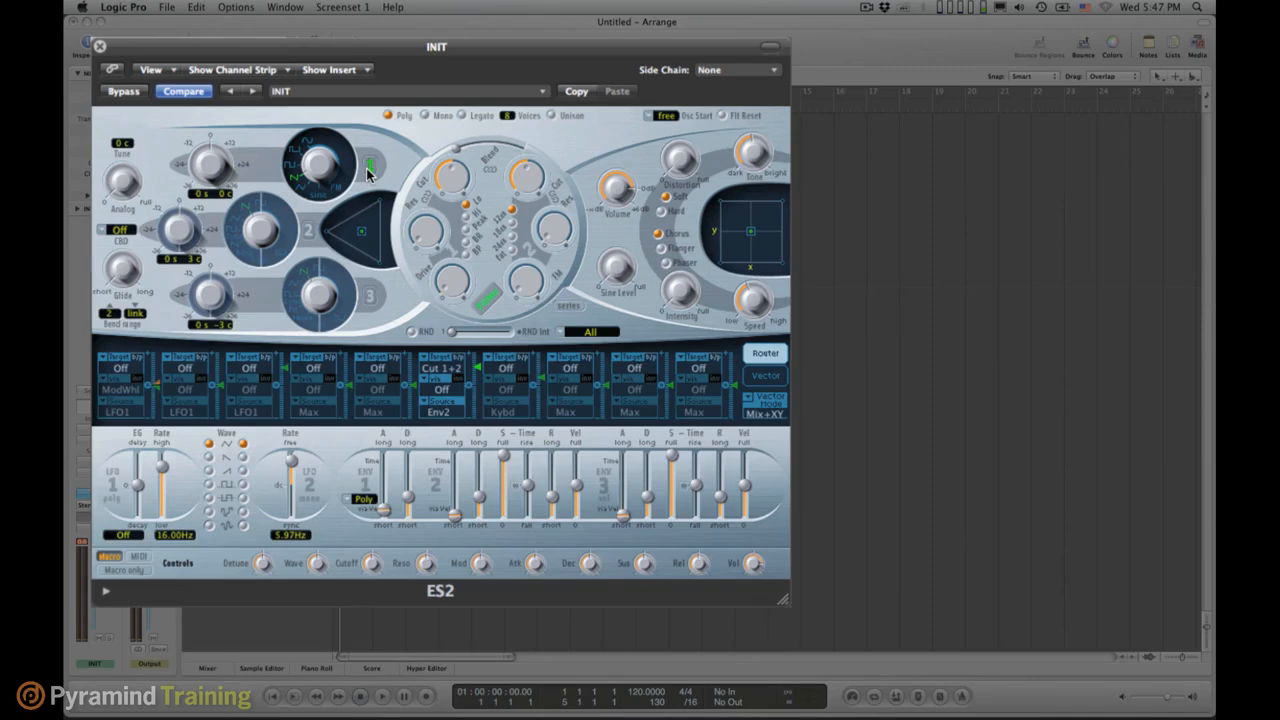
{"action": "mouse_move", "coordinate": [310, 230]}
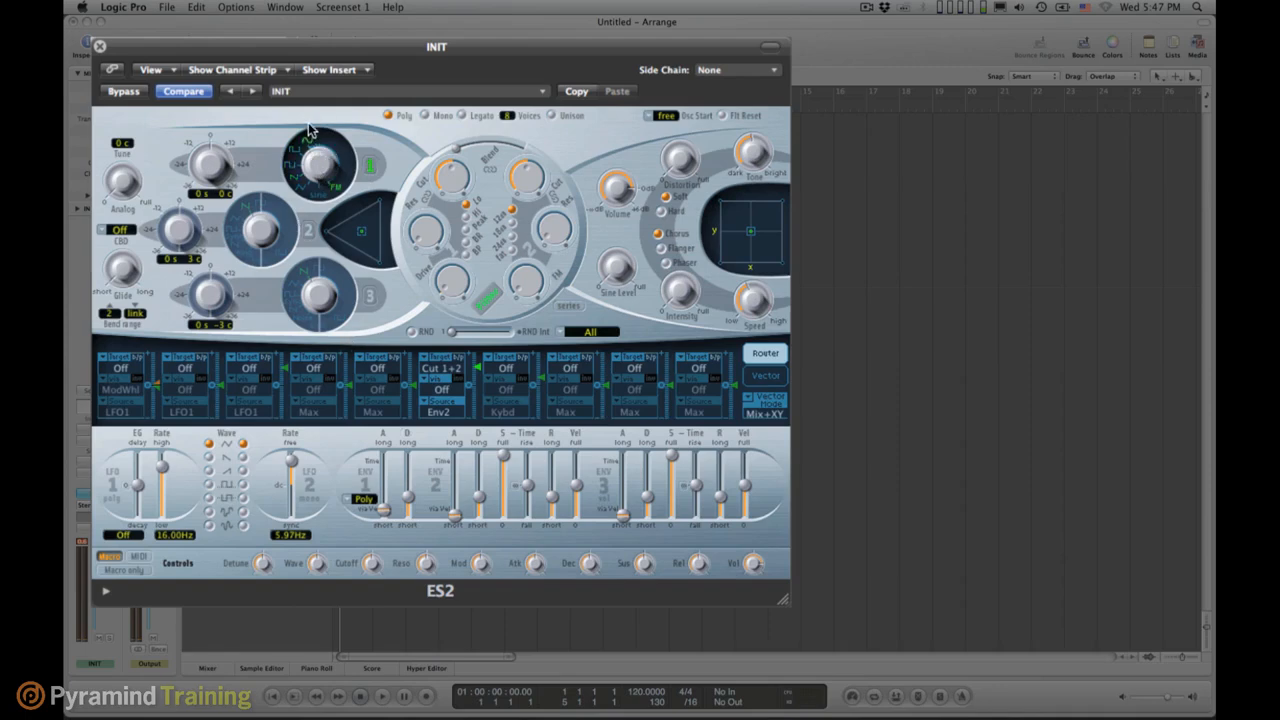
{"action": "mouse_move", "coordinate": [360, 180]}
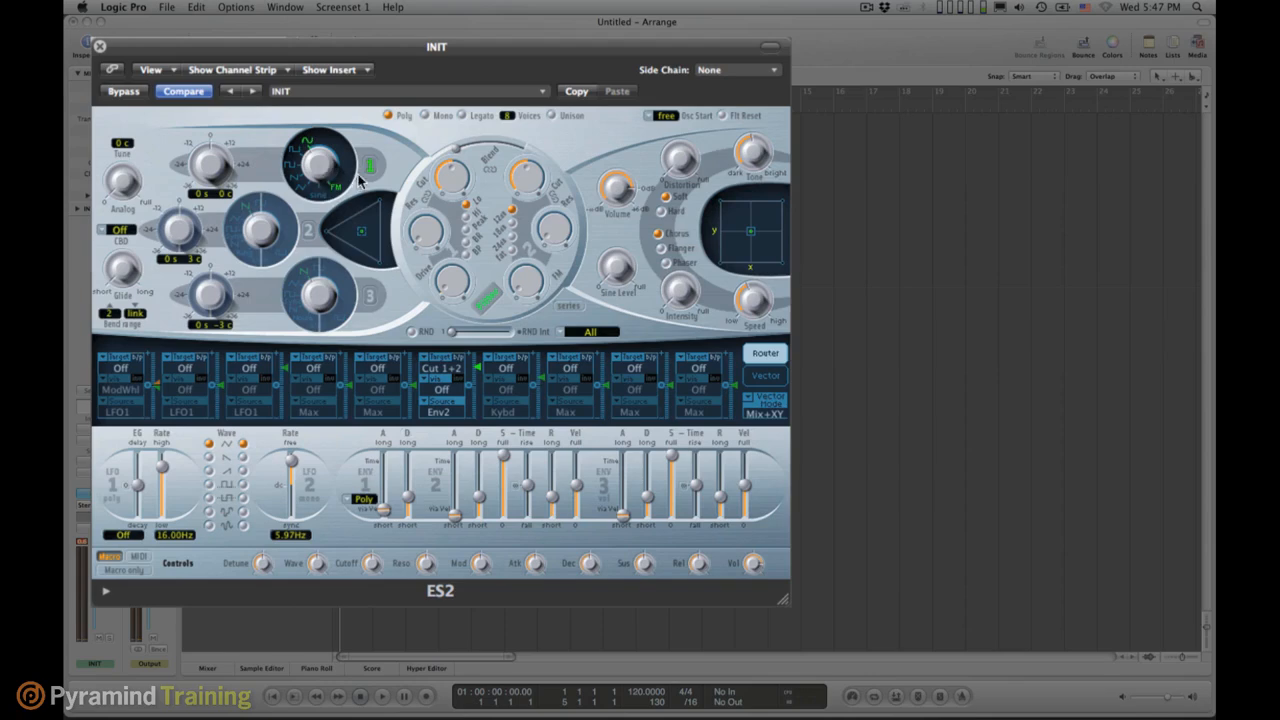
{"action": "mouse_move", "coordinate": [305, 145]}
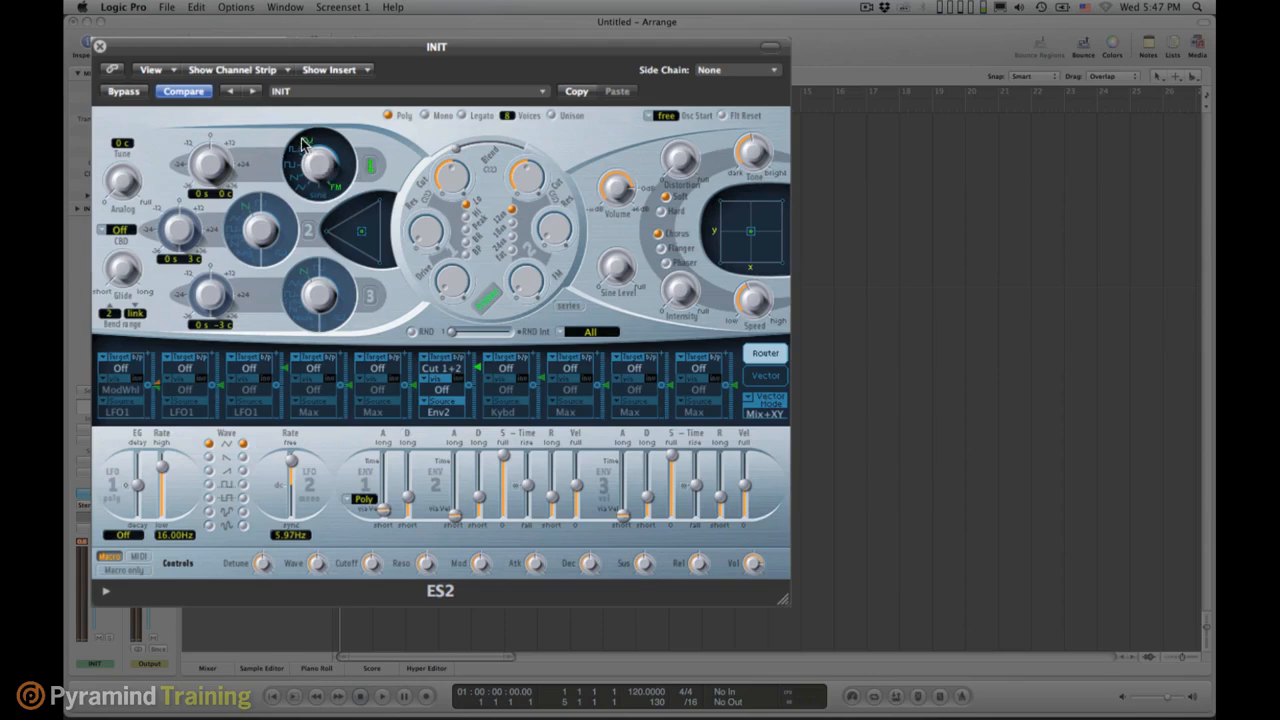
{"action": "mouse_move", "coordinate": [295, 193]}
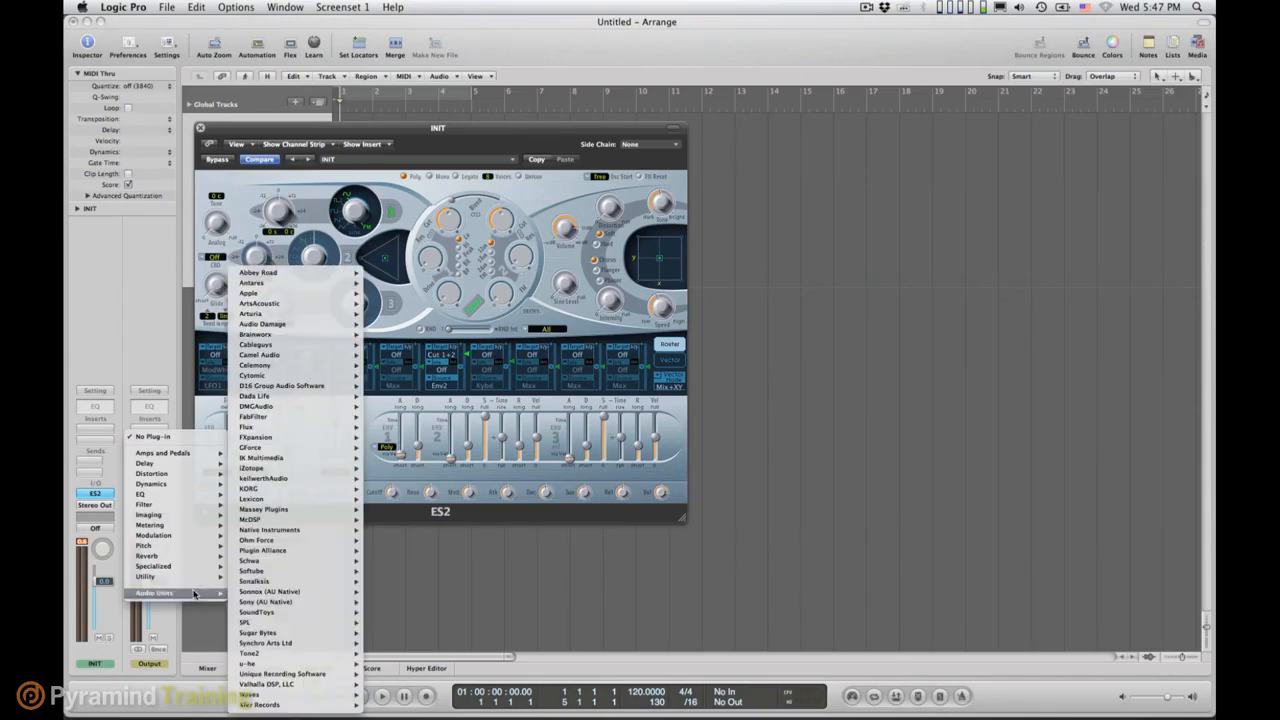
{"action": "mouse_move", "coordinate": [250, 560]}
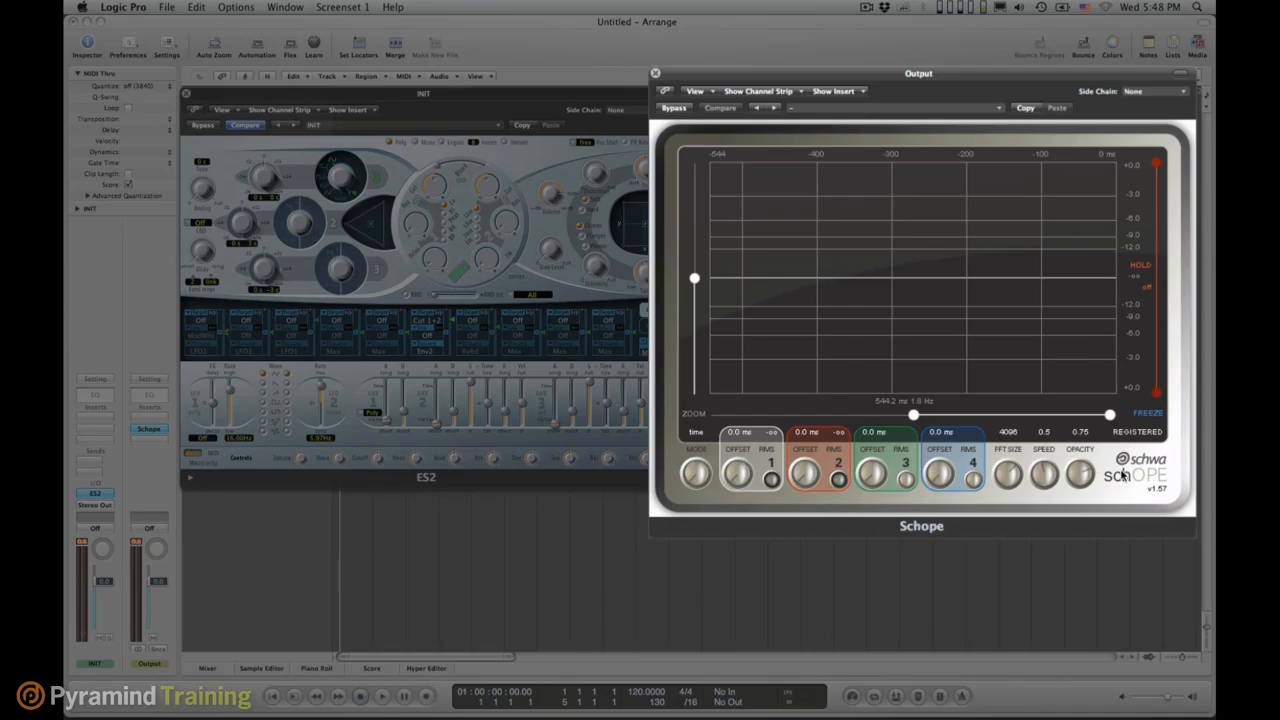
Step: Shorten the time span shown in Schope's waveform display with the zoom slider
{"action": "left_click_drag", "start_coordinate": [1108, 414], "coordinate": [1060, 417]}
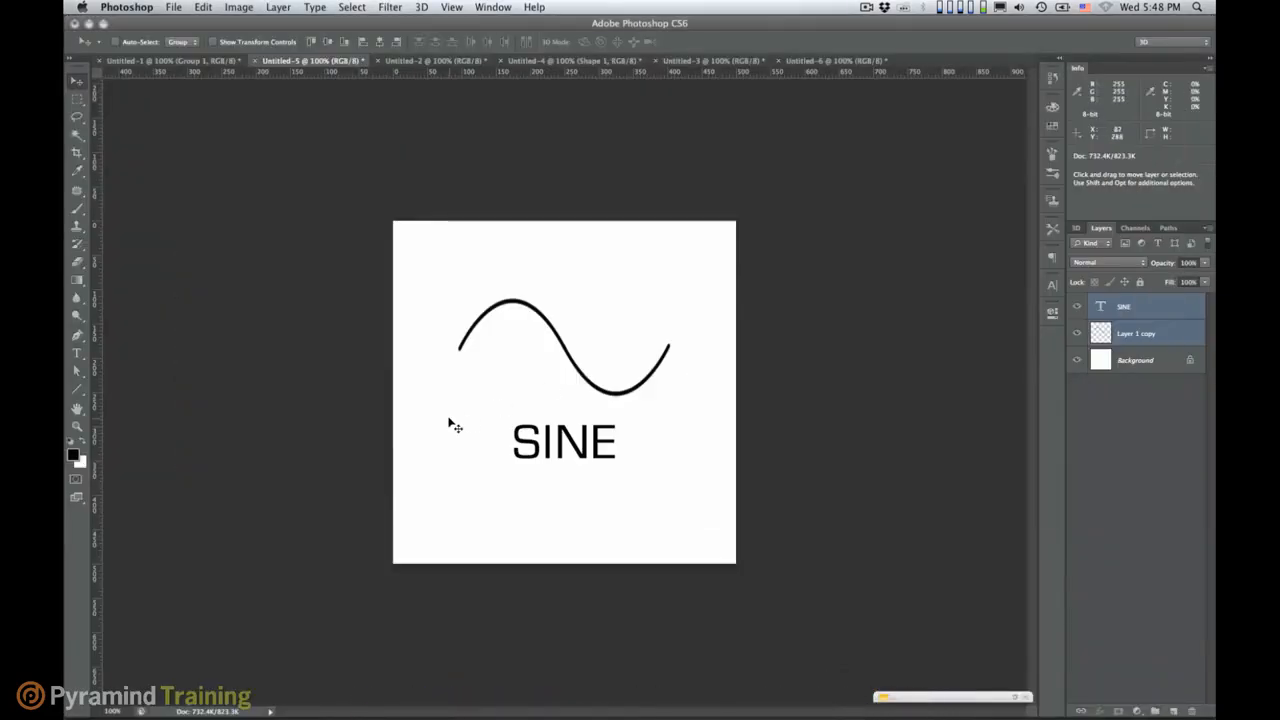
{"action": "mouse_move", "coordinate": [670, 412]}
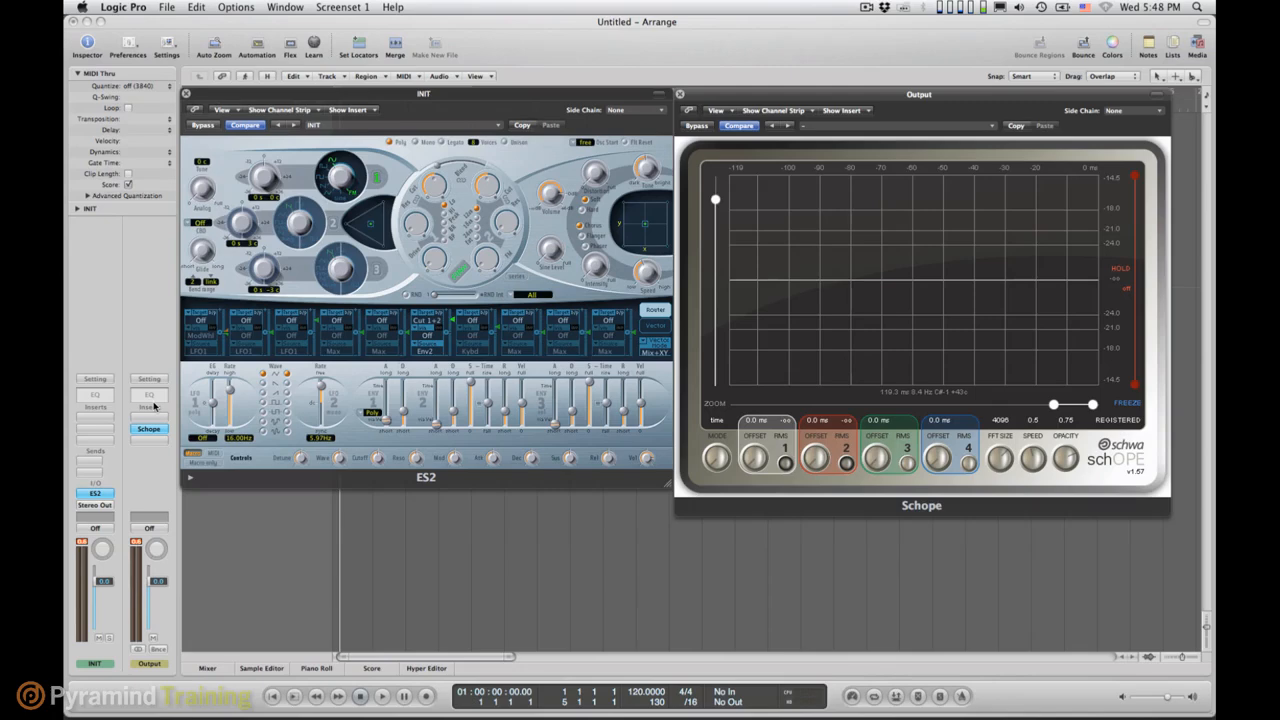
{"action": "mouse_move", "coordinate": [154, 402]}
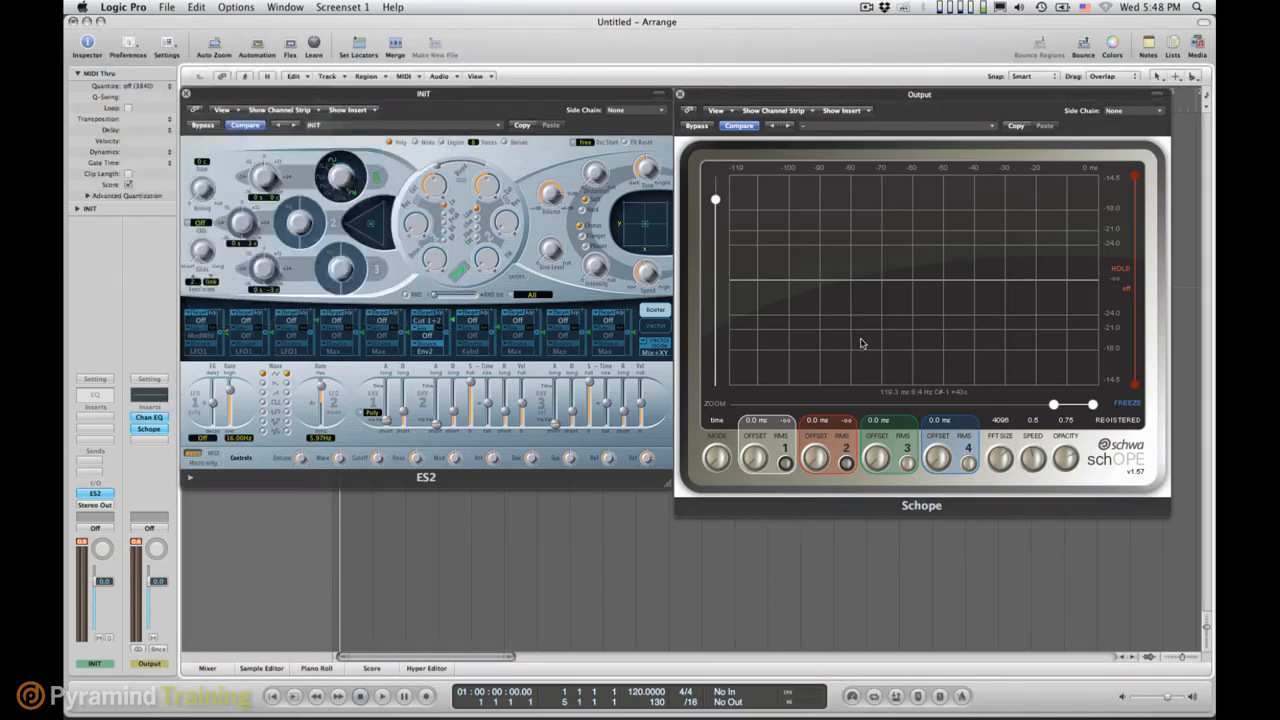
Step: Turn Schope's MODE knob from time to freq to display the spectrum
{"action": "left_click_drag", "start_coordinate": [918, 94], "coordinate": [918, 73]}
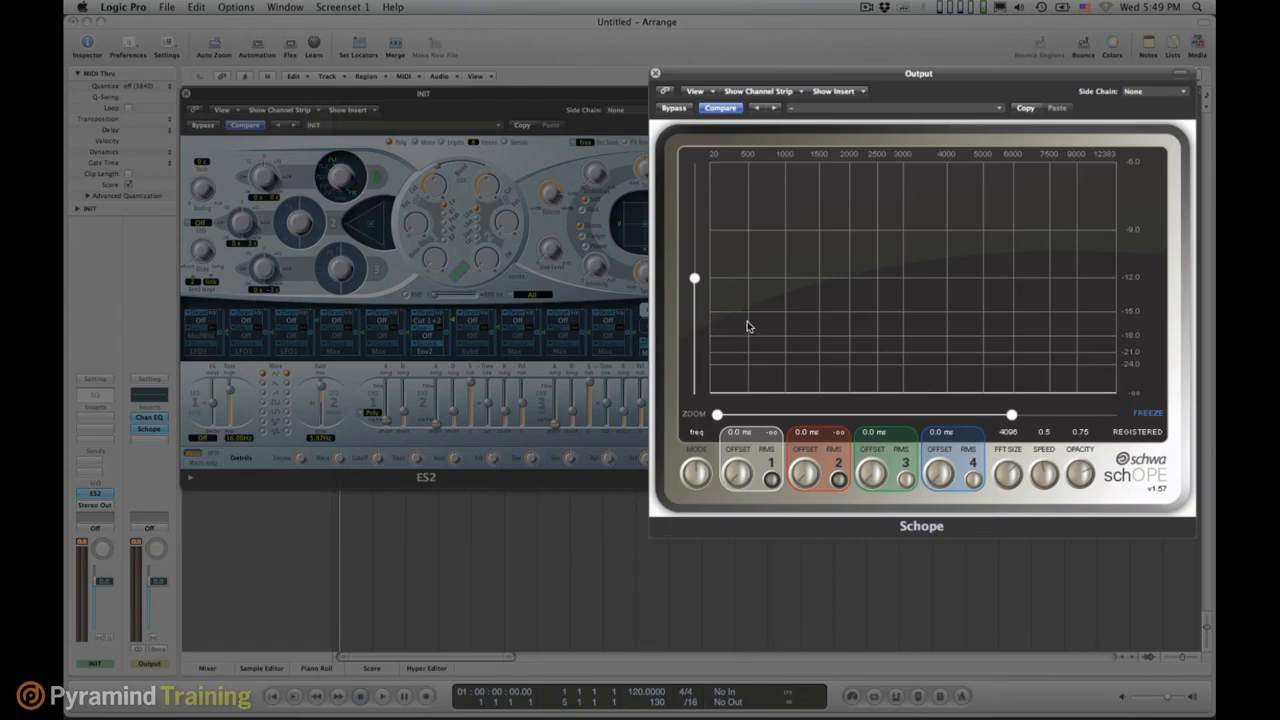
{"action": "mouse_move", "coordinate": [895, 341]}
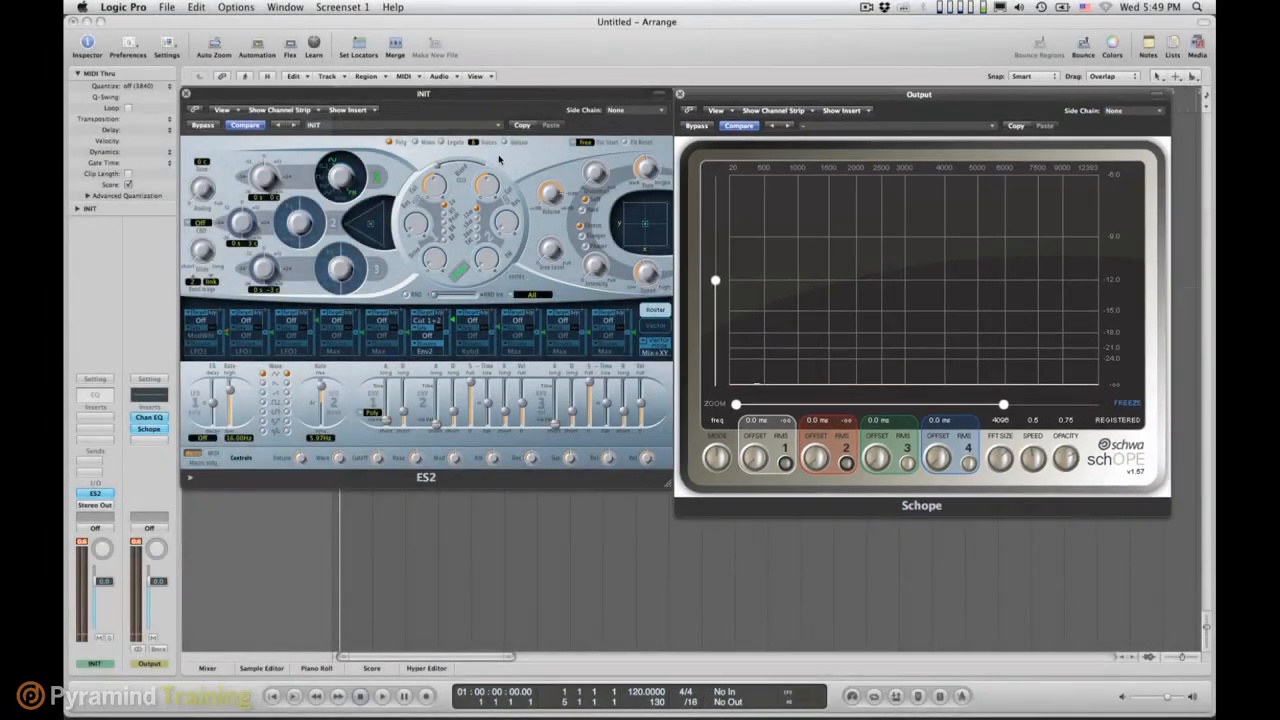
{"action": "mouse_move", "coordinate": [611, 620]}
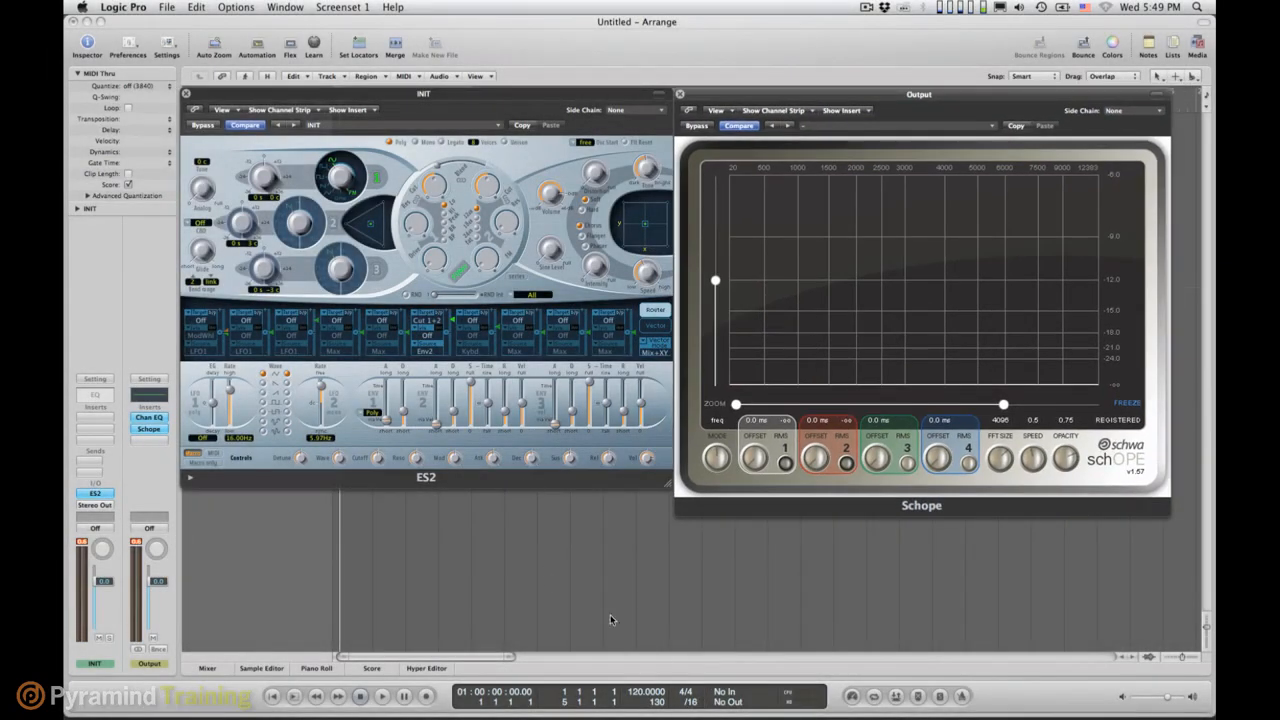
{"action": "mouse_move", "coordinate": [700, 700]}
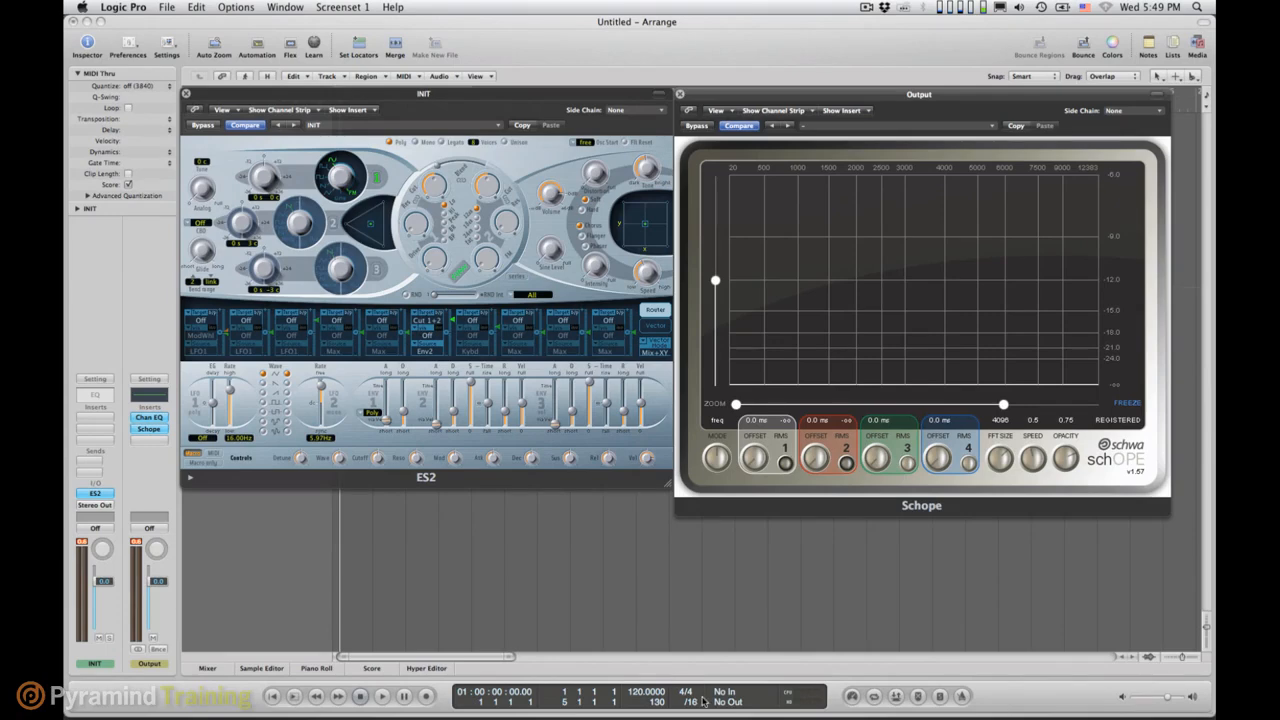
{"action": "mouse_move", "coordinate": [782, 646]}
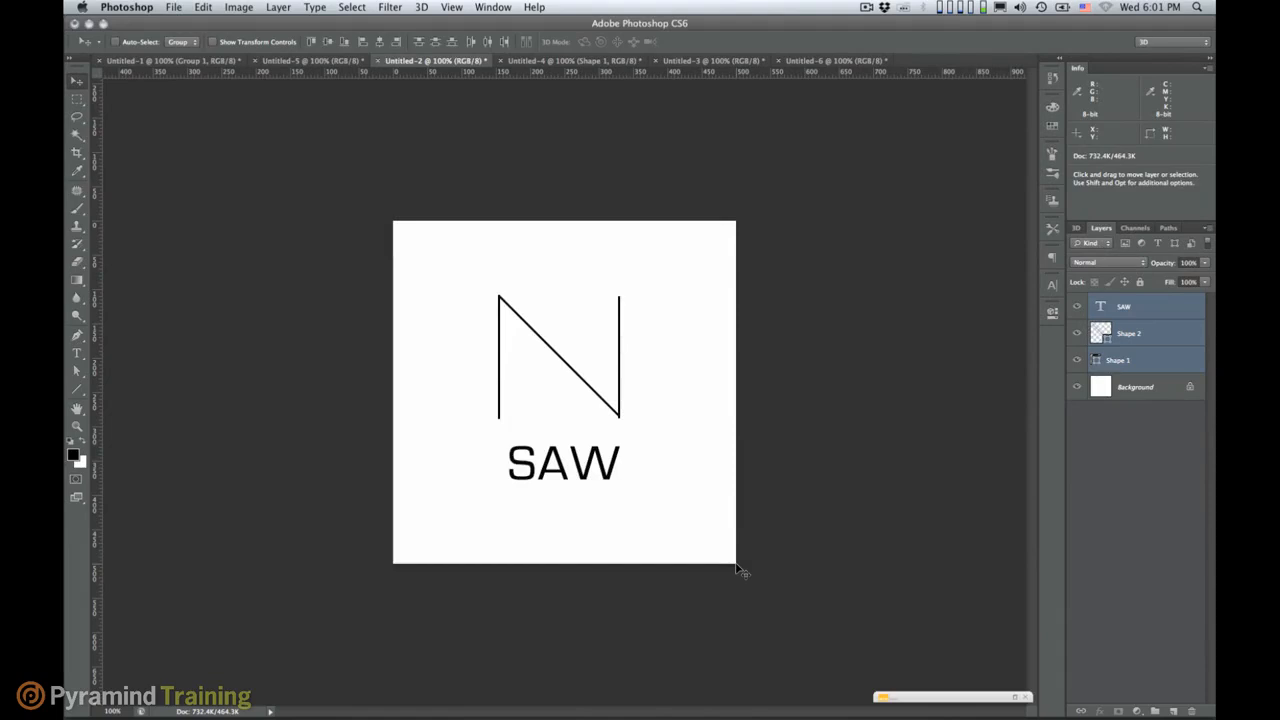
{"action": "mouse_move", "coordinate": [738, 570]}
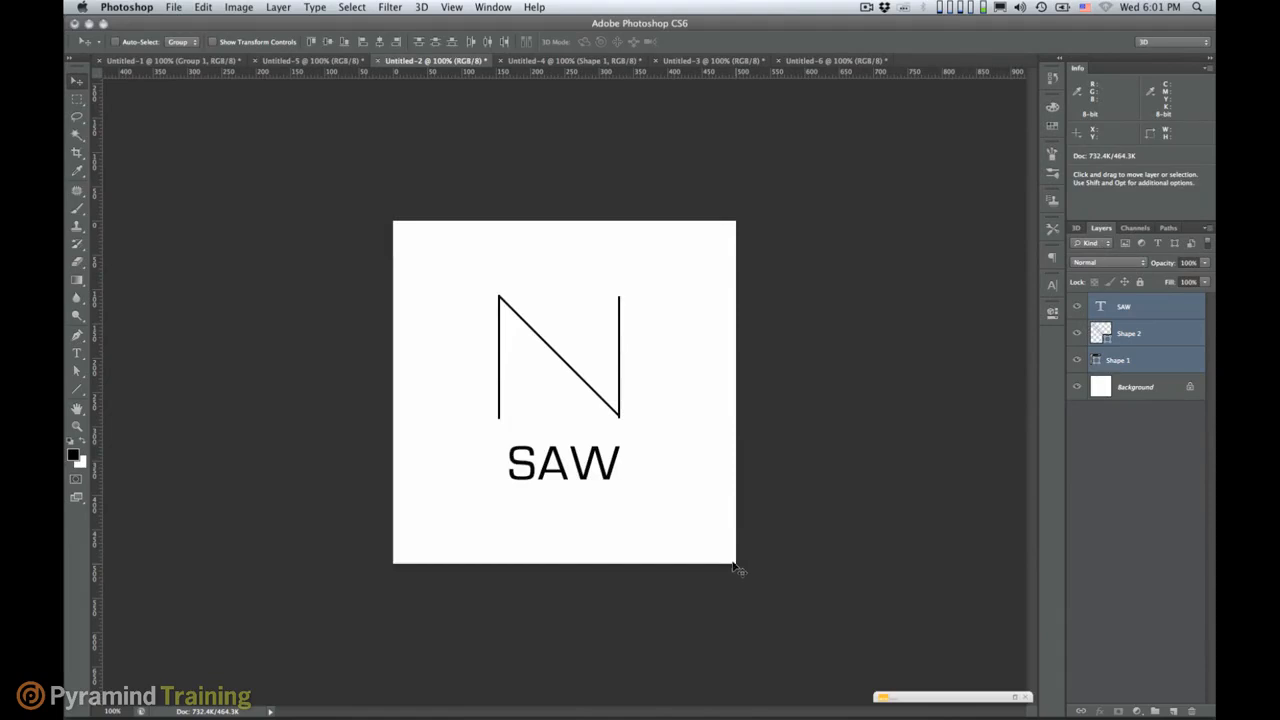
{"action": "mouse_move", "coordinate": [645, 283]}
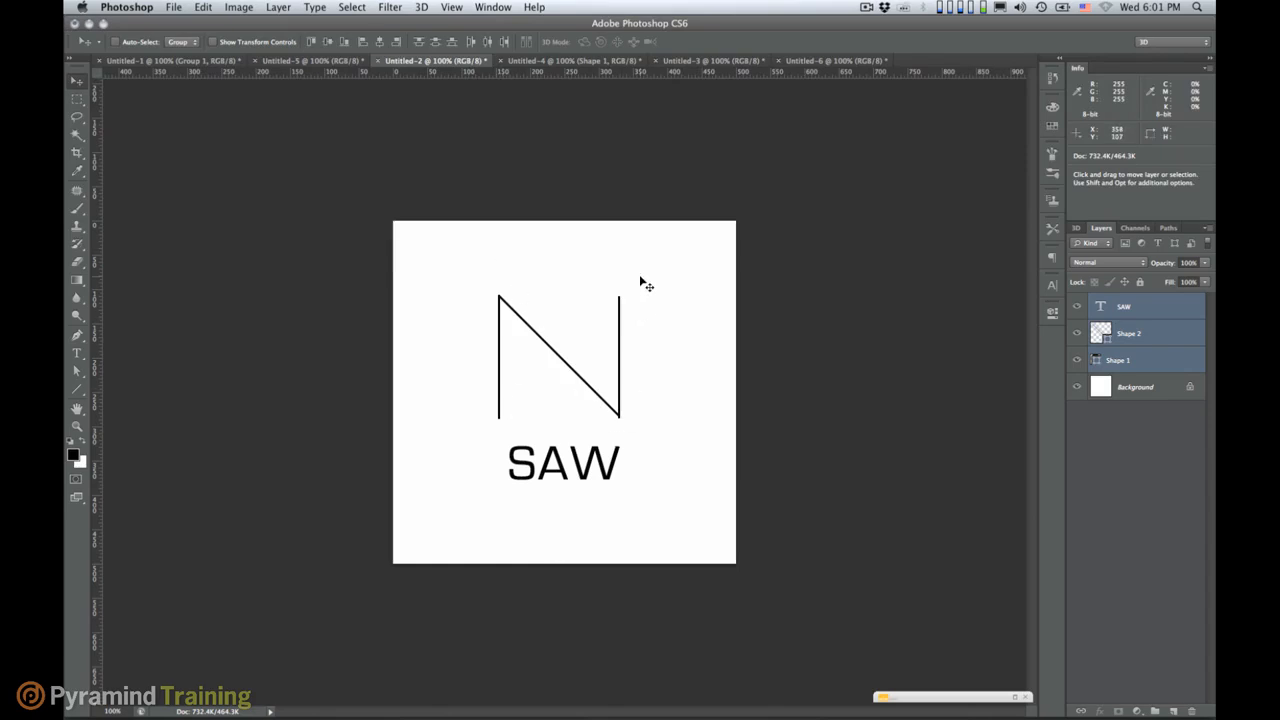
{"action": "mouse_move", "coordinate": [617, 413]}
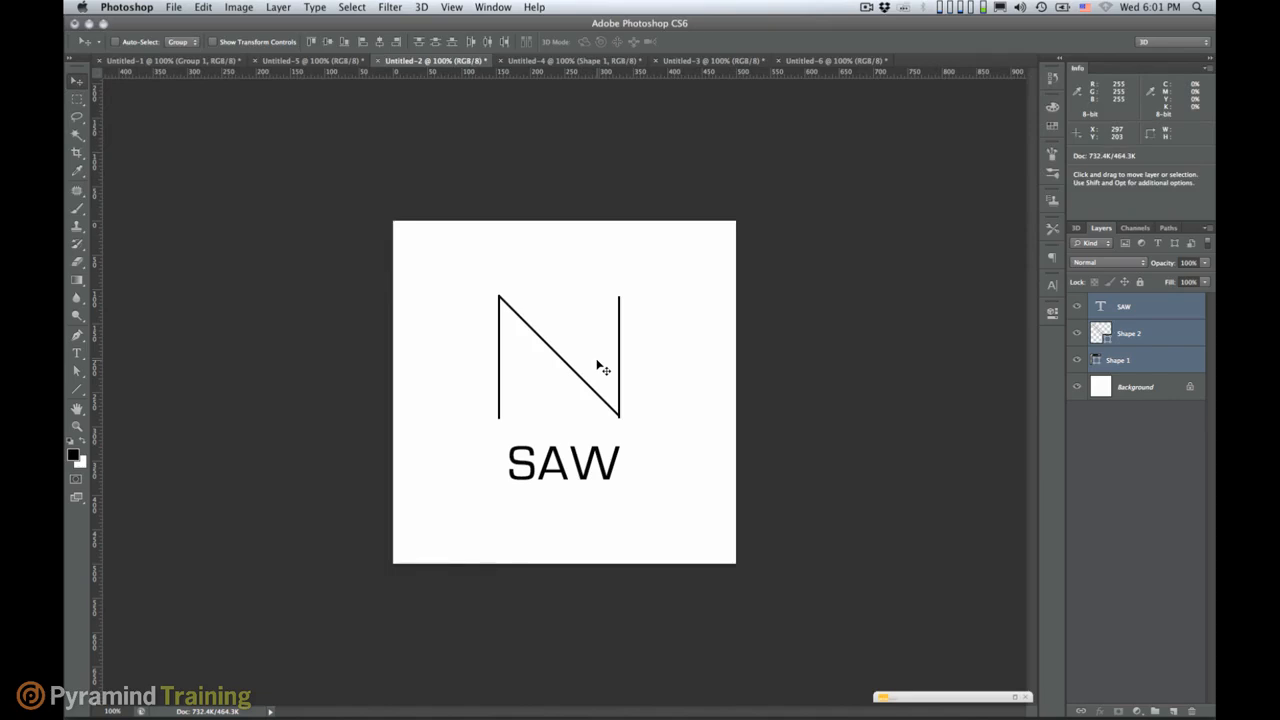
{"action": "mouse_move", "coordinate": [613, 547]}
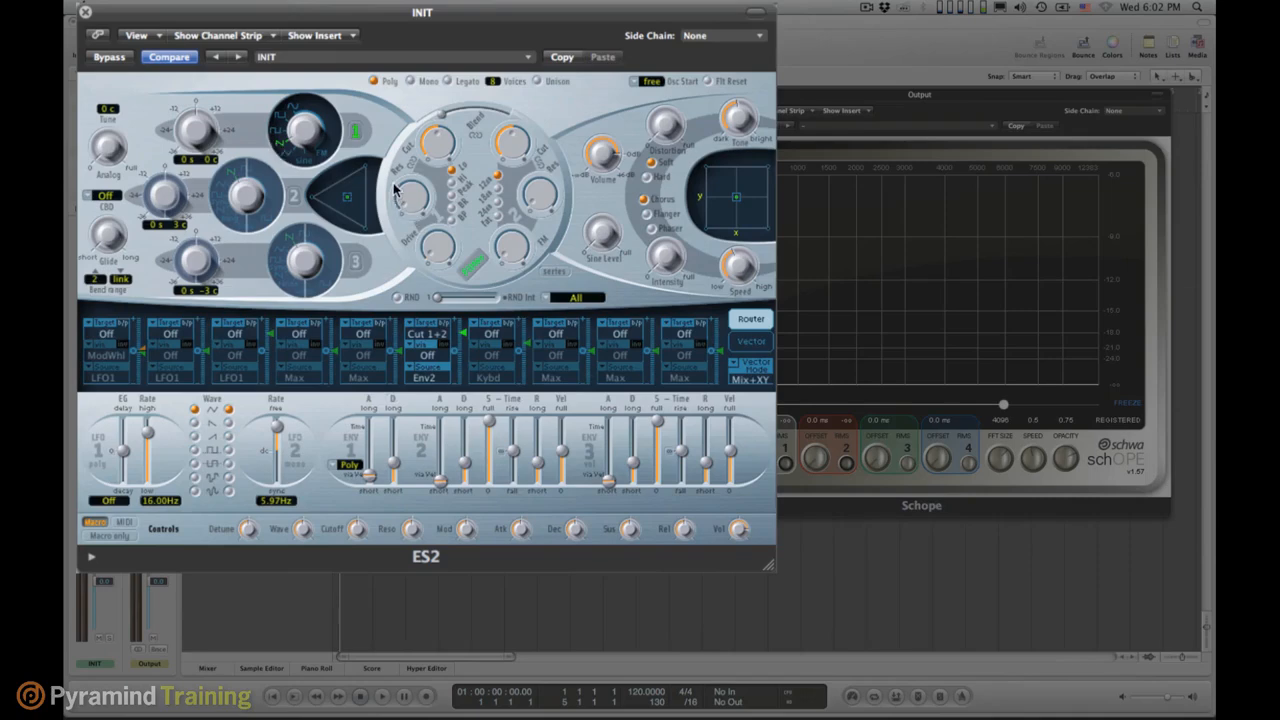
{"action": "mouse_move", "coordinate": [283, 150]}
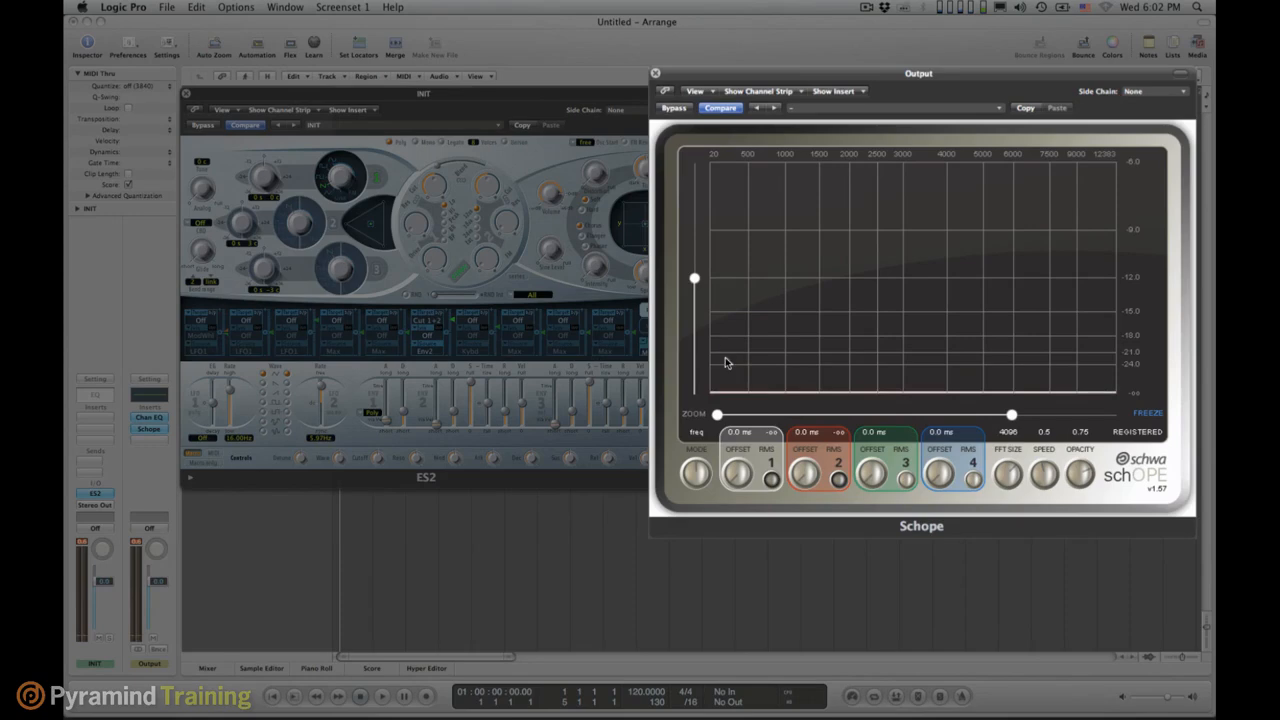
{"action": "mouse_move", "coordinate": [1057, 354]}
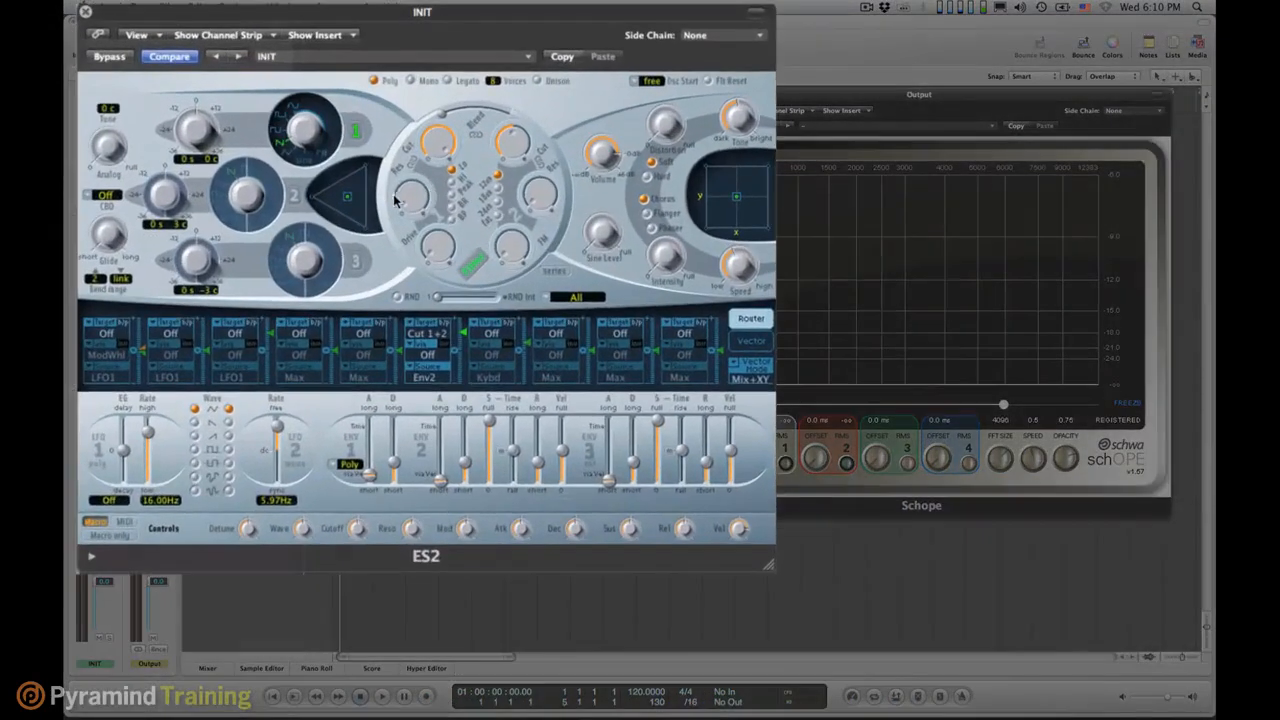
{"action": "mouse_move", "coordinate": [280, 140]}
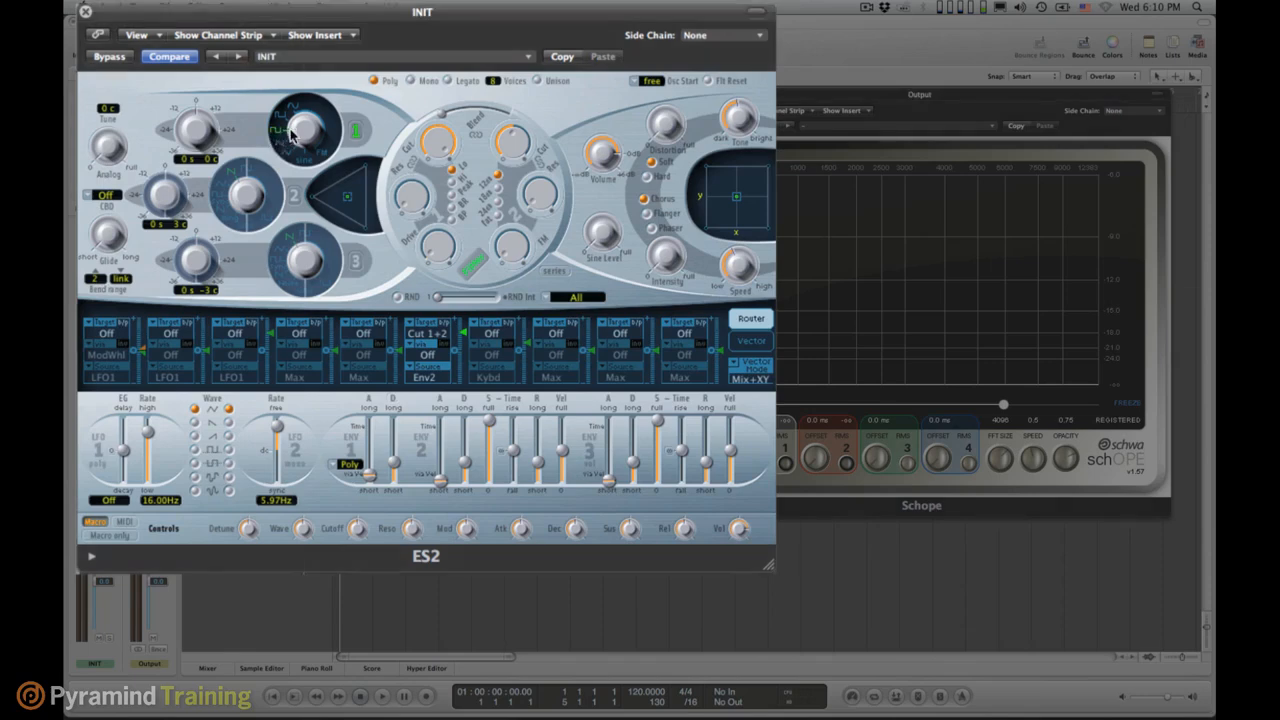
{"action": "mouse_move", "coordinate": [357, 135]}
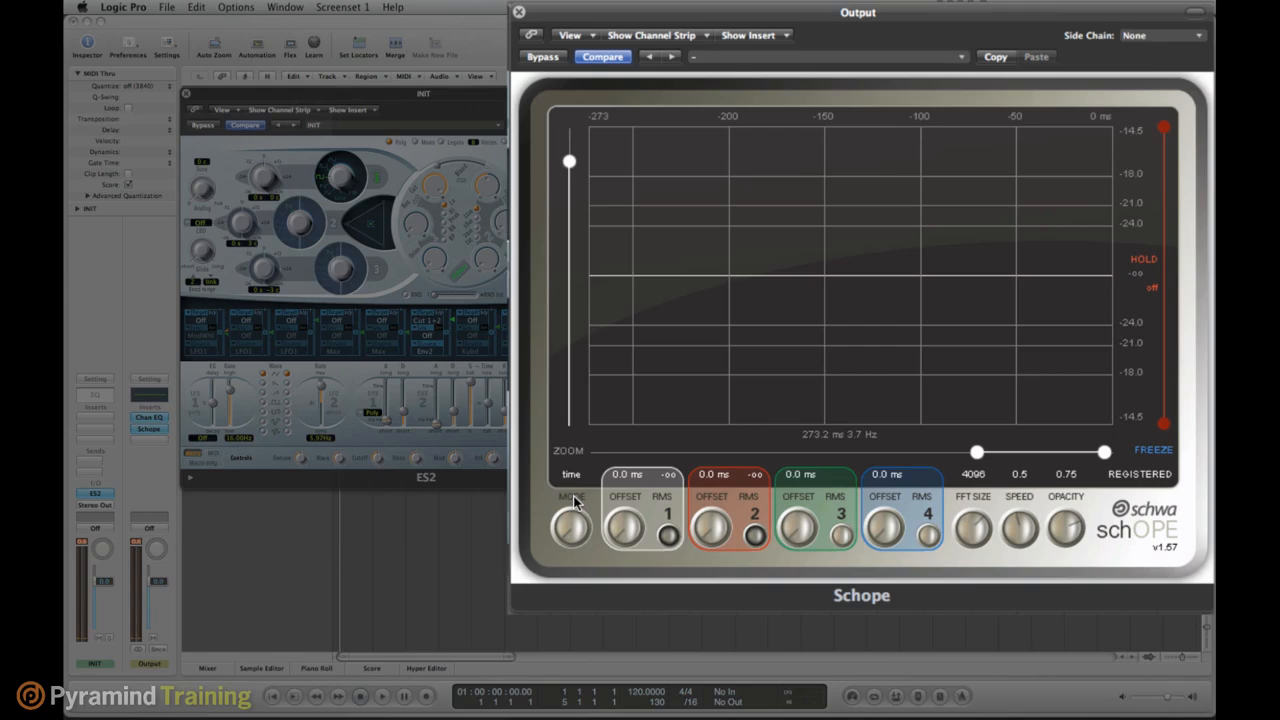
{"action": "mouse_move", "coordinate": [645, 473]}
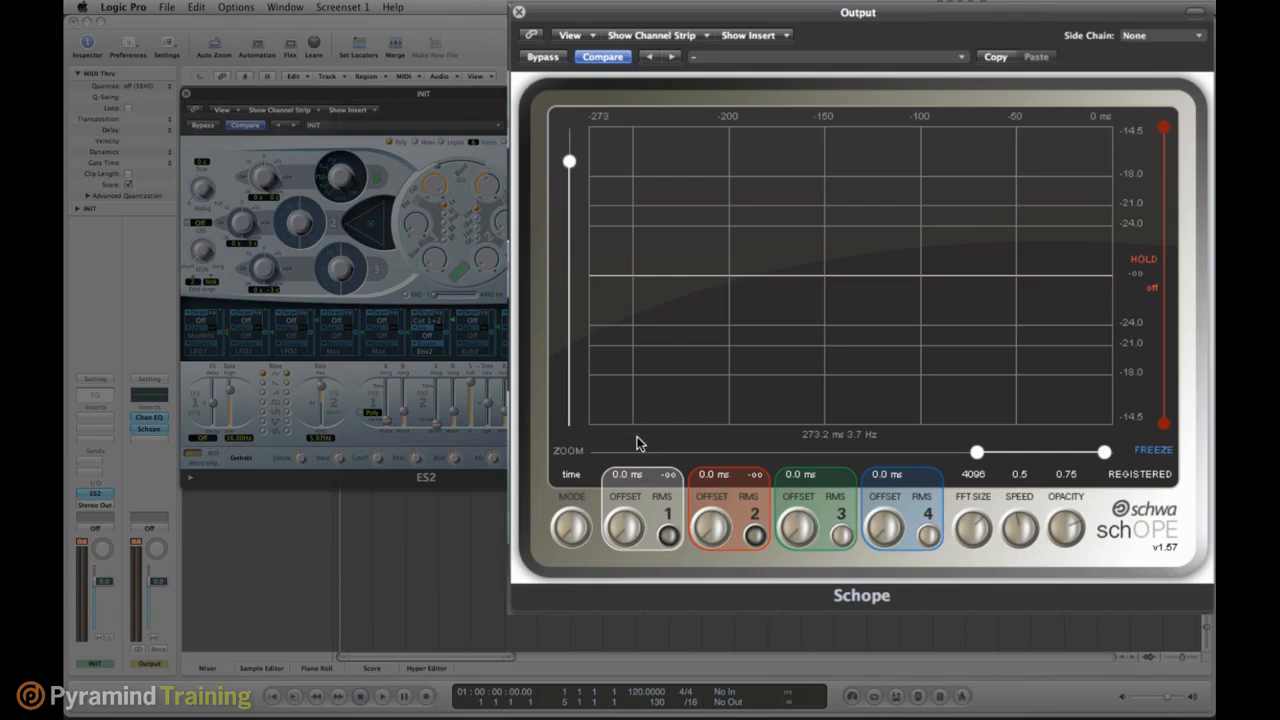
{"action": "mouse_move", "coordinate": [978, 460]}
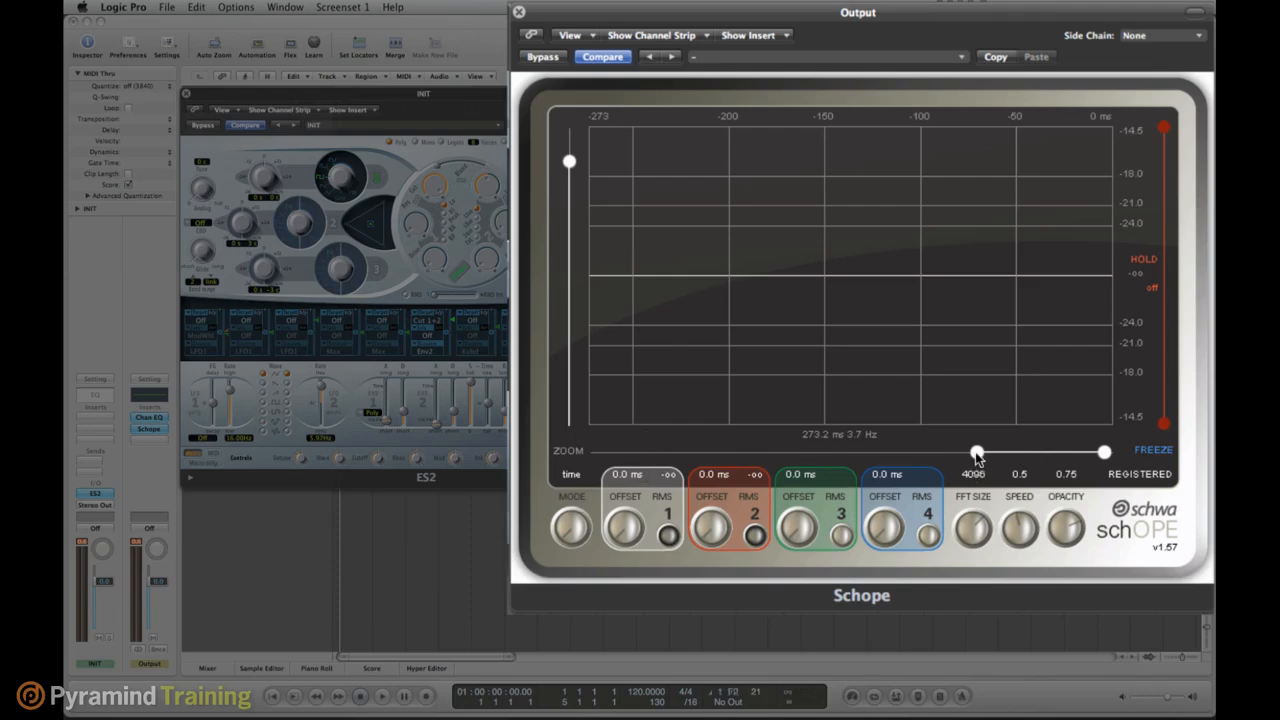
Step: Zoom Schope's waveform display from about 273 ms to roughly 25 ms
{"action": "left_click_drag", "start_coordinate": [1103, 452], "coordinate": [1070, 452]}
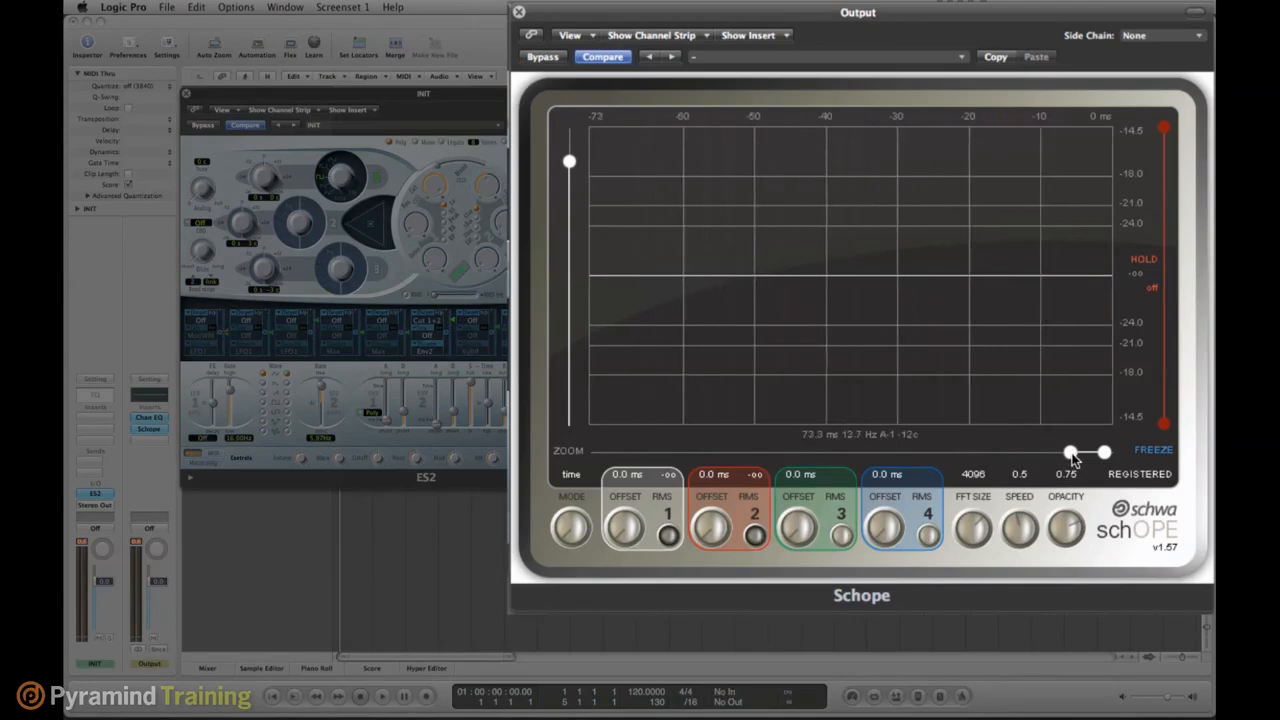
{"action": "left_click_drag", "start_coordinate": [1070, 453], "coordinate": [1088, 455]}
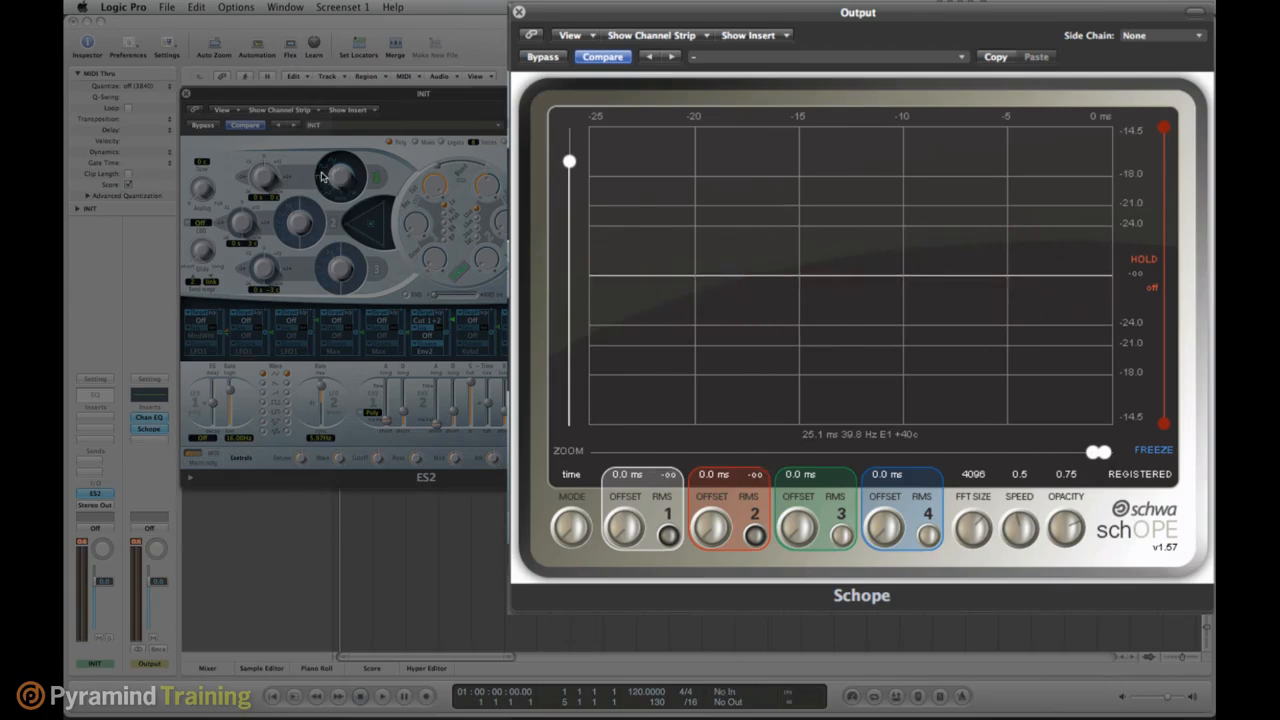
{"action": "mouse_move", "coordinate": [513, 218]}
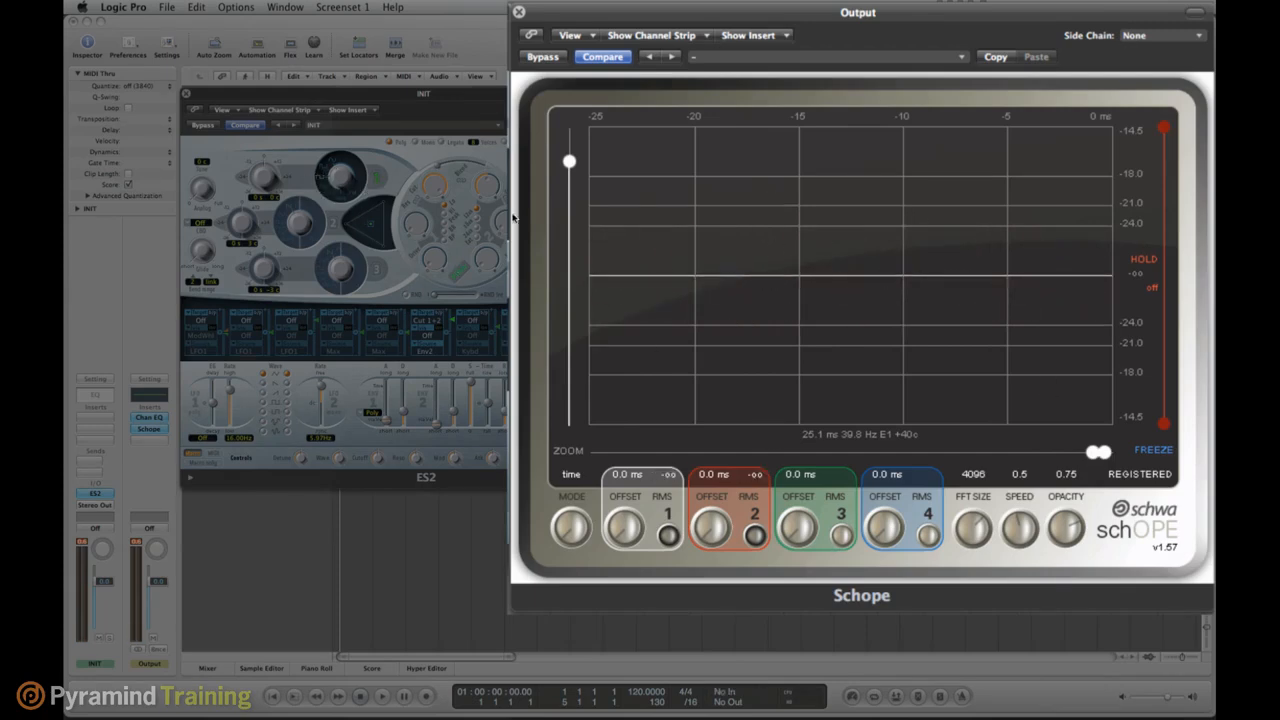
{"action": "mouse_move", "coordinate": [562, 507]}
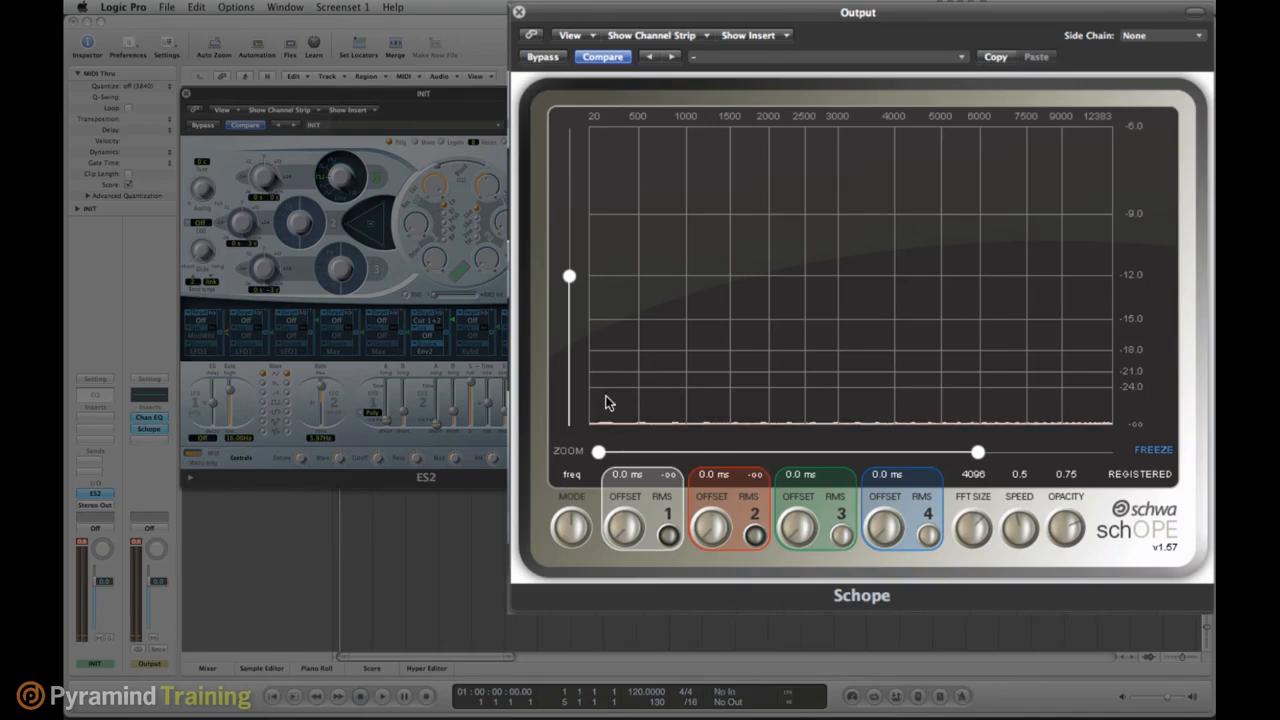
{"action": "mouse_move", "coordinate": [1031, 428]}
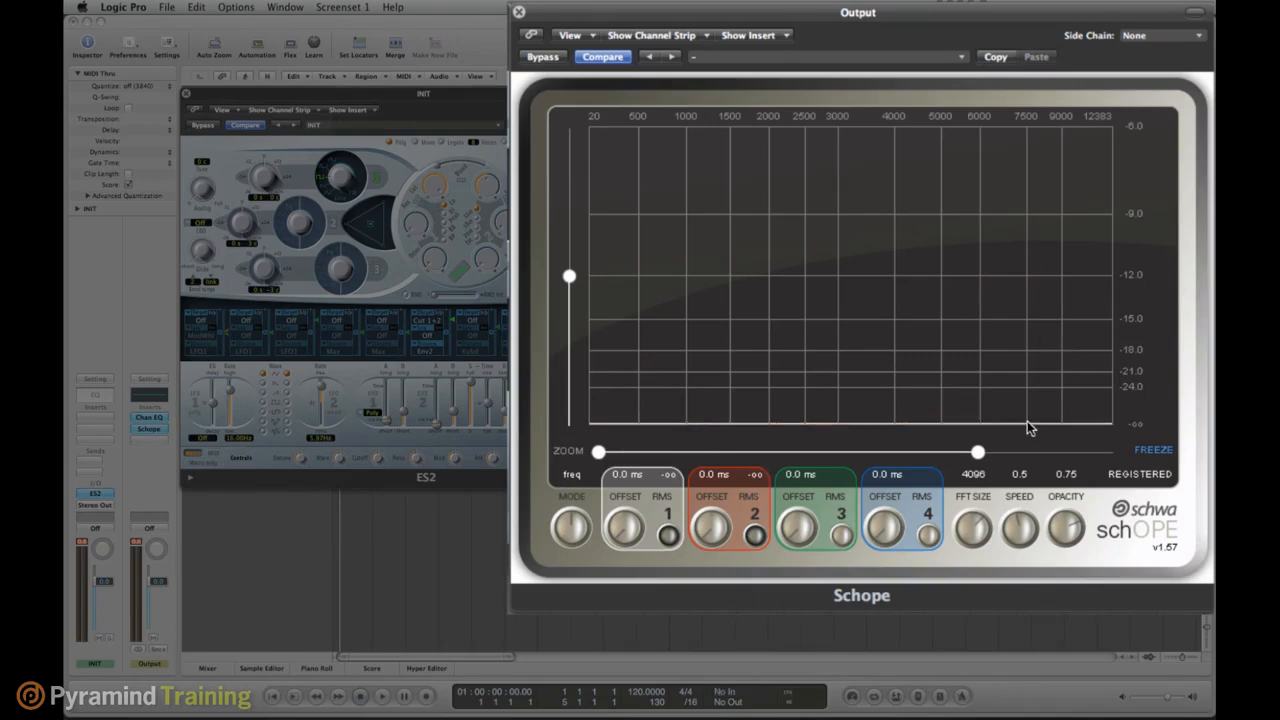
{"action": "mouse_move", "coordinate": [308, 186]}
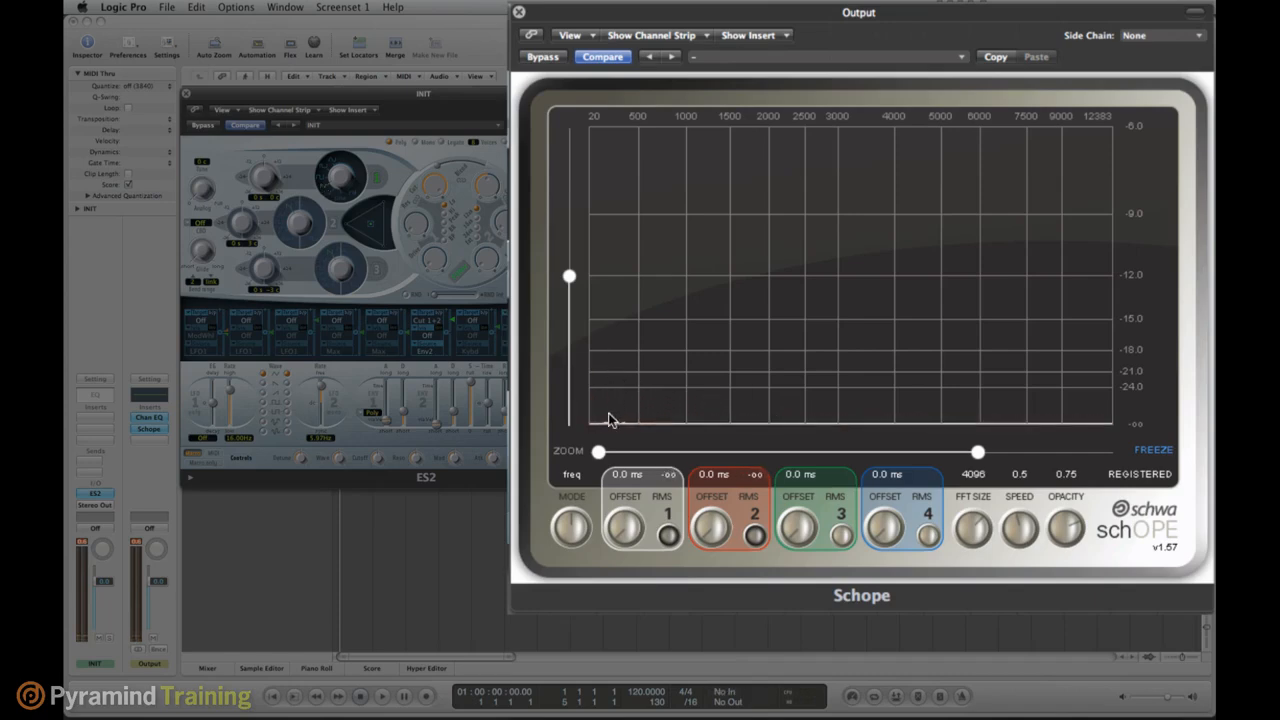
{"action": "mouse_move", "coordinate": [620, 373]}
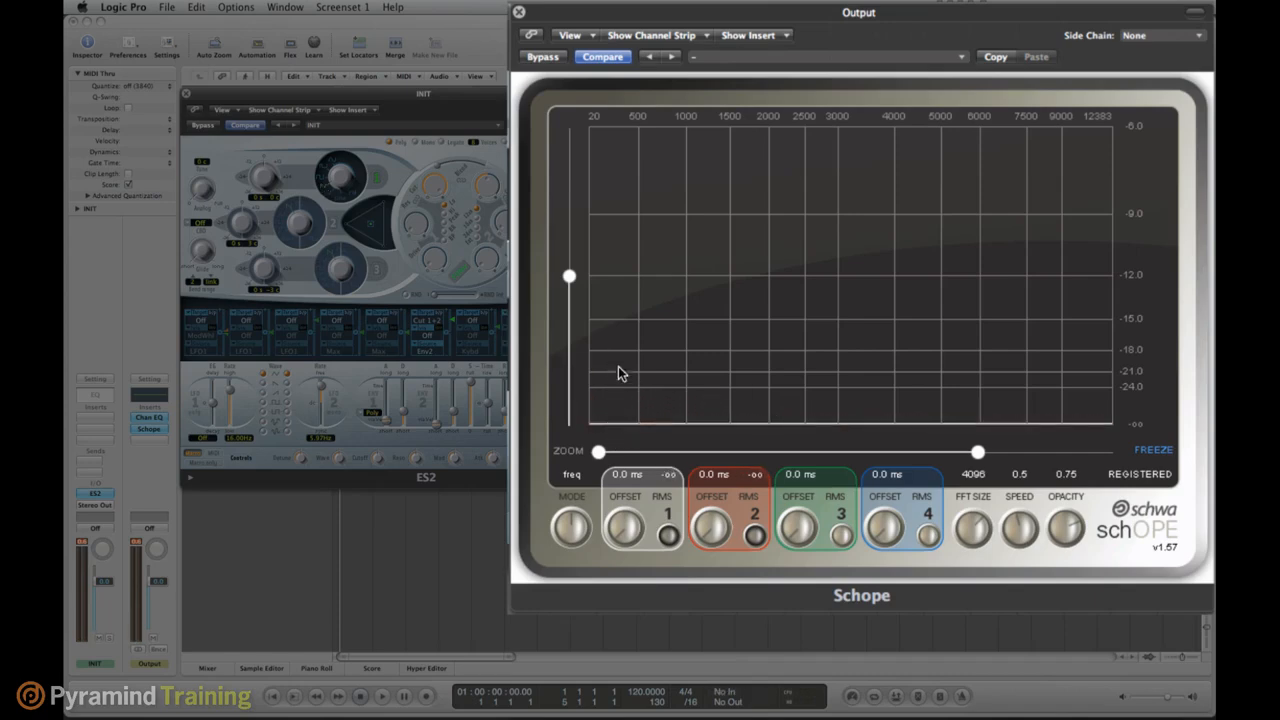
{"action": "mouse_move", "coordinate": [698, 411]}
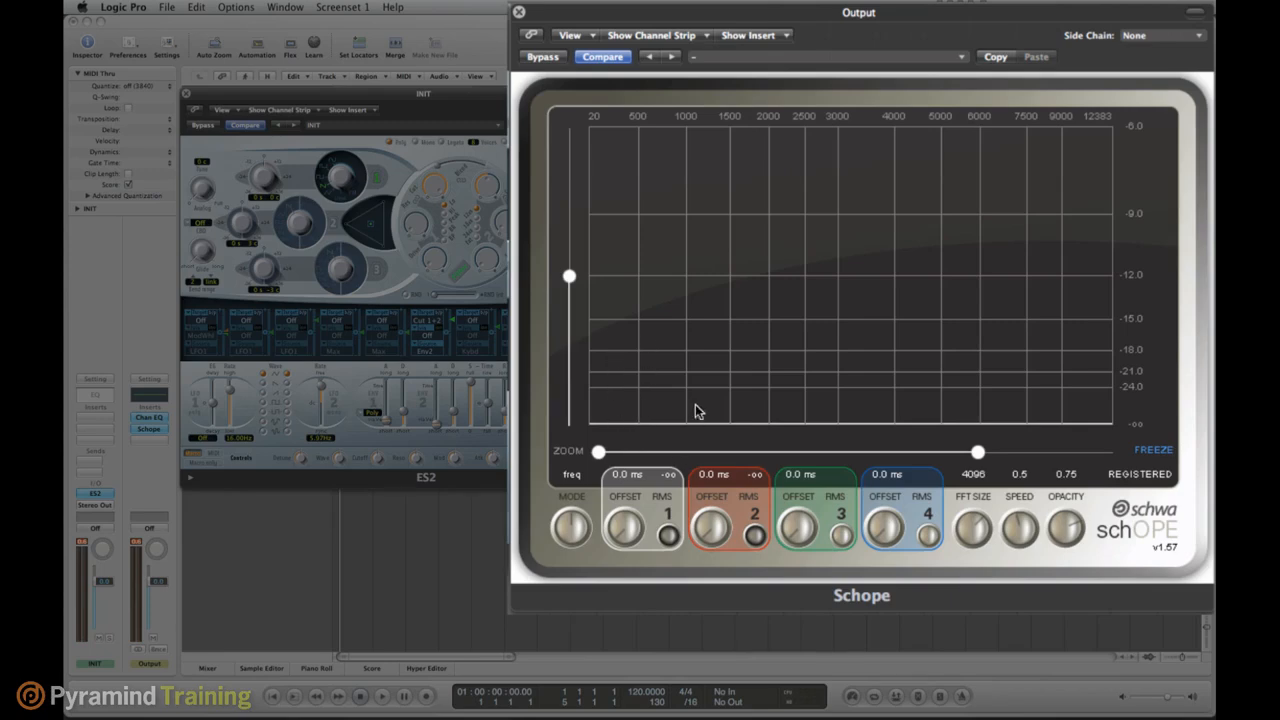
{"action": "mouse_move", "coordinate": [478, 232]}
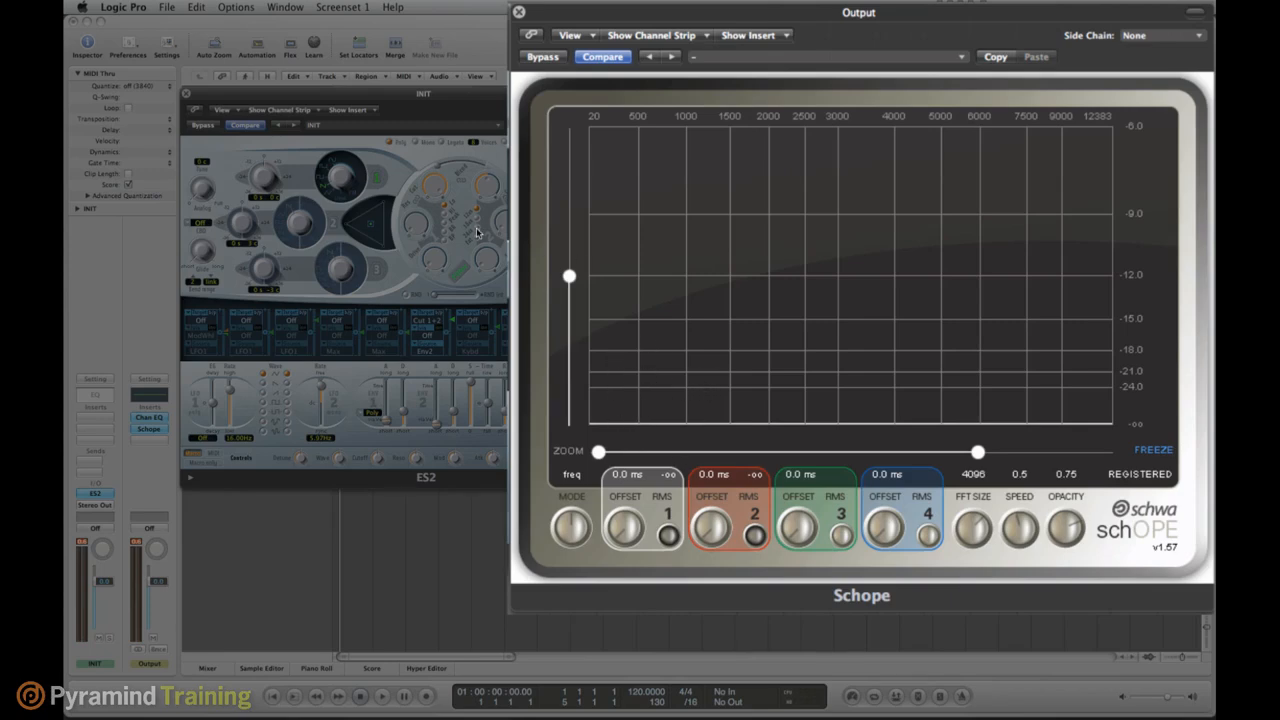
{"action": "mouse_move", "coordinate": [396, 205]}
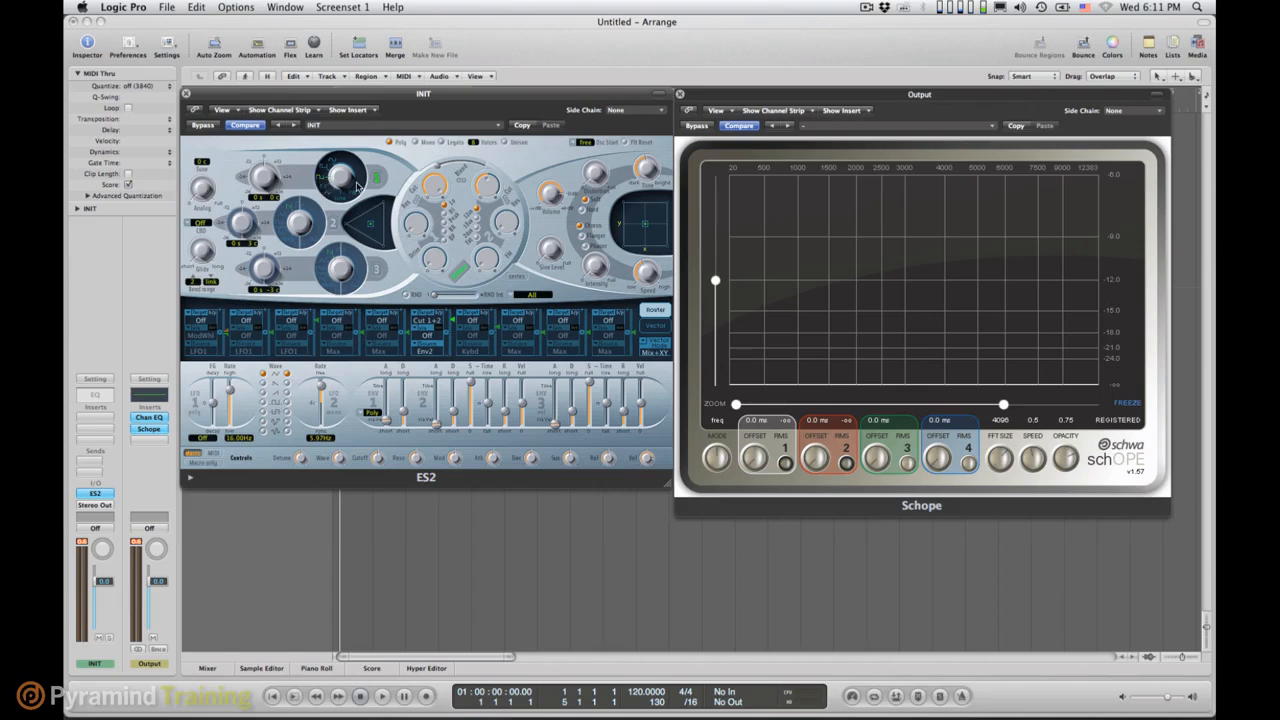
{"action": "mouse_move", "coordinate": [407, 193]}
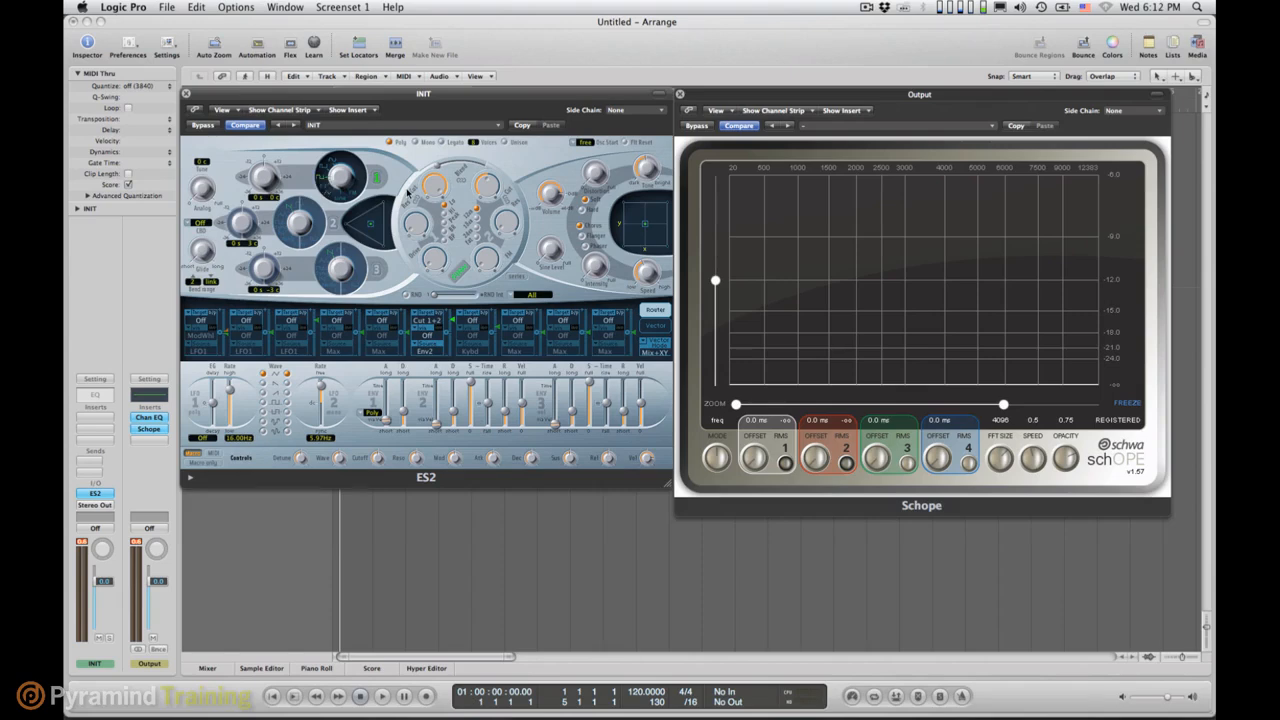
{"action": "mouse_move", "coordinate": [523, 186]}
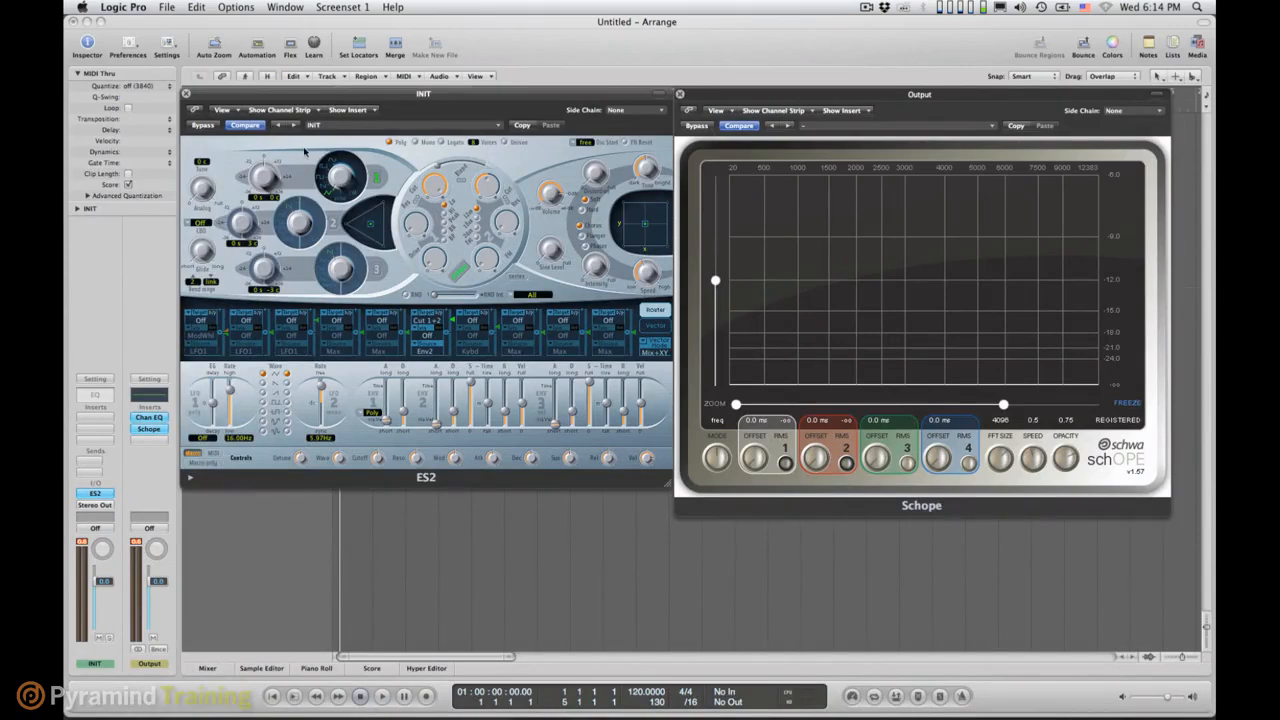
{"action": "mouse_move", "coordinate": [290, 165]}
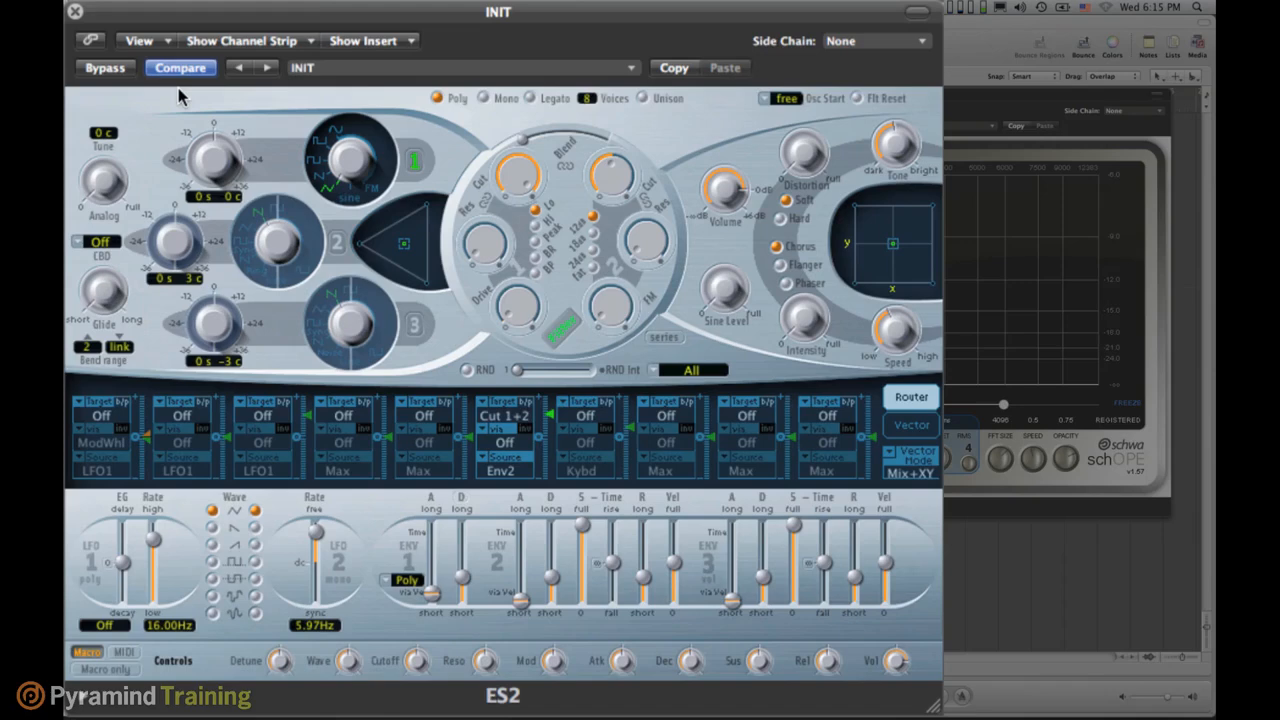
{"action": "mouse_move", "coordinate": [418, 167]}
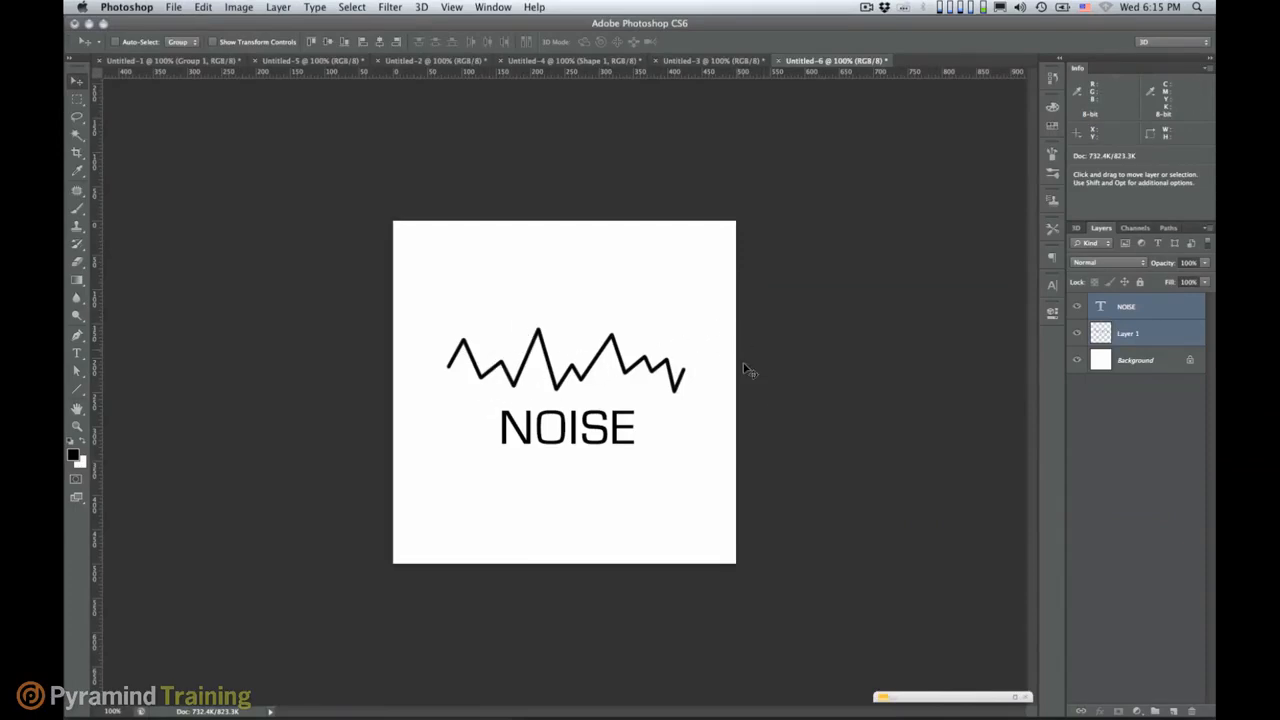
{"action": "mouse_move", "coordinate": [645, 596]}
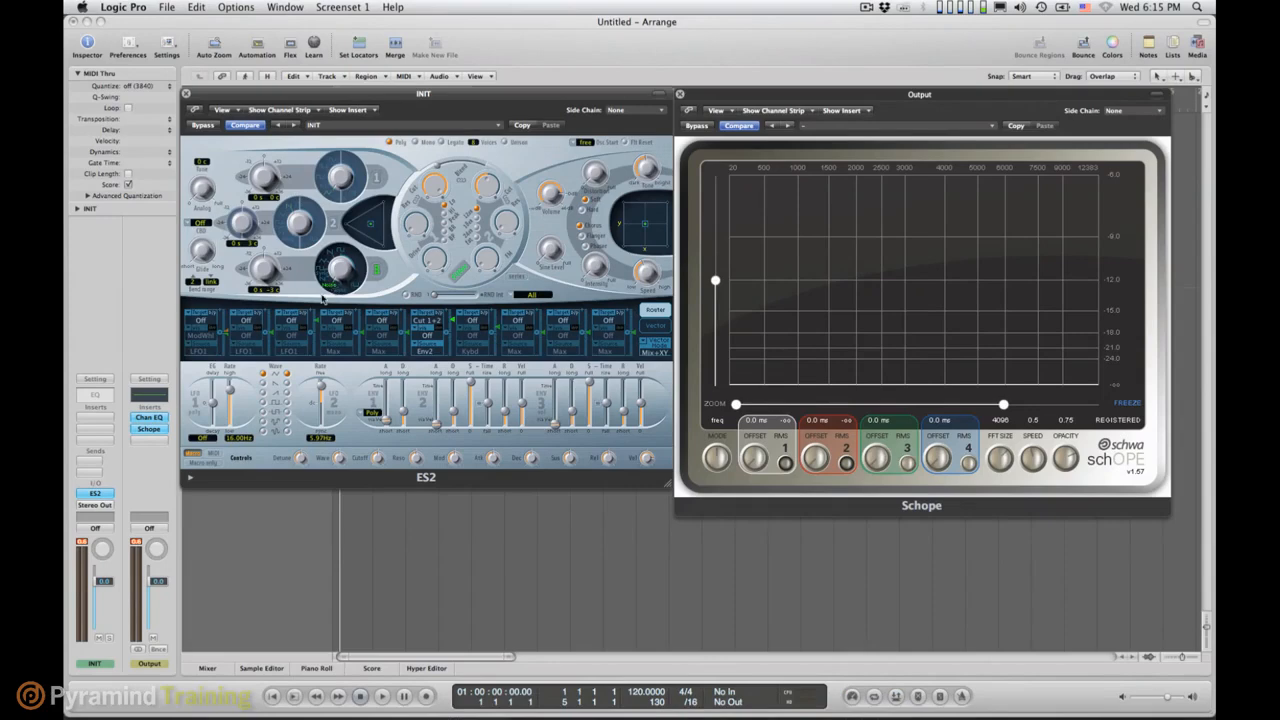
{"action": "mouse_move", "coordinate": [435, 278]}
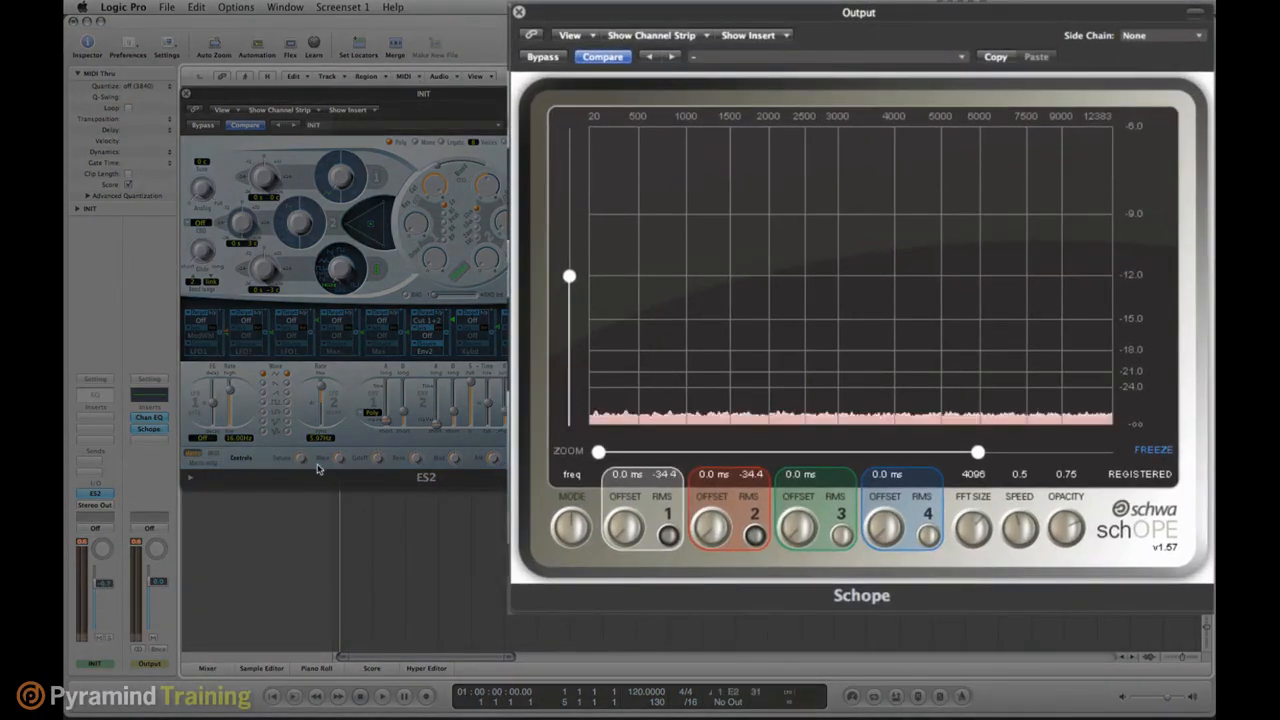
Step: Rescale Schope's spectrum level axis to about −25 to −42 dB
{"action": "left_click_drag", "start_coordinate": [568, 277], "coordinate": [572, 298]}
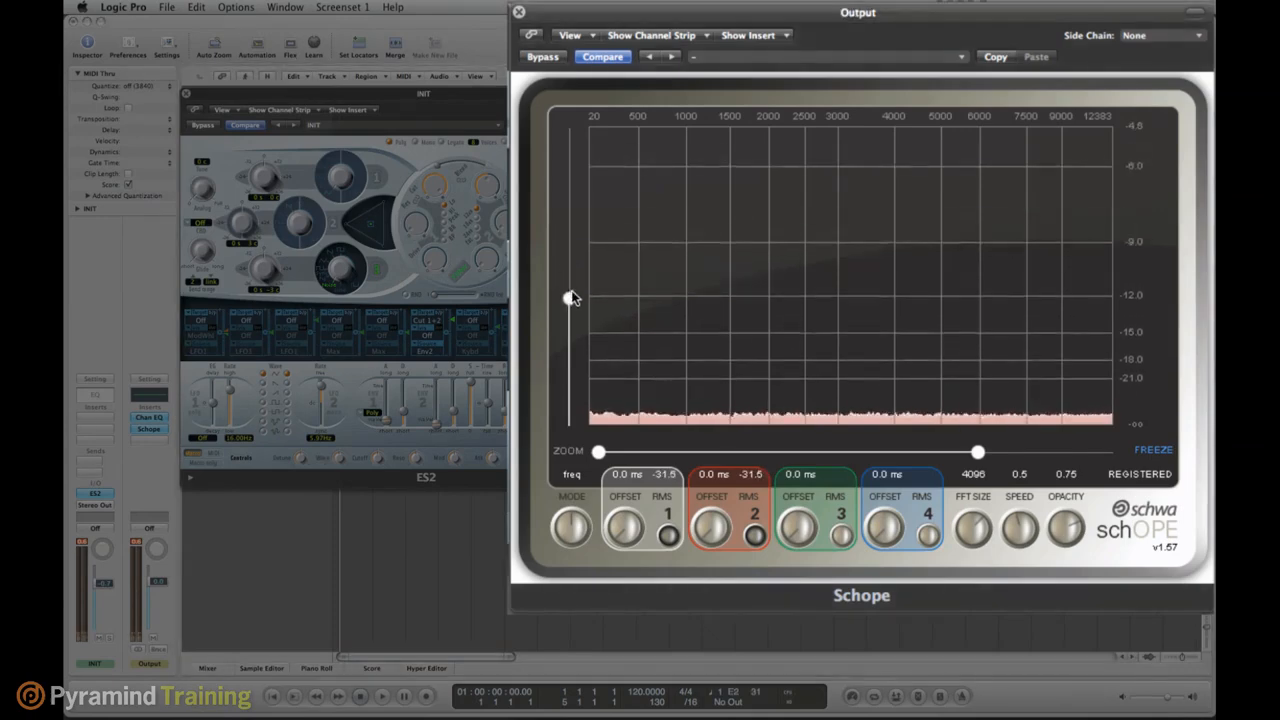
{"action": "left_click_drag", "start_coordinate": [572, 298], "coordinate": [570, 152]}
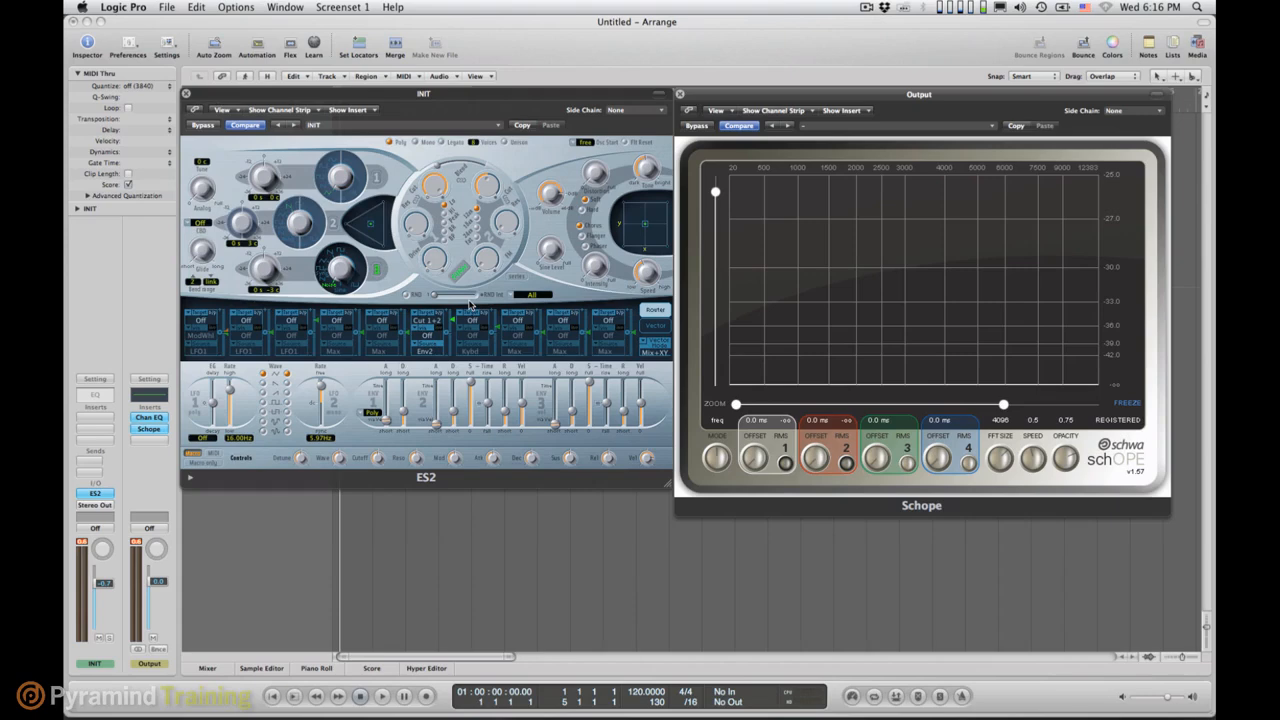
{"action": "mouse_move", "coordinate": [470, 275]}
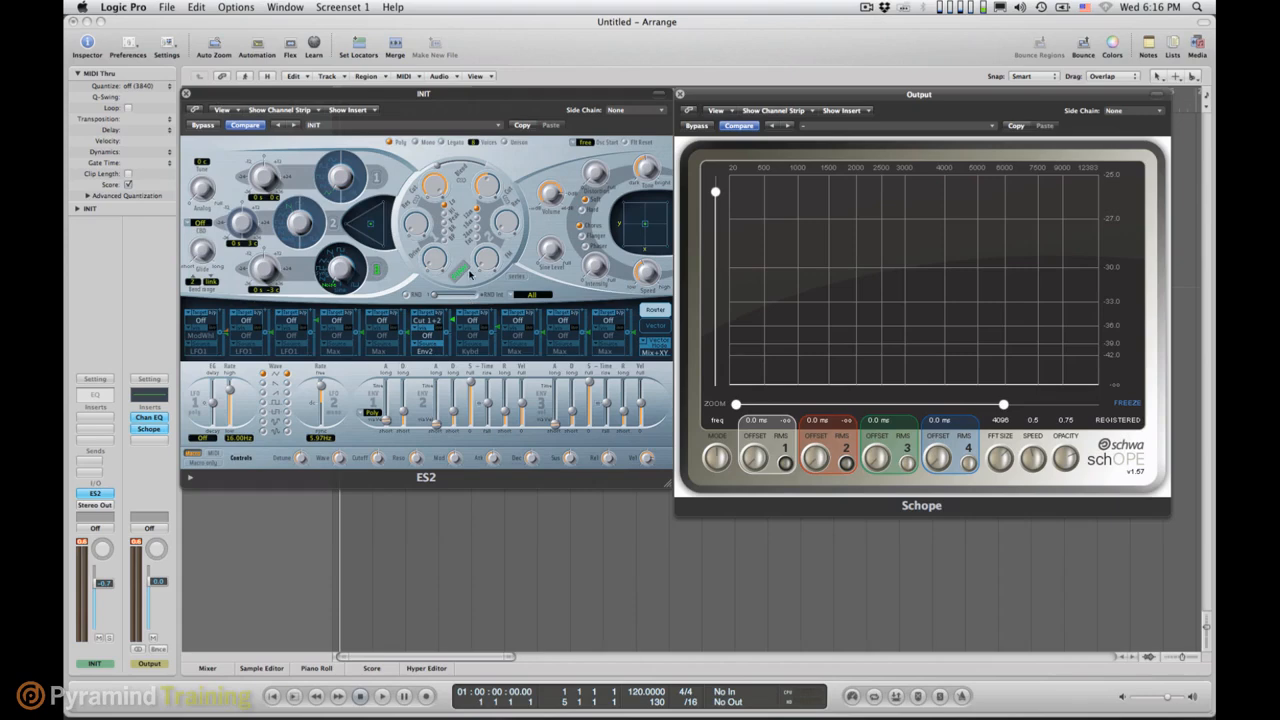
{"action": "mouse_move", "coordinate": [455, 288]}
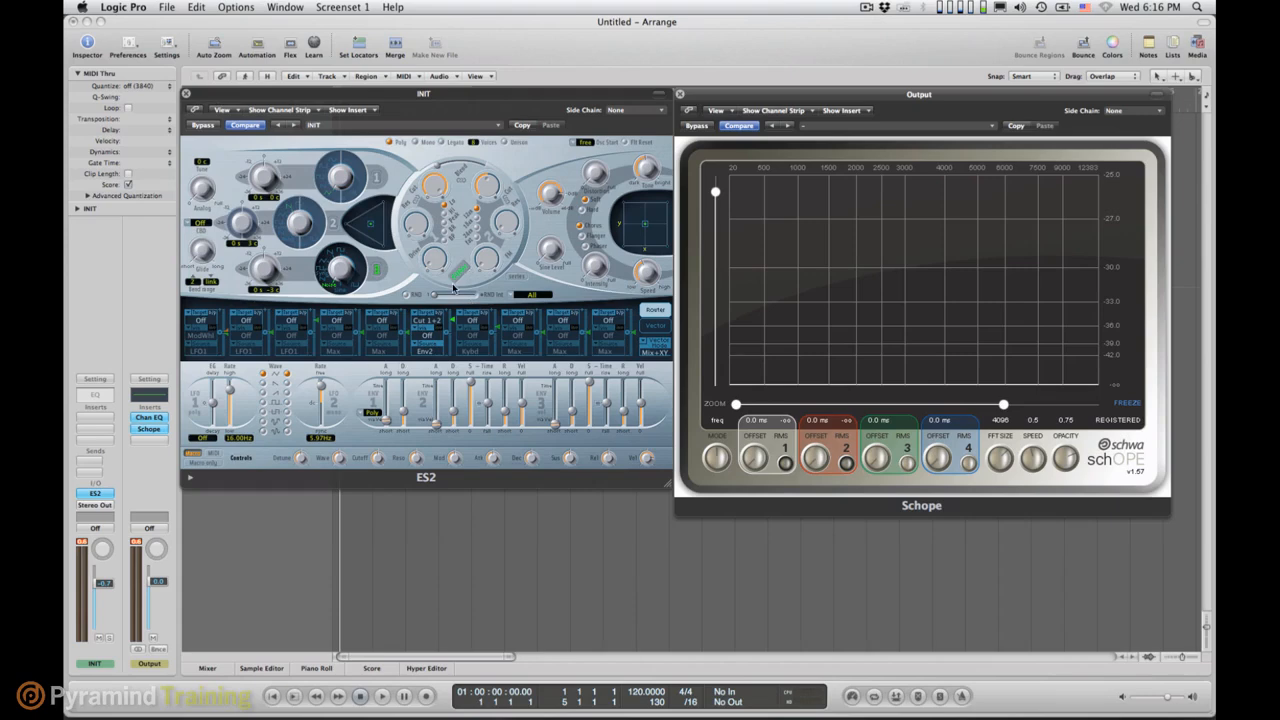
{"action": "mouse_move", "coordinate": [382, 281]}
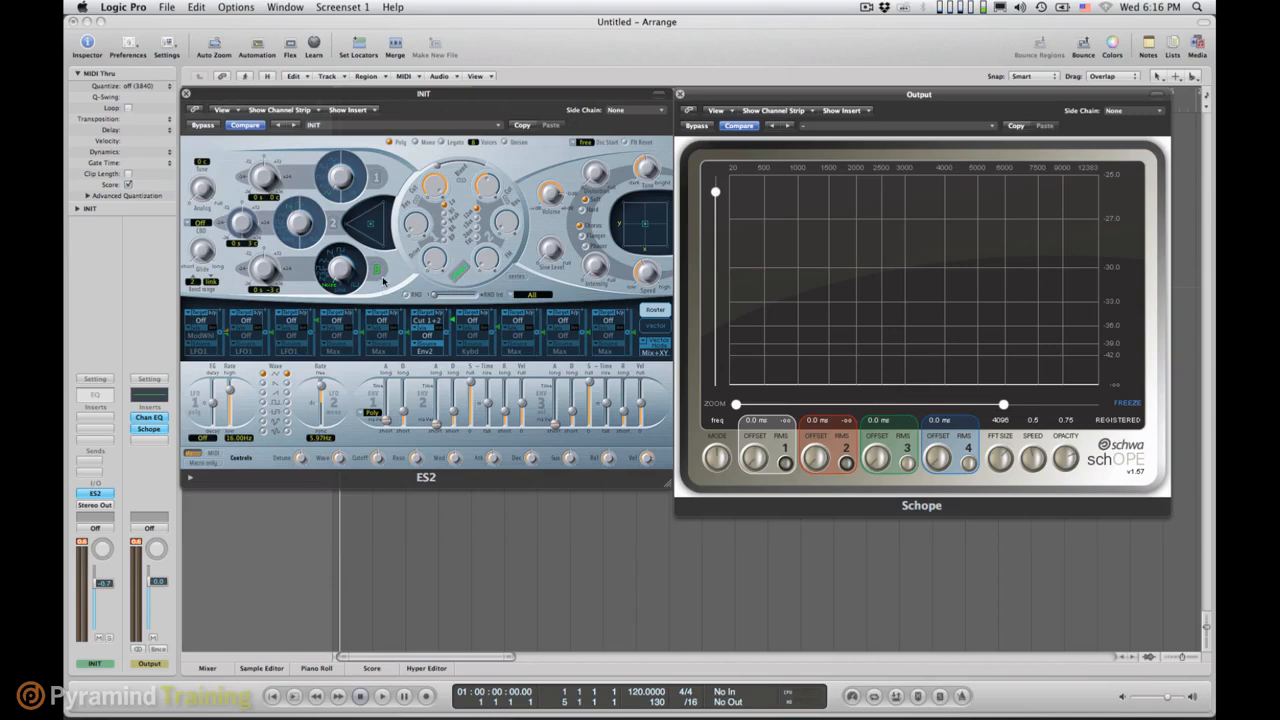
{"action": "mouse_move", "coordinate": [588, 312]}
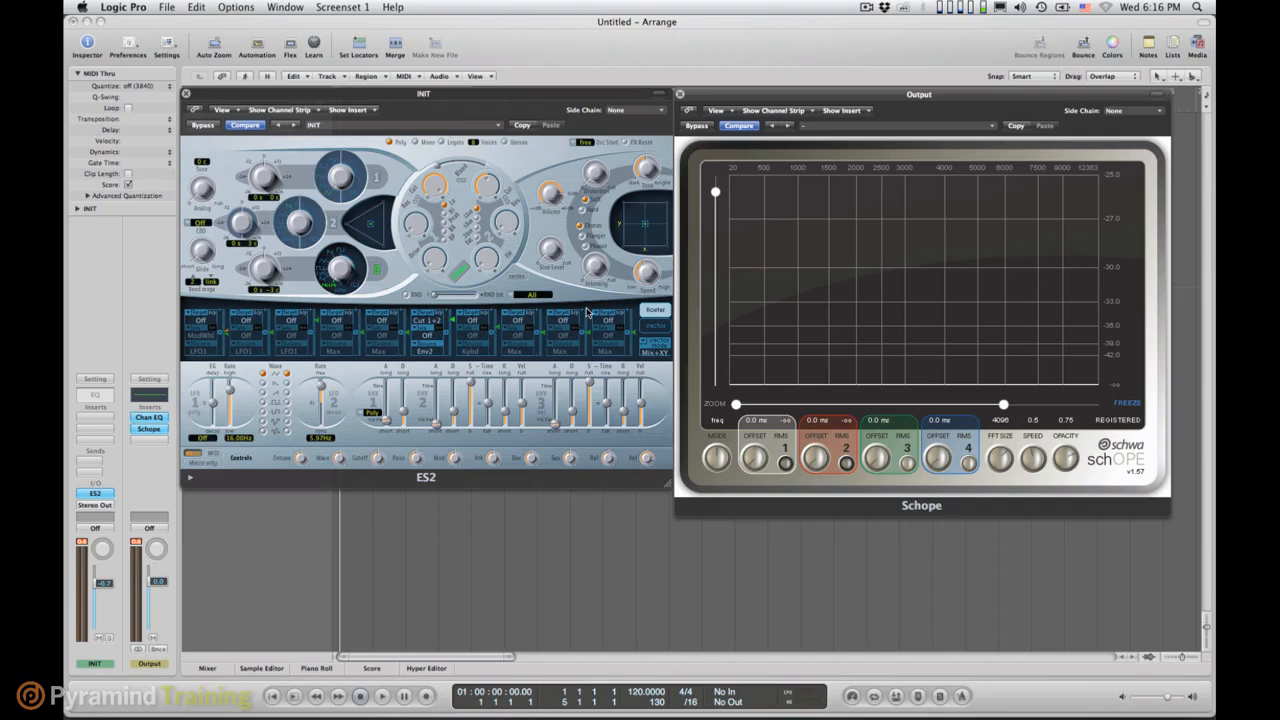
{"action": "mouse_move", "coordinate": [362, 271]}
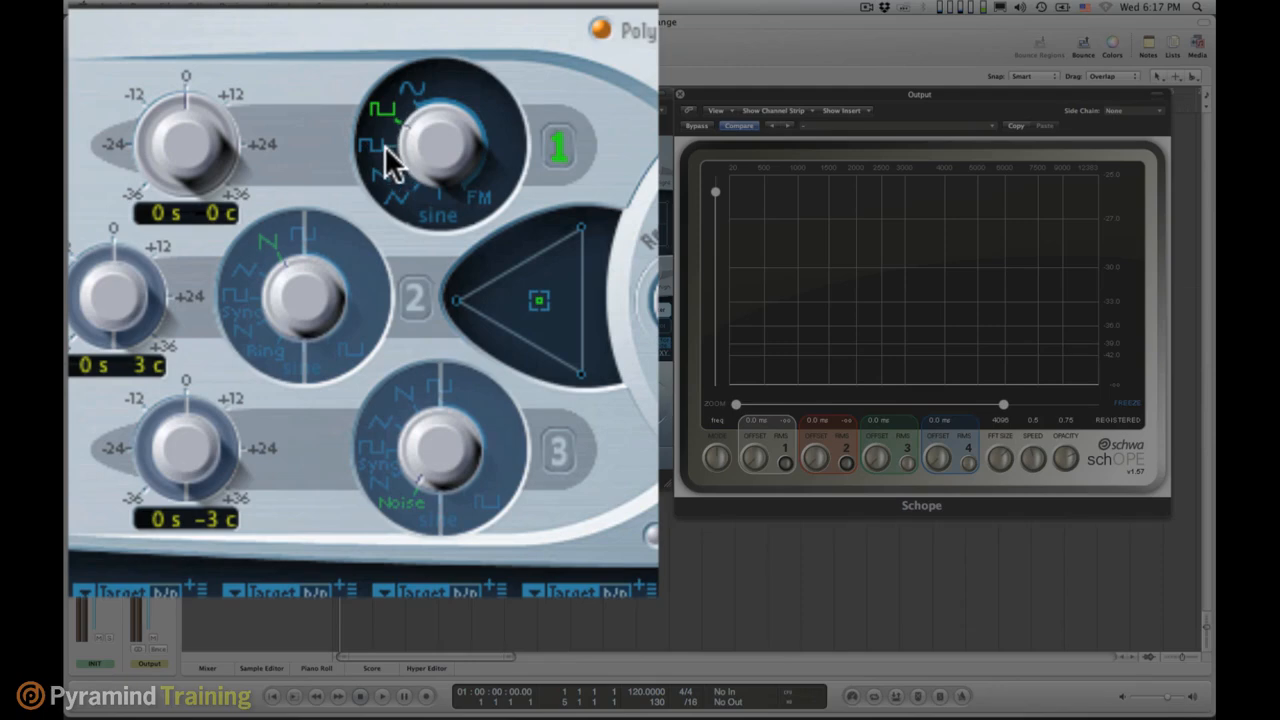
{"action": "mouse_move", "coordinate": [385, 165]}
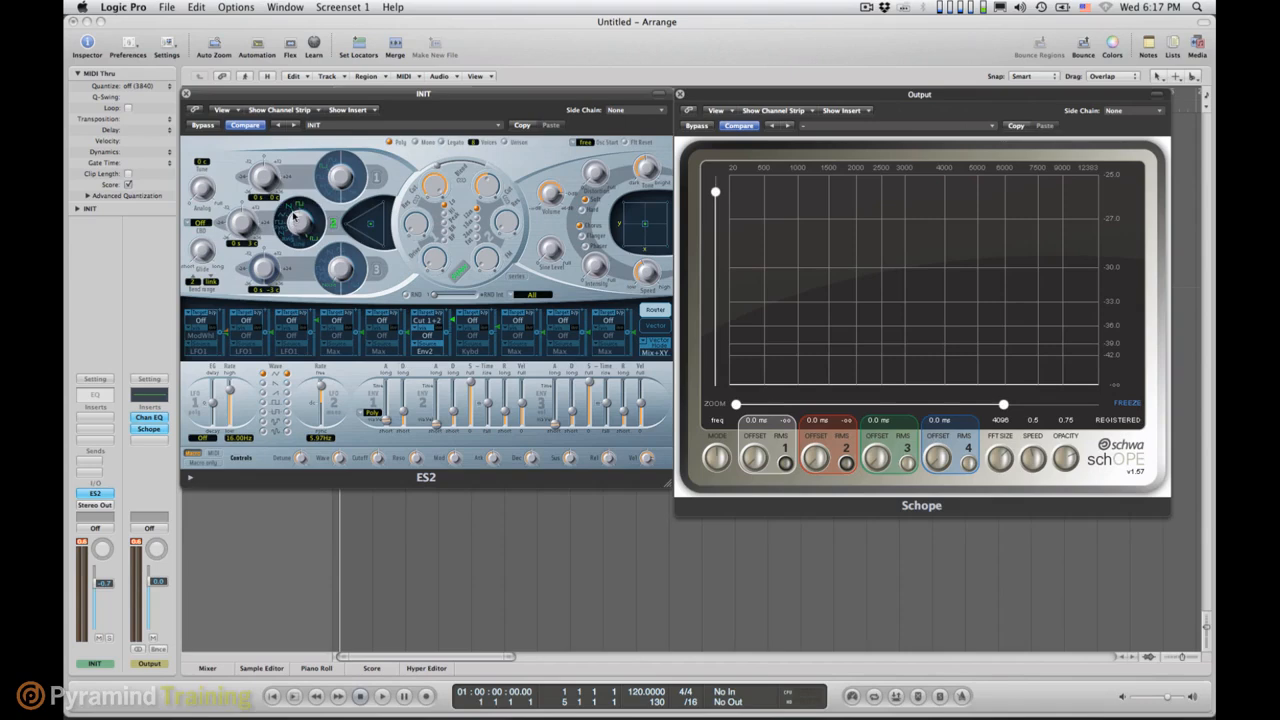
{"action": "mouse_move", "coordinate": [492, 218]}
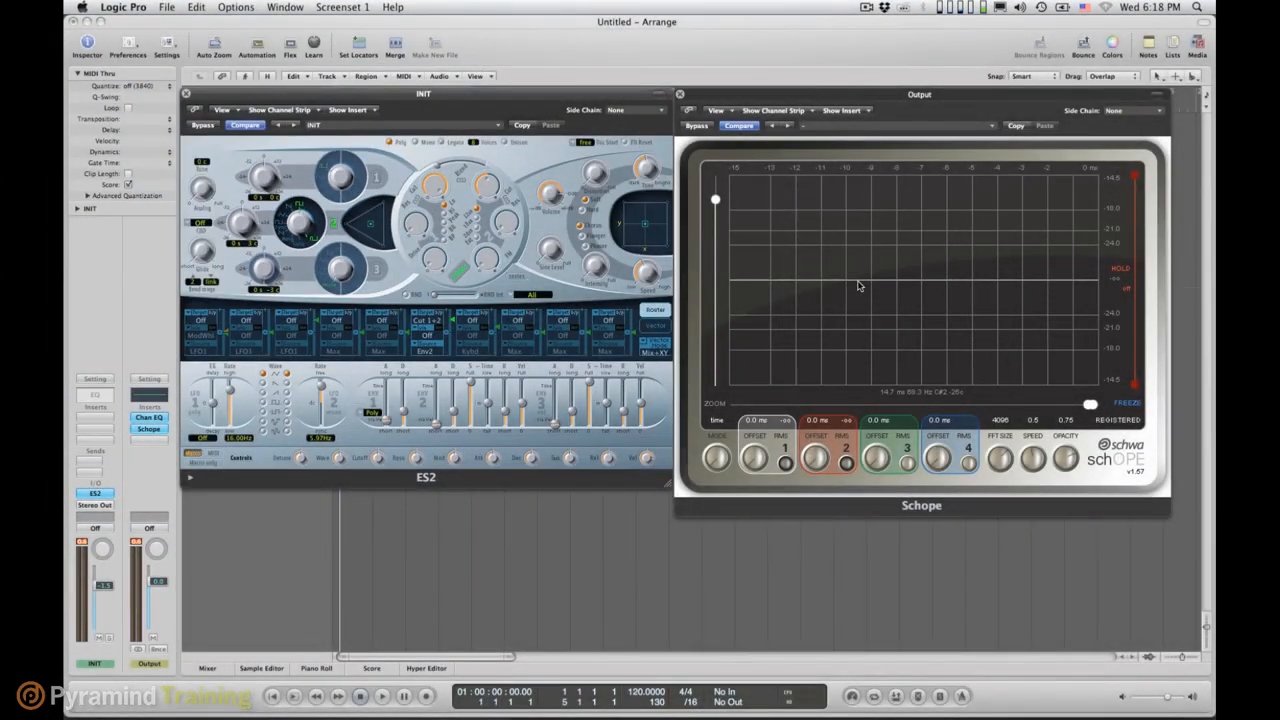
{"action": "mouse_move", "coordinate": [820, 333]}
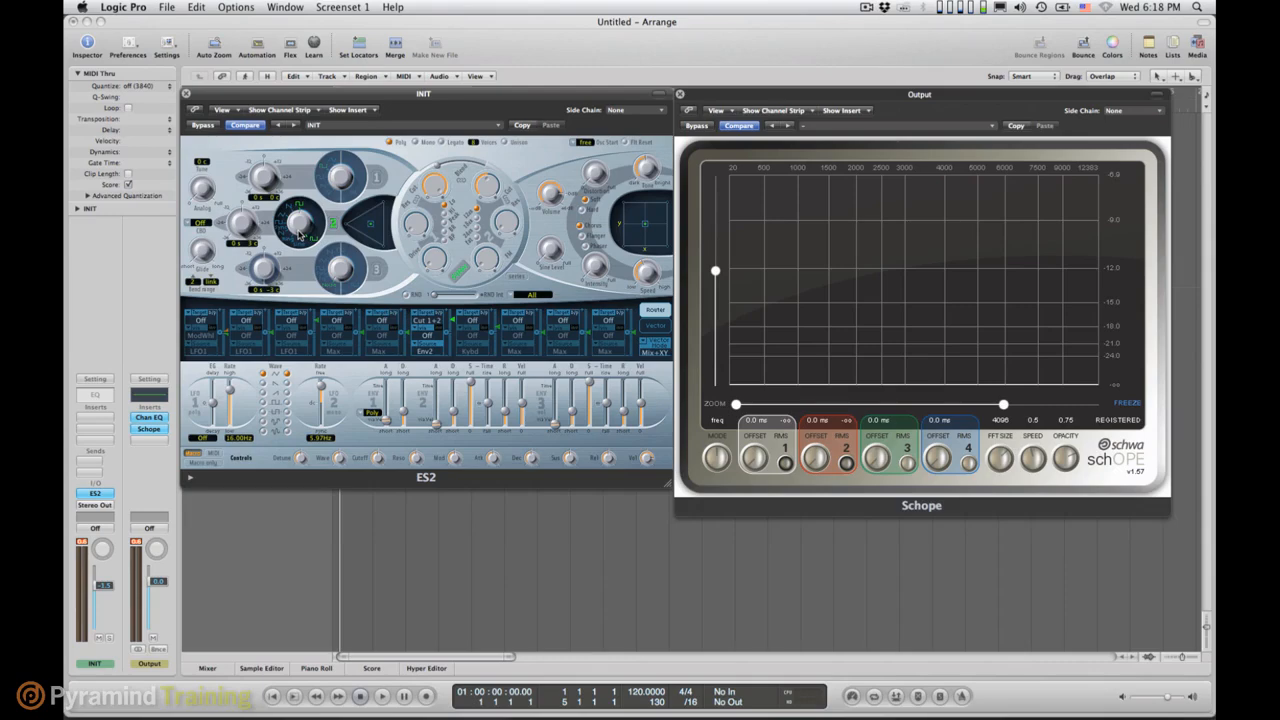
{"action": "mouse_move", "coordinate": [350, 192]}
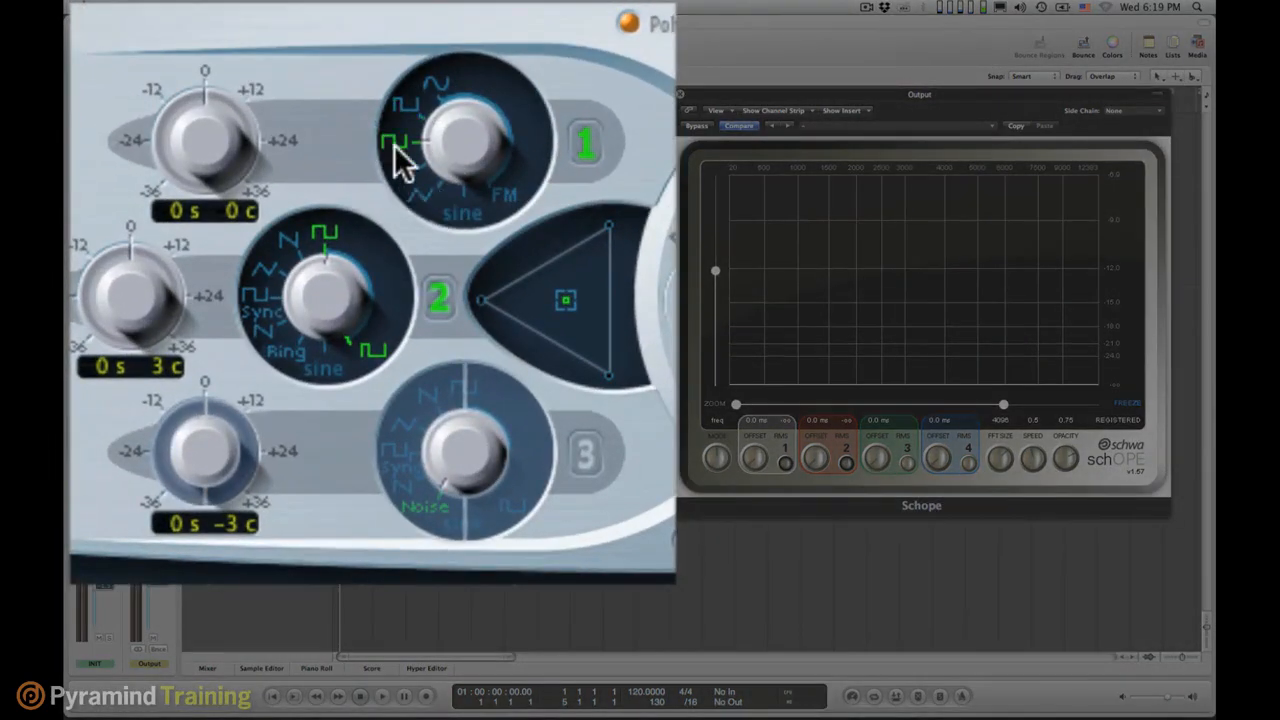
{"action": "mouse_move", "coordinate": [400, 115]}
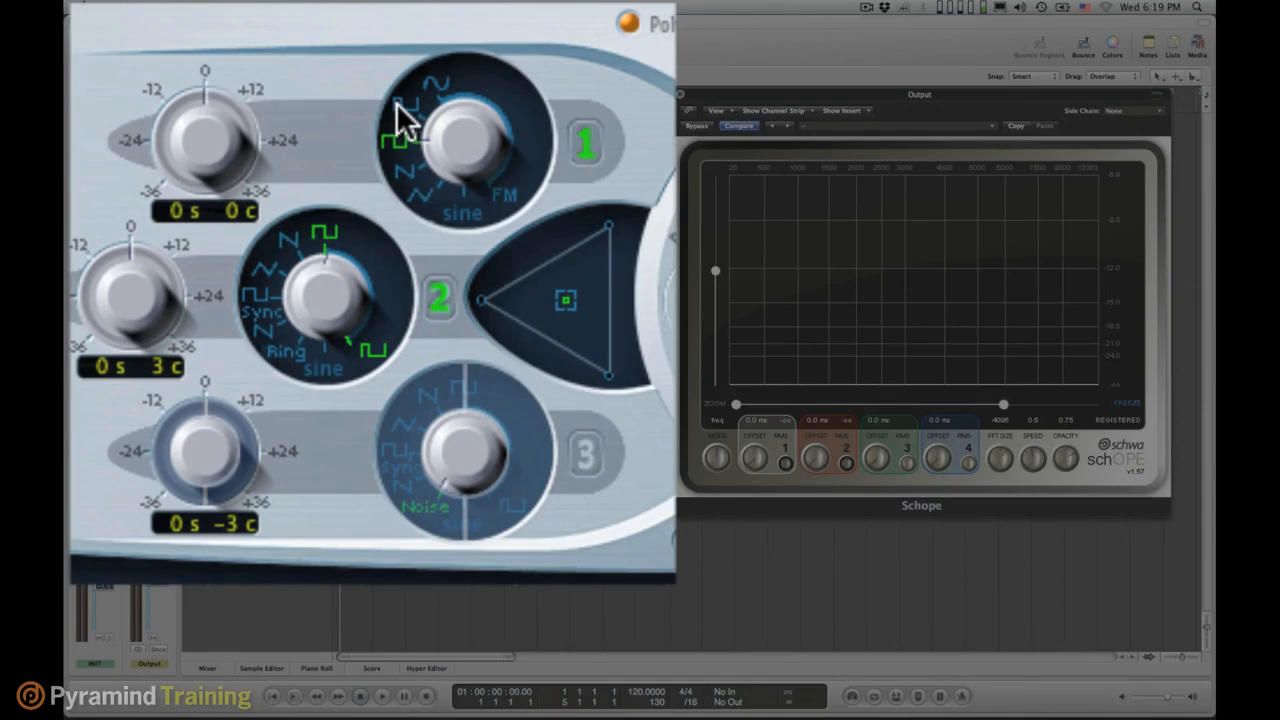
{"action": "mouse_move", "coordinate": [410, 120]}
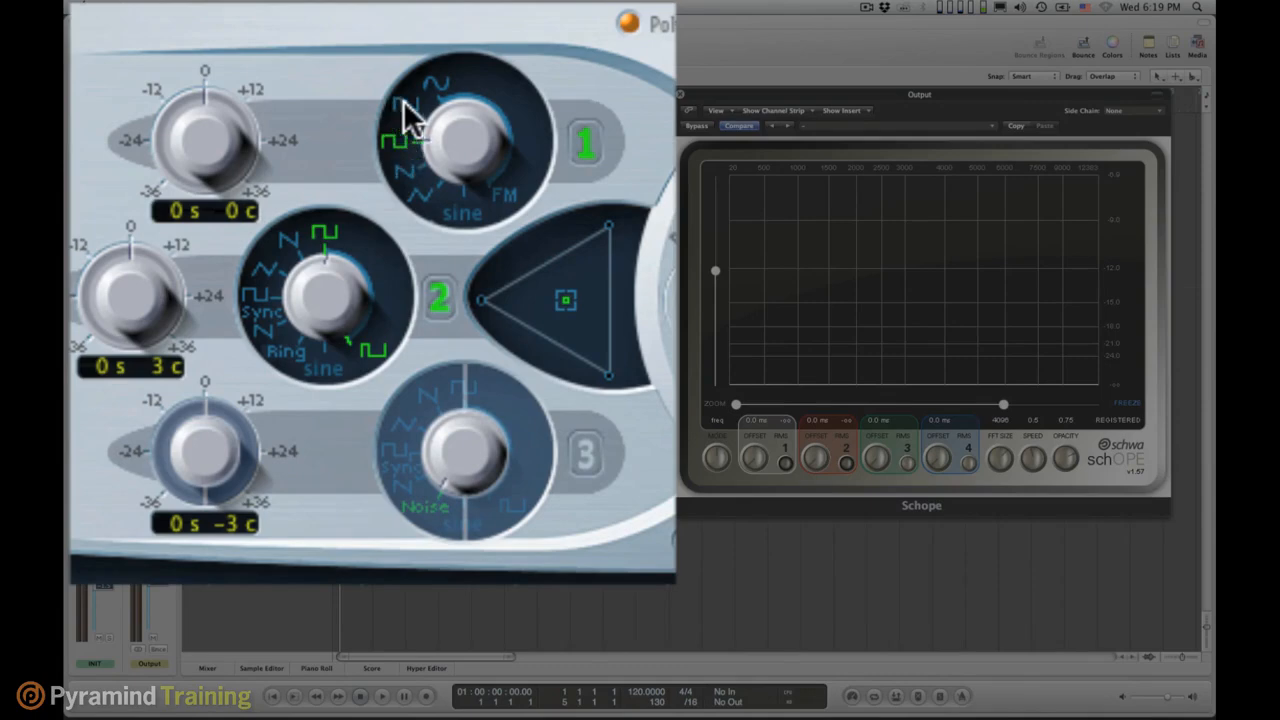
{"action": "mouse_move", "coordinate": [405, 130]}
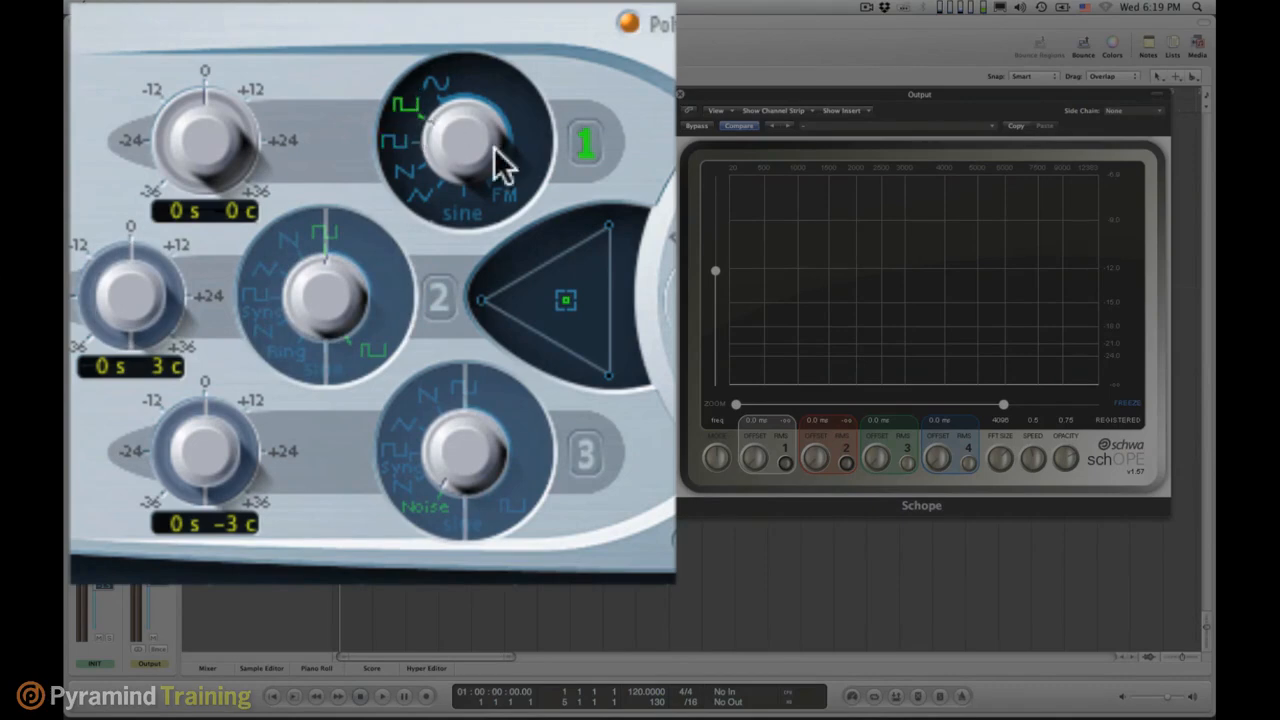
{"action": "mouse_move", "coordinate": [425, 135]}
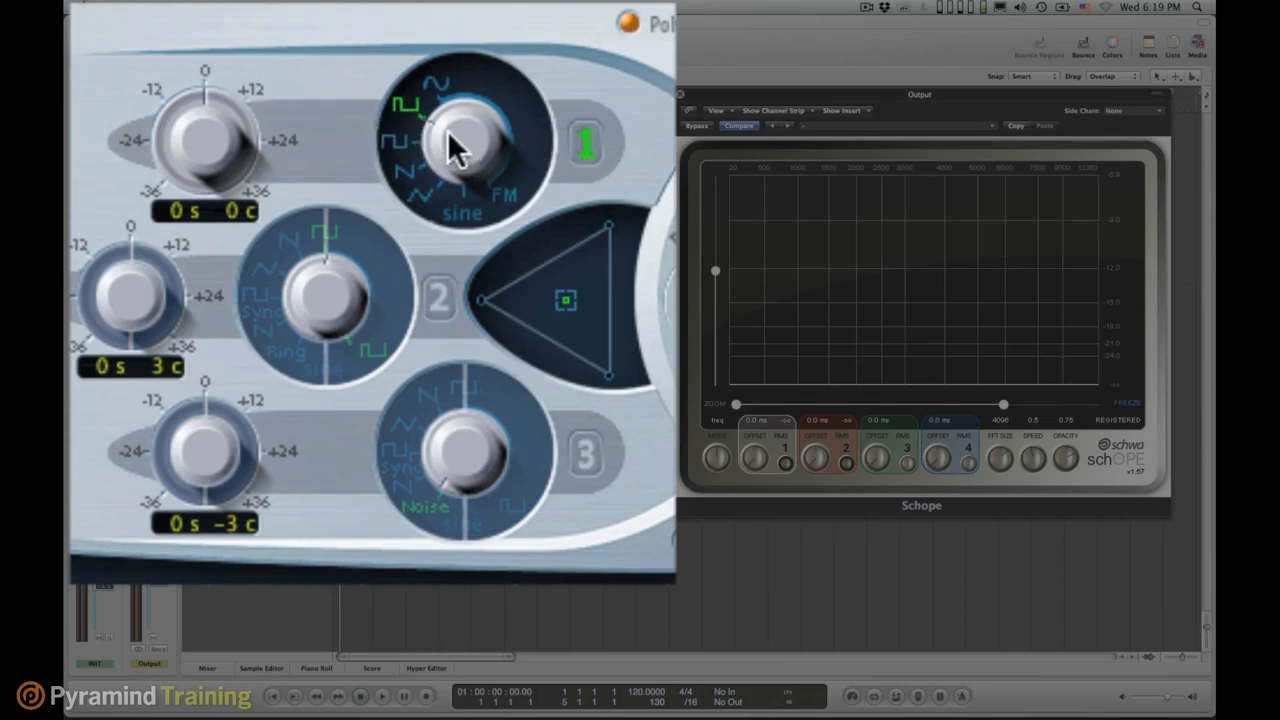
{"action": "mouse_move", "coordinate": [480, 170]}
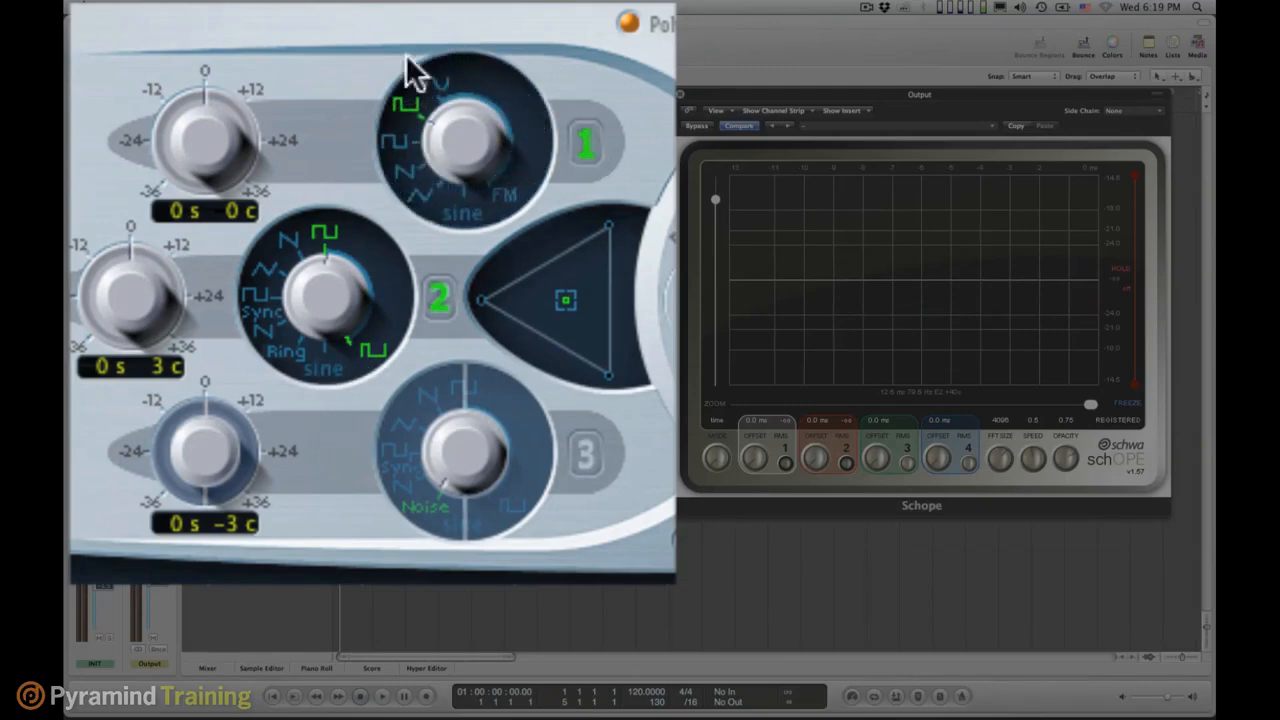
{"action": "mouse_move", "coordinate": [560, 20]}
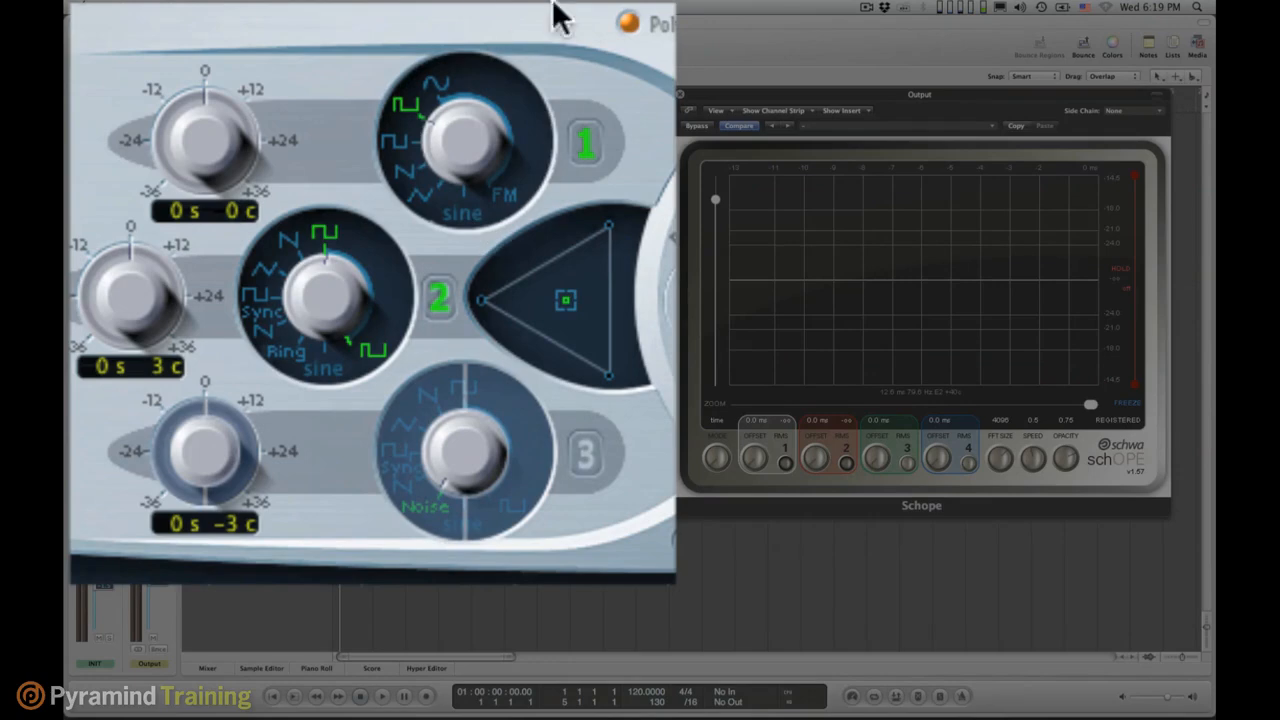
{"action": "mouse_move", "coordinate": [553, 72]}
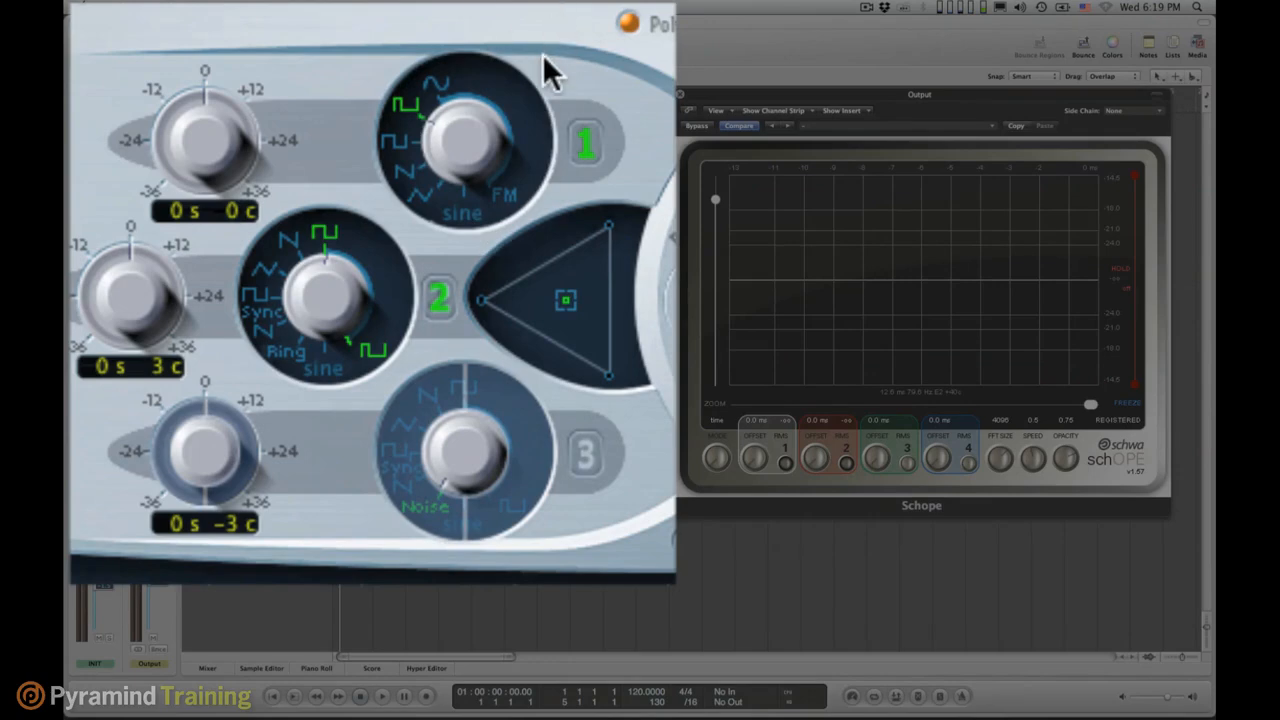
{"action": "mouse_move", "coordinate": [585, 250]}
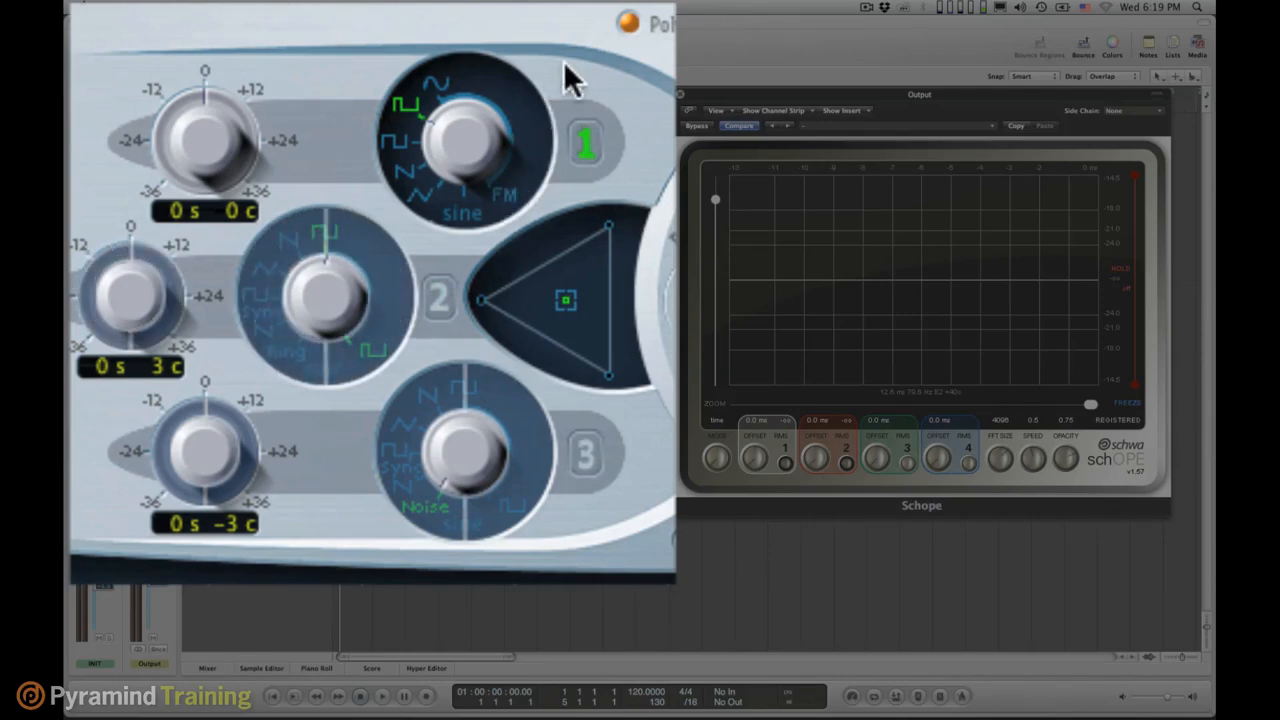
{"action": "mouse_move", "coordinate": [430, 140]}
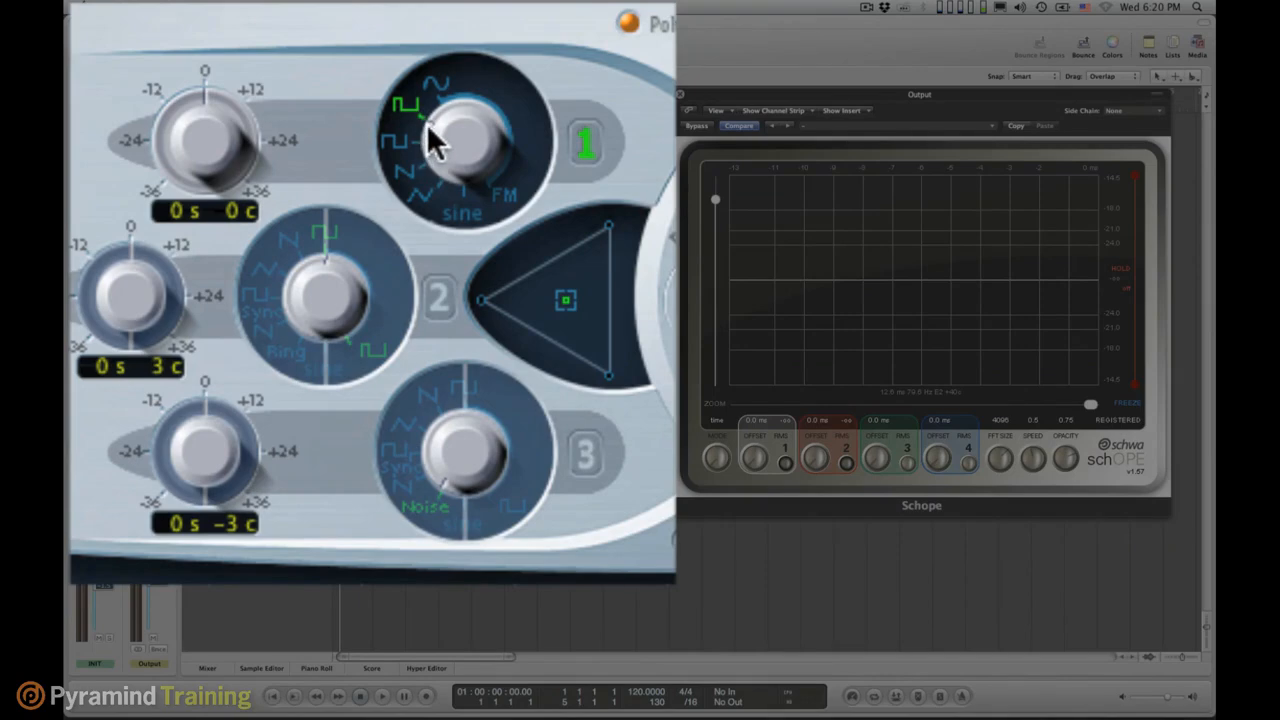
{"action": "mouse_move", "coordinate": [432, 220]}
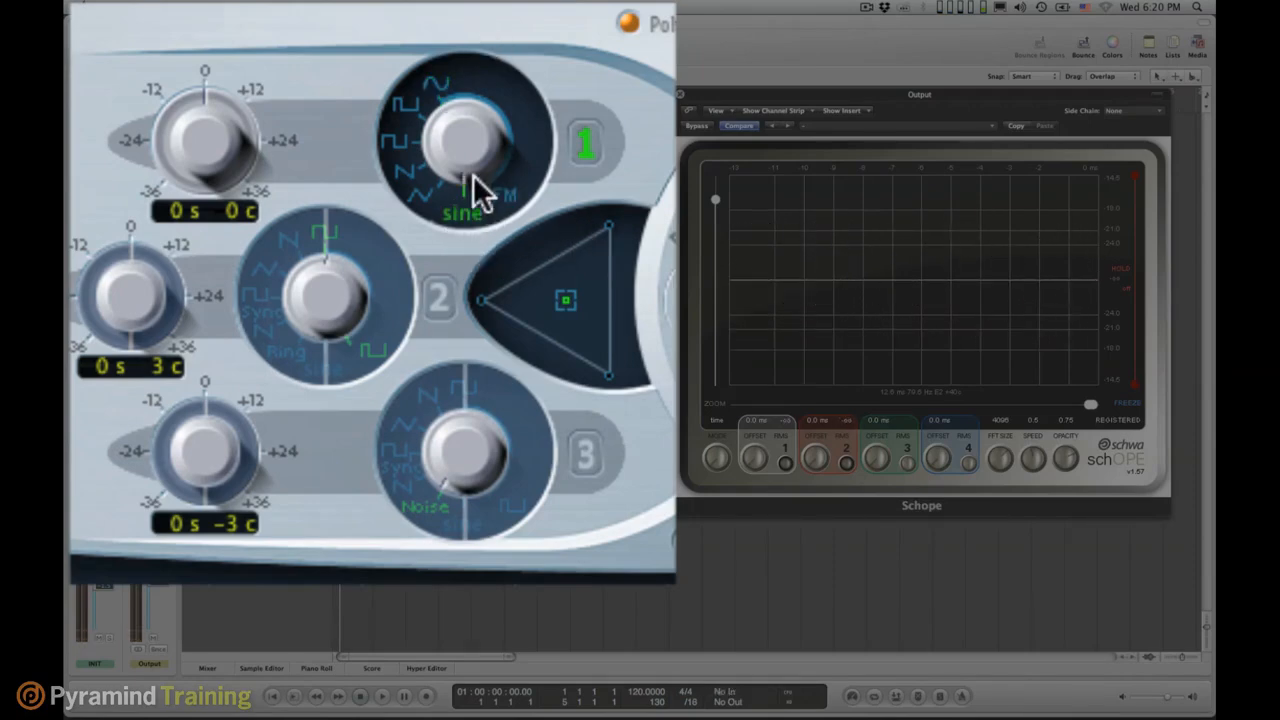
{"action": "mouse_move", "coordinate": [470, 240]}
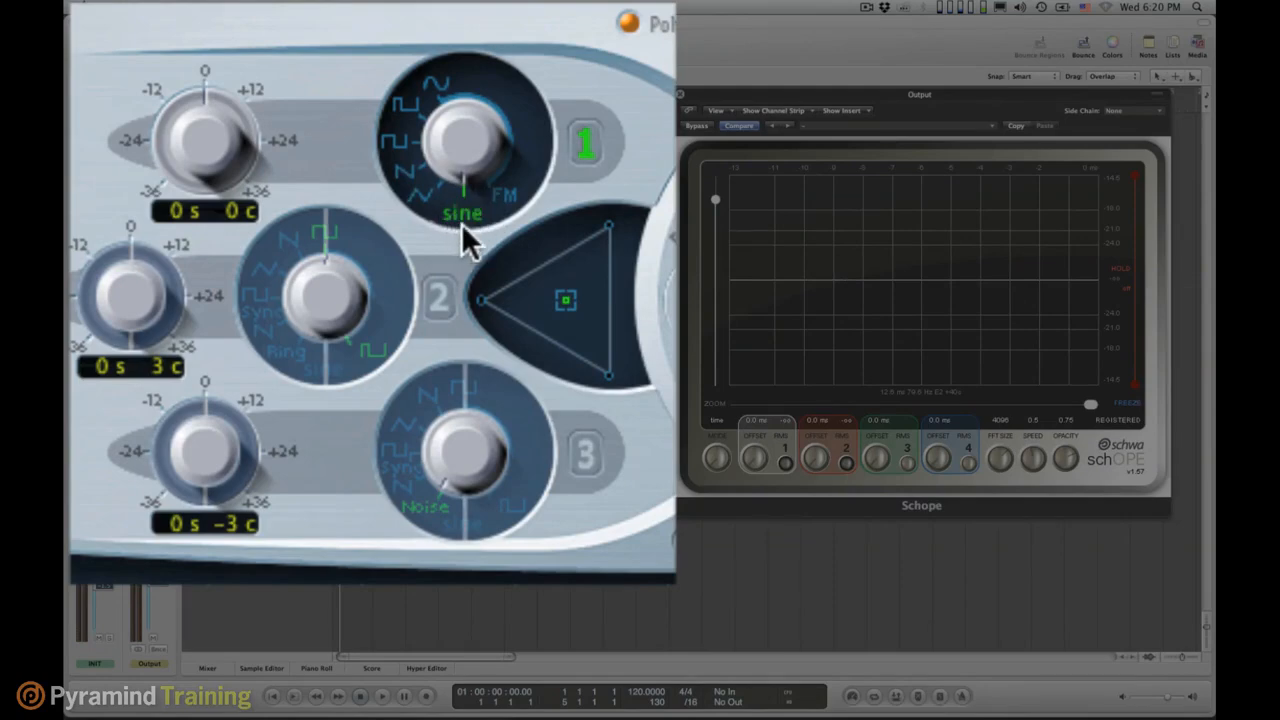
{"action": "mouse_move", "coordinate": [430, 210]}
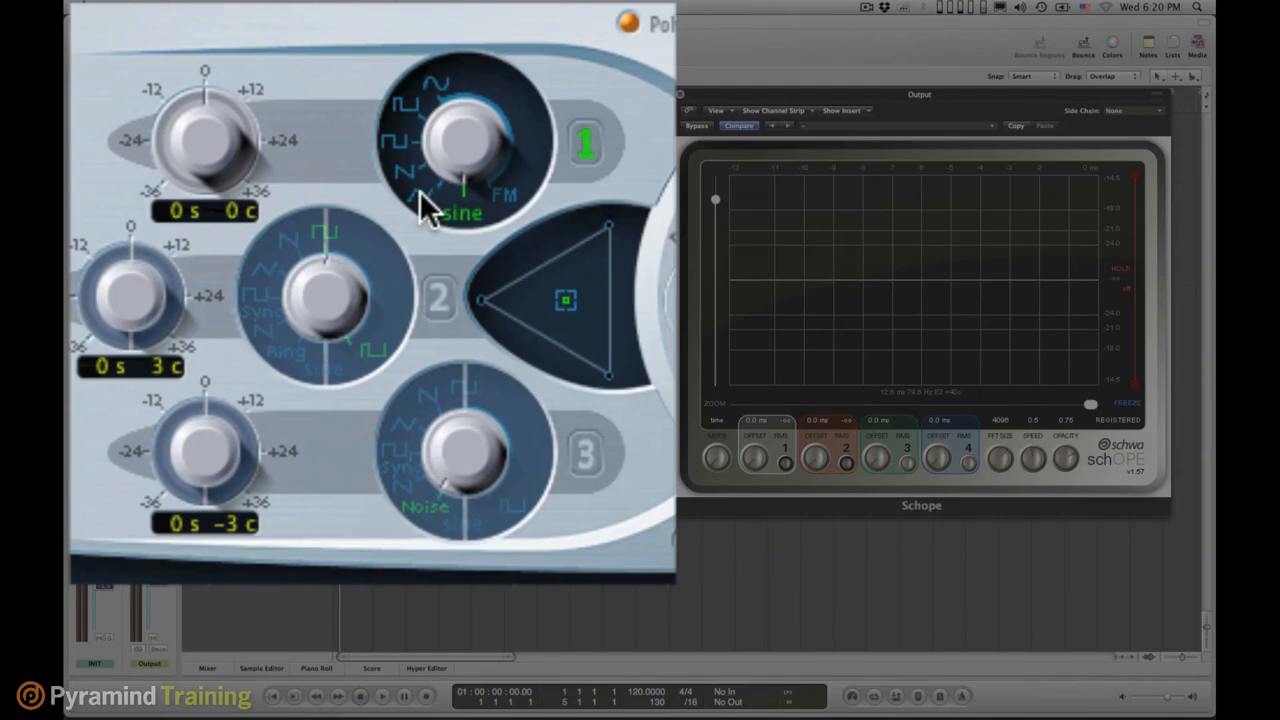
{"action": "mouse_move", "coordinate": [467, 232]}
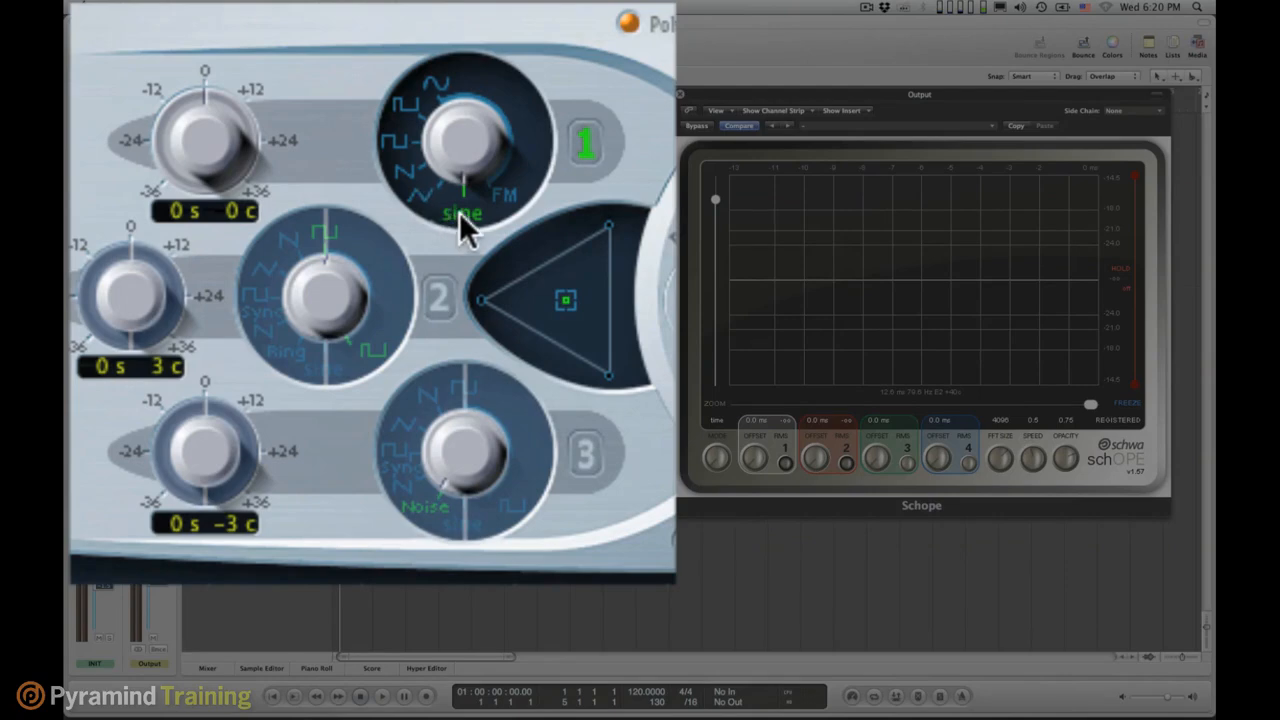
{"action": "mouse_move", "coordinate": [420, 215]}
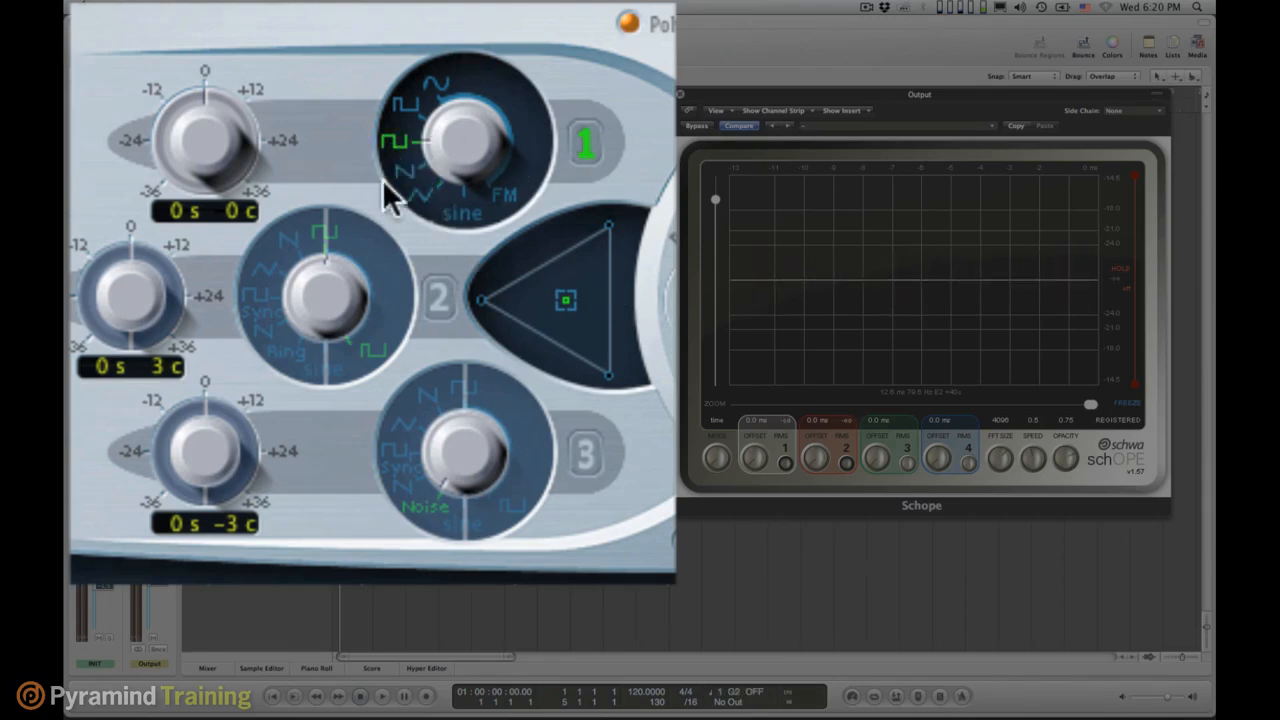
{"action": "mouse_move", "coordinate": [415, 120]}
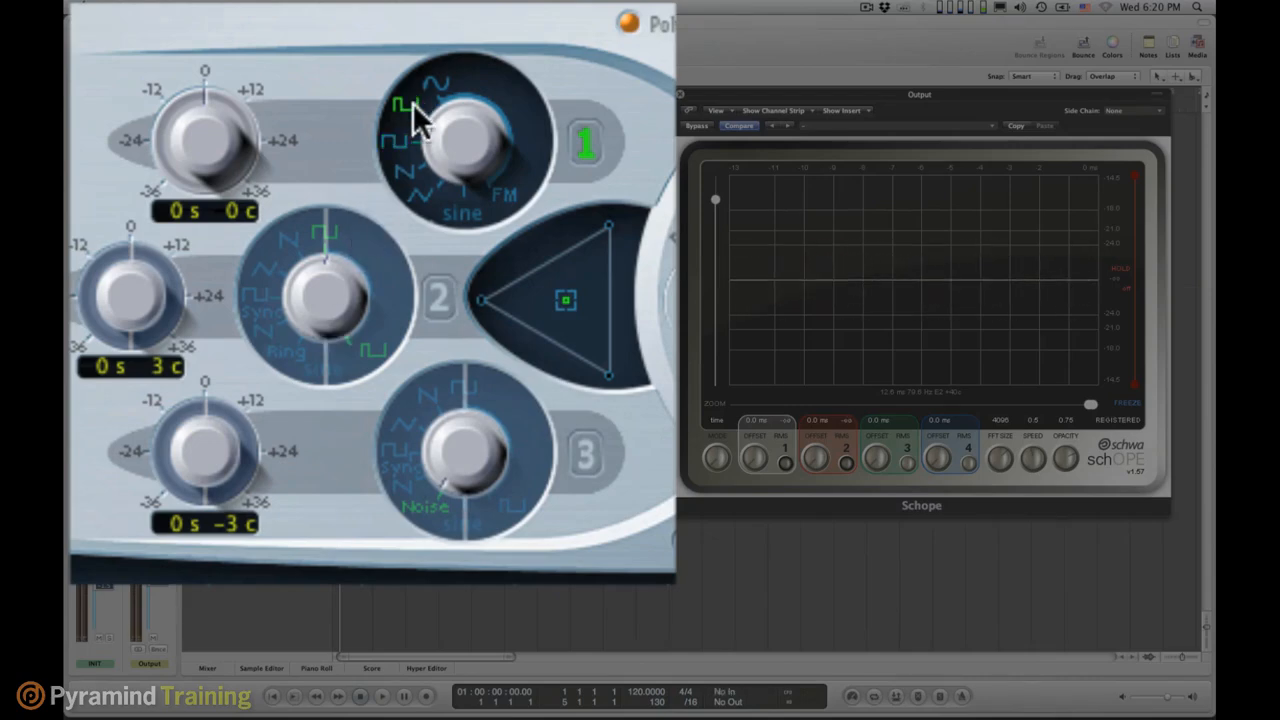
{"action": "mouse_move", "coordinate": [375, 170]}
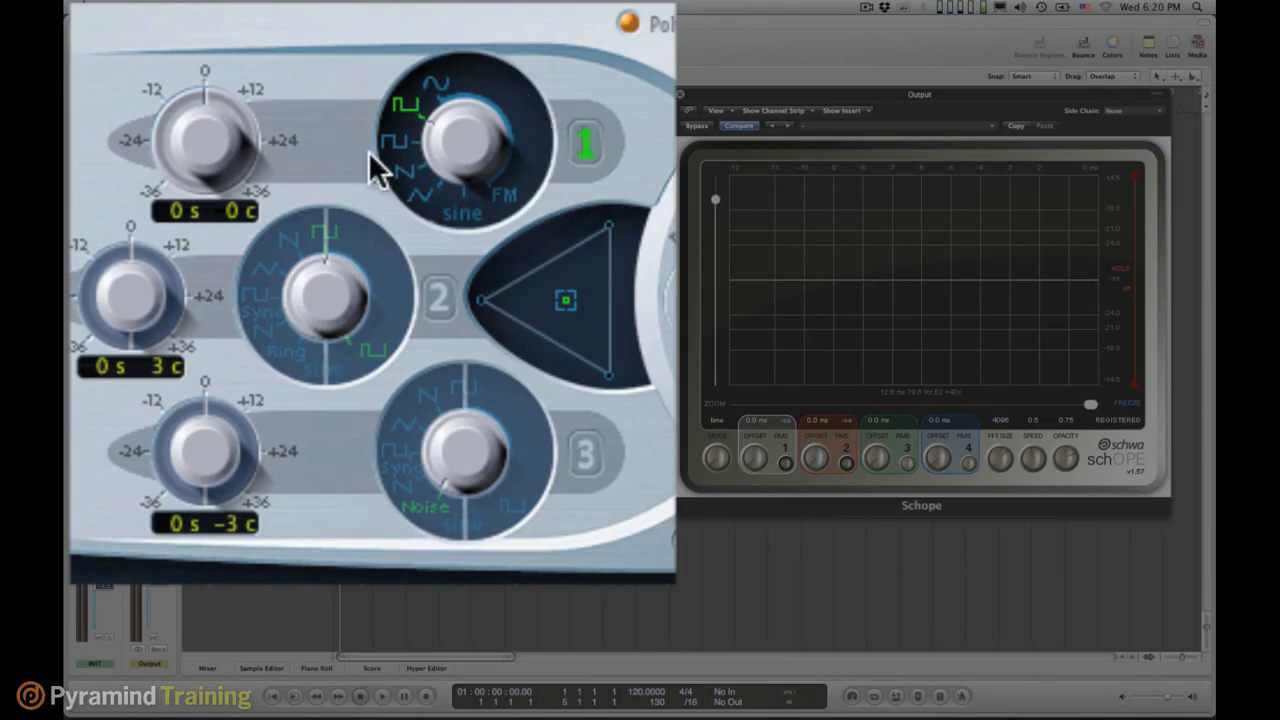
{"action": "mouse_move", "coordinate": [558, 378]}
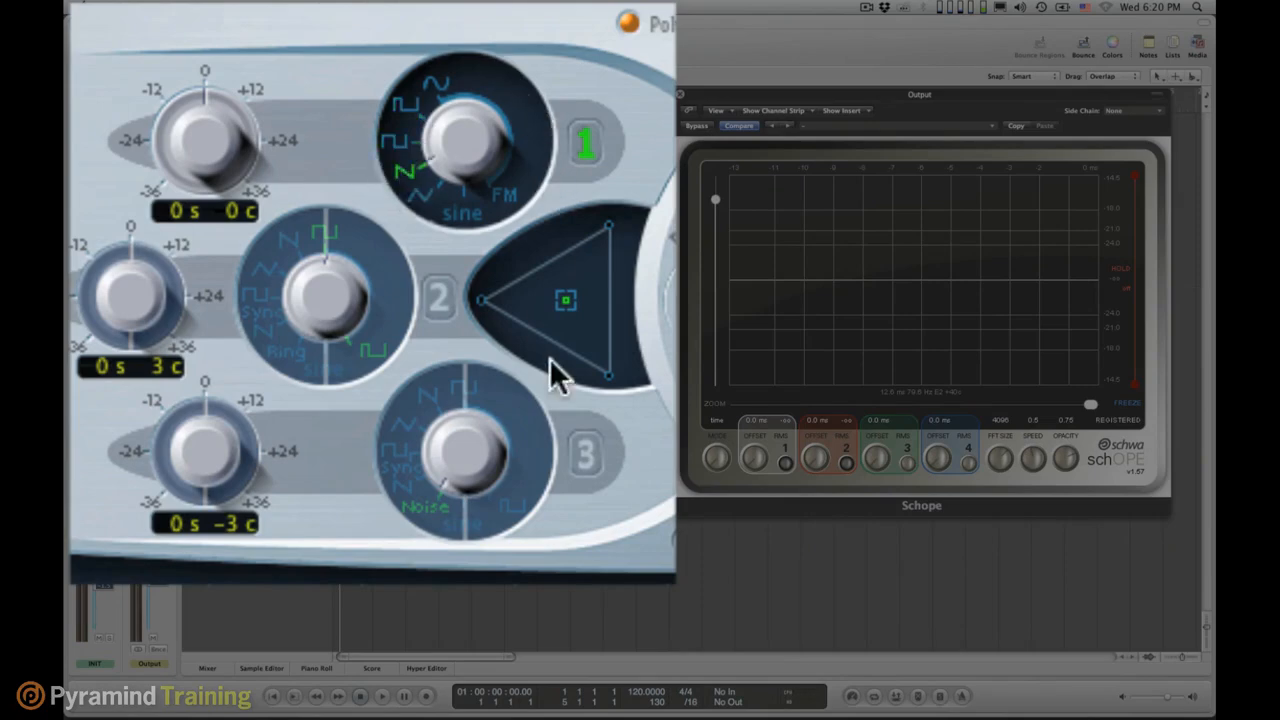
{"action": "mouse_move", "coordinate": [440, 260]}
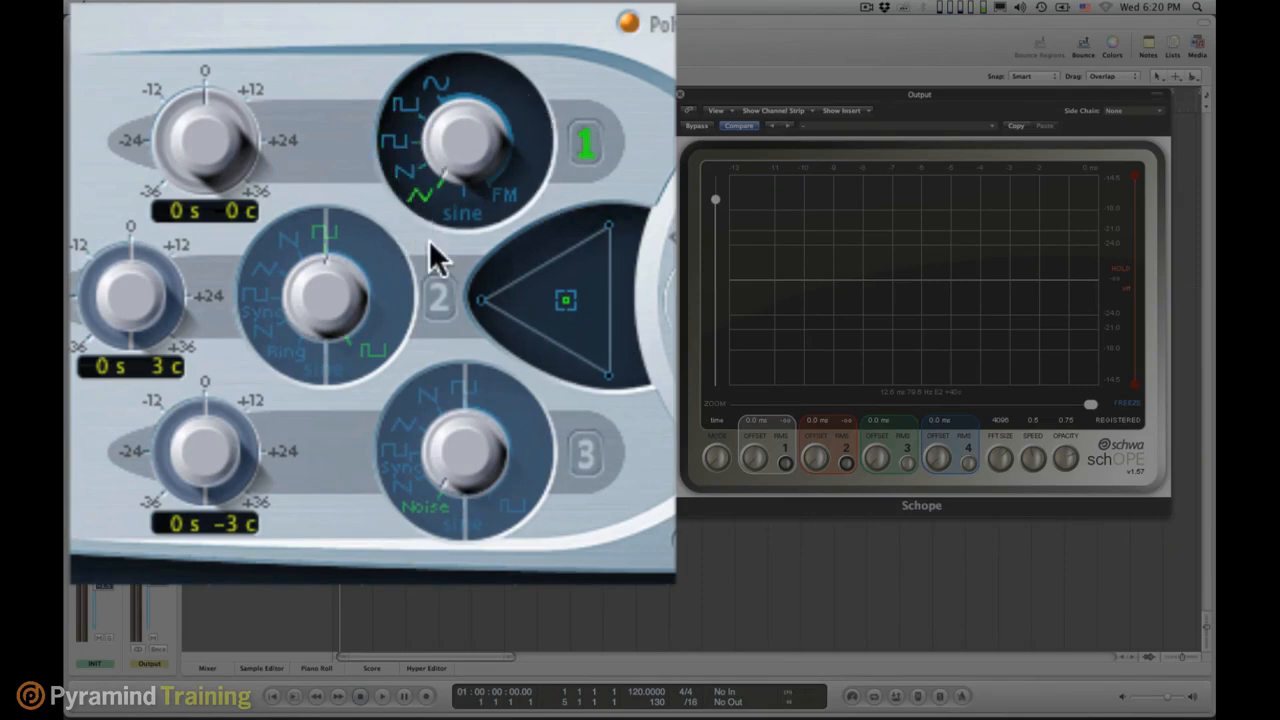
{"action": "mouse_move", "coordinate": [473, 230]}
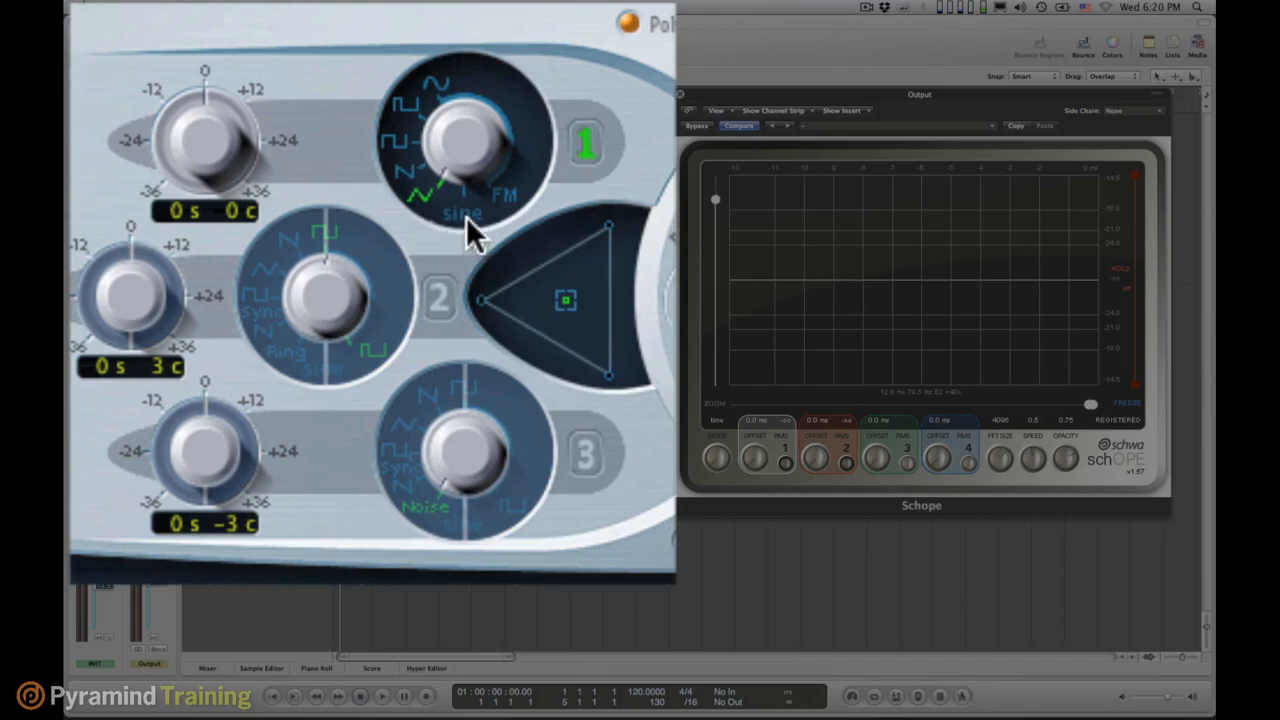